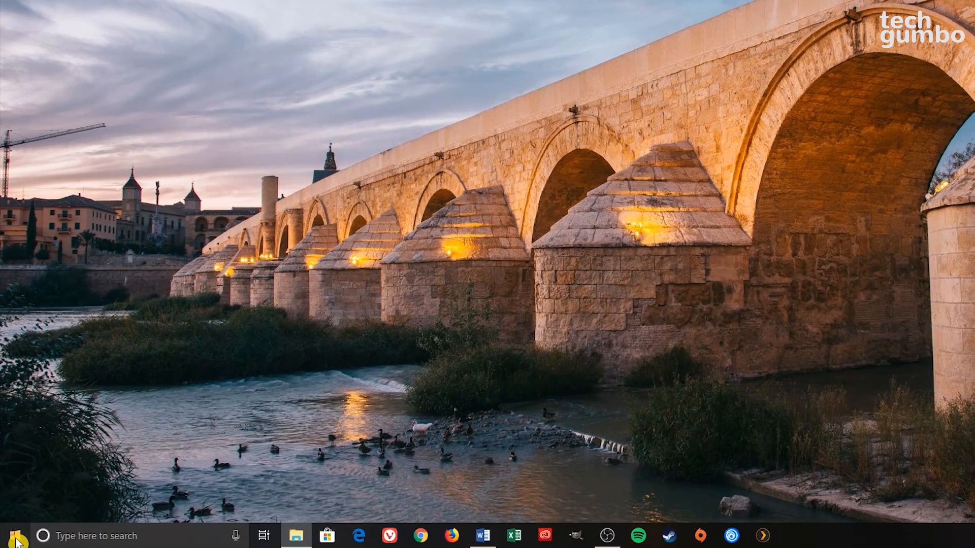
# Open the Windows Settings home page from the Start menu
pyautogui.click(12, 536)
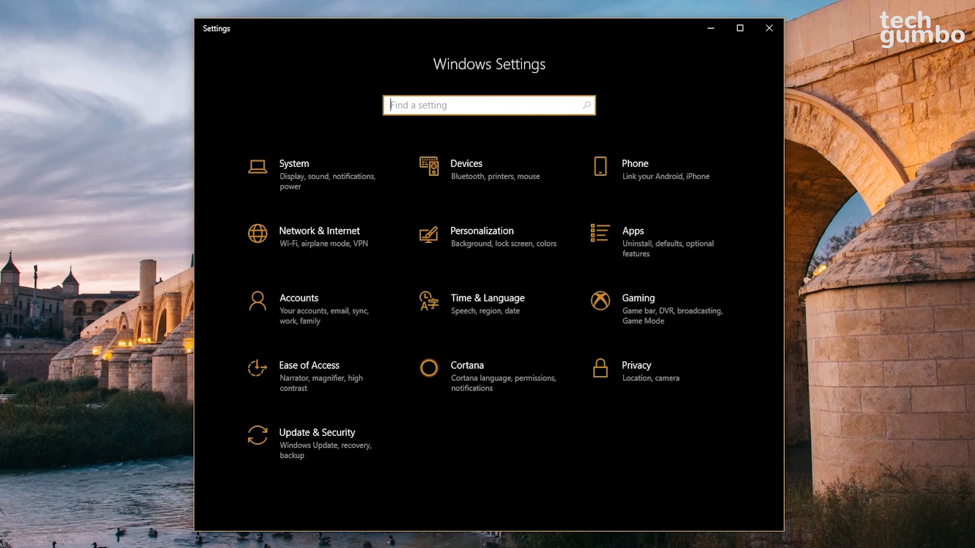
pyautogui.moveTo(317, 443)
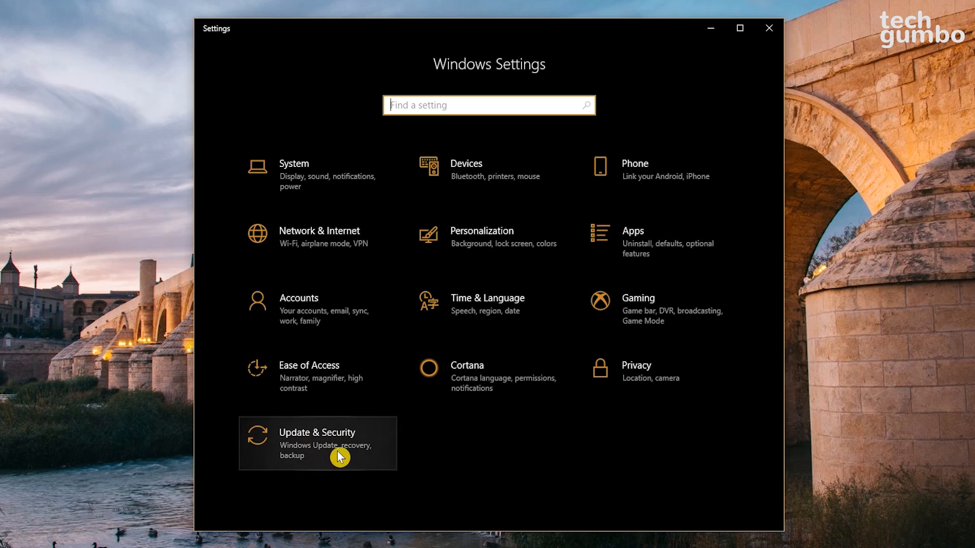
# Keep Windows Update active hours at 6:00 AM to 7:00 PM and save them
pyautogui.click(317, 443)
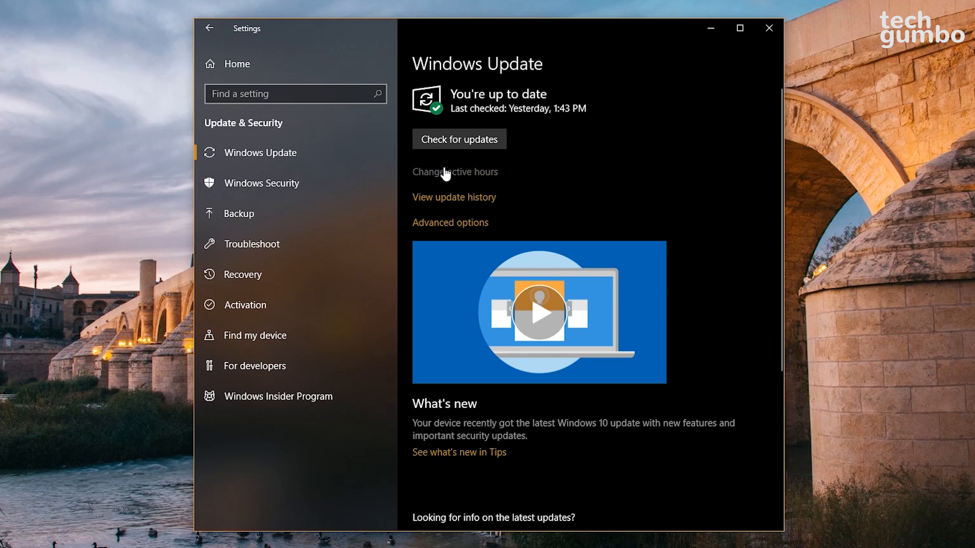
pyautogui.click(455, 171)
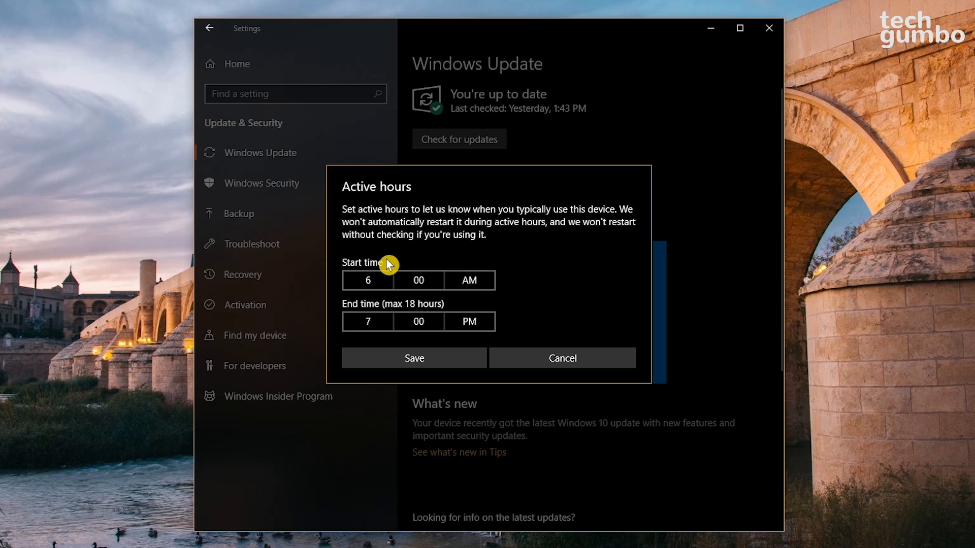
pyautogui.moveTo(383, 304)
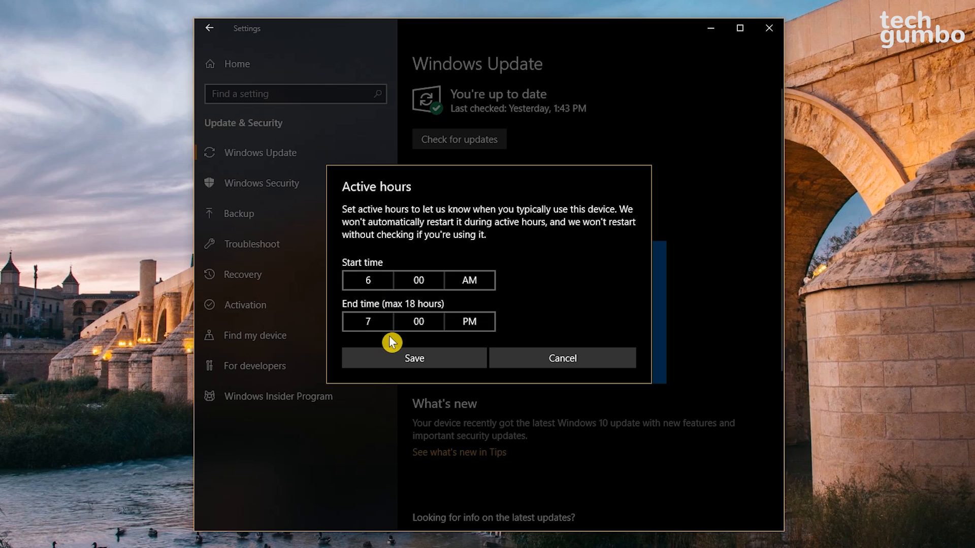
pyautogui.click(415, 361)
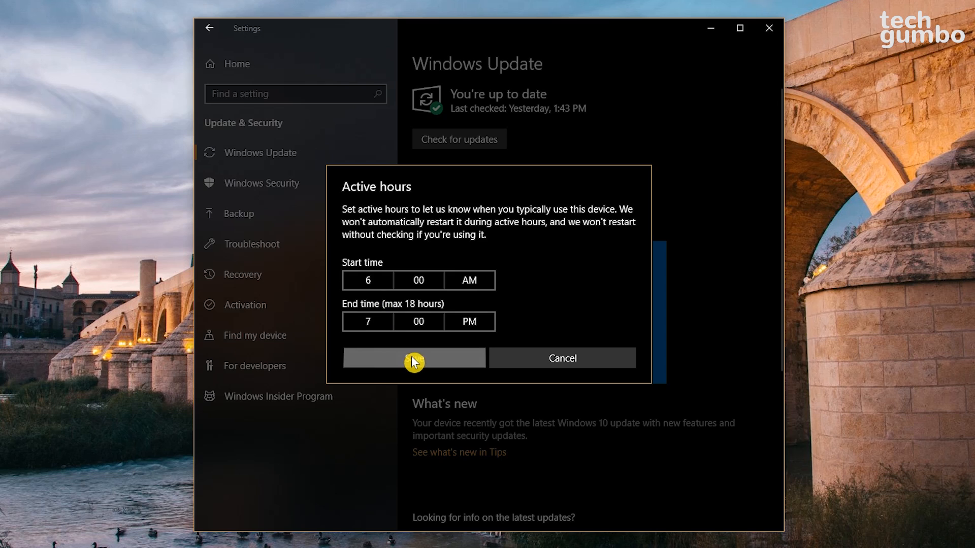
pyautogui.click(413, 357)
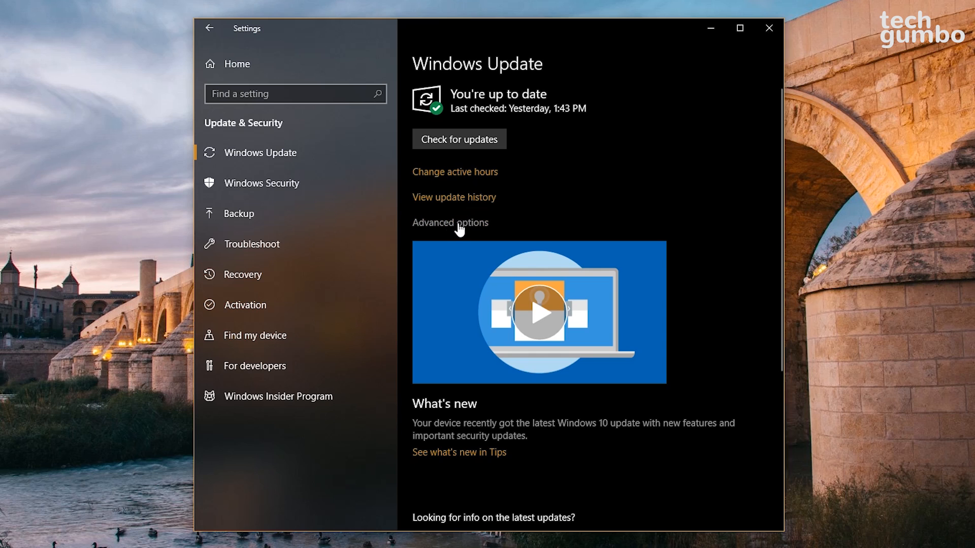
# Open Windows Update advanced options and toggle updates for other Microsoft products off and back on
pyautogui.click(450, 222)
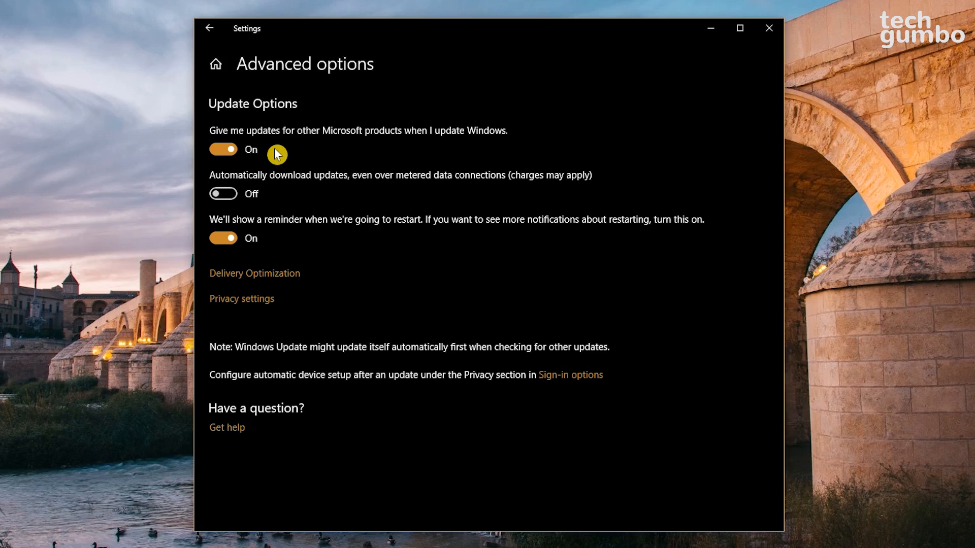
pyautogui.click(222, 150)
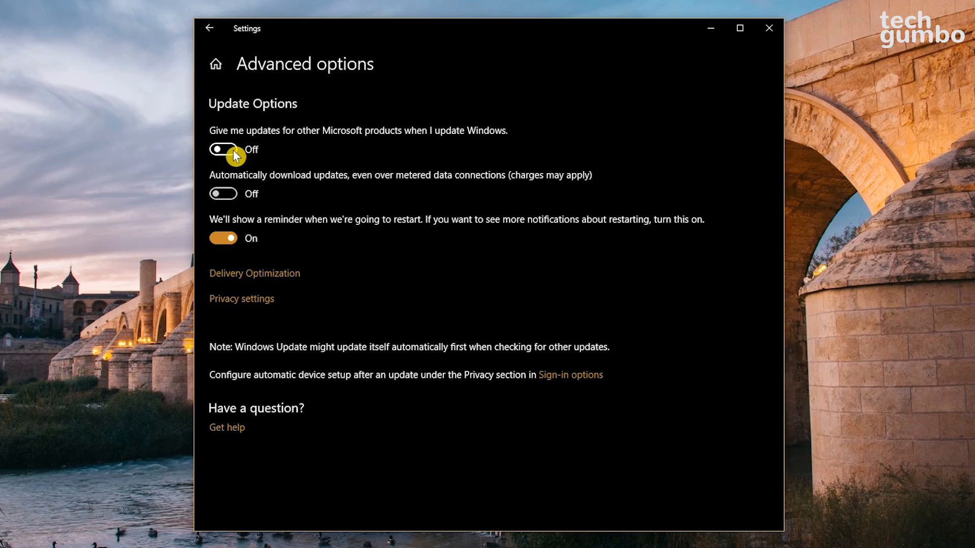
pyautogui.click(222, 150)
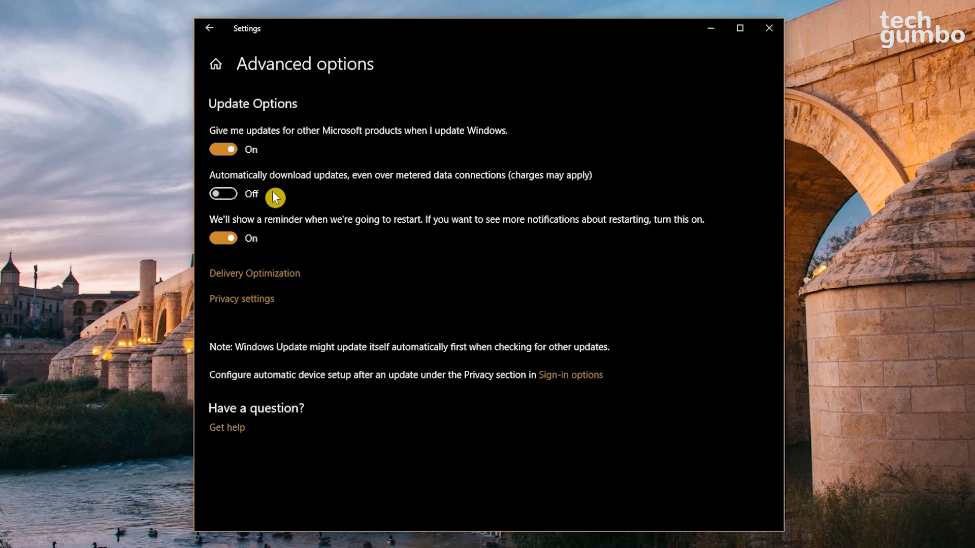
pyautogui.moveTo(273, 238)
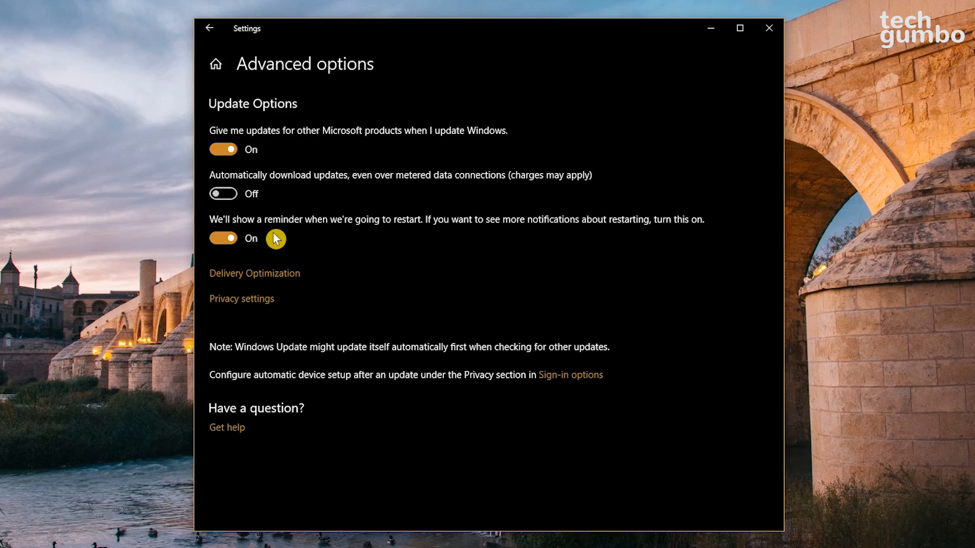
pyautogui.moveTo(255, 242)
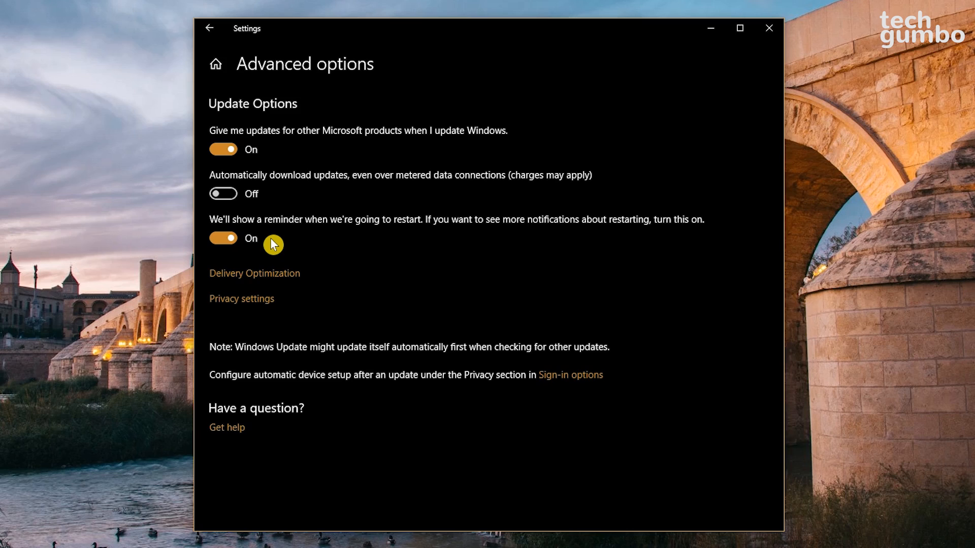
pyautogui.moveTo(269, 261)
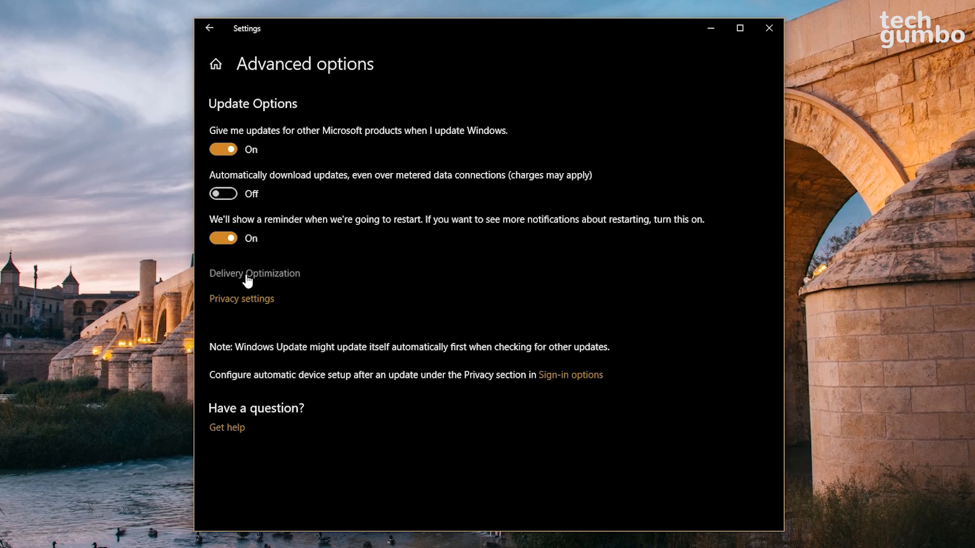
# Open the Delivery Optimization page, leaving downloads from other PCs off
pyautogui.click(254, 274)
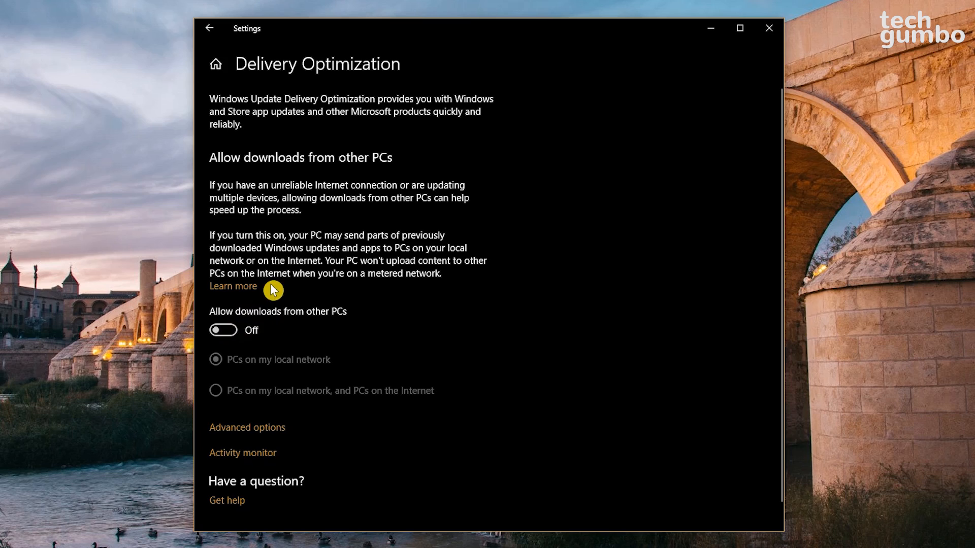
pyautogui.moveTo(224, 334)
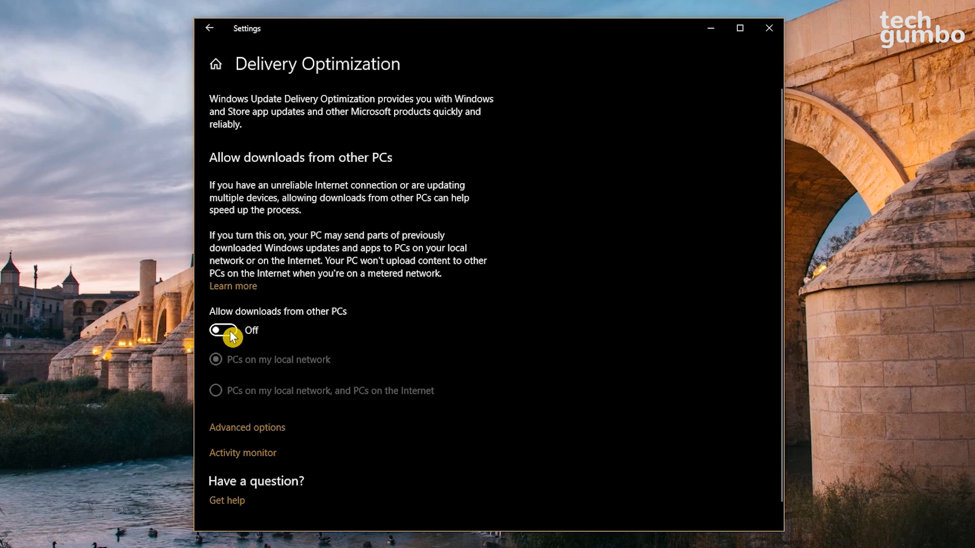
pyautogui.moveTo(274, 337)
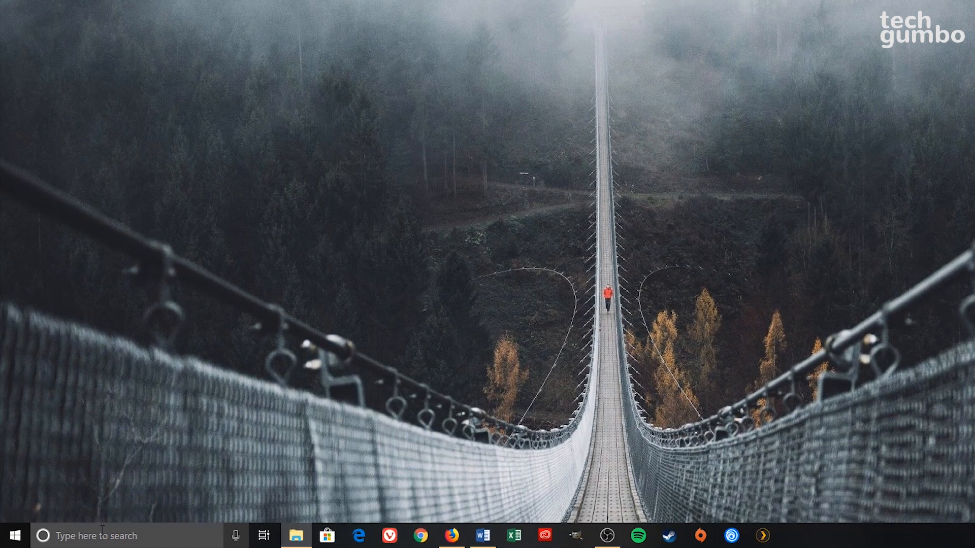
# Search 'restore point' and open Create a restore point's System Protection tab
pyautogui.write('restore point')
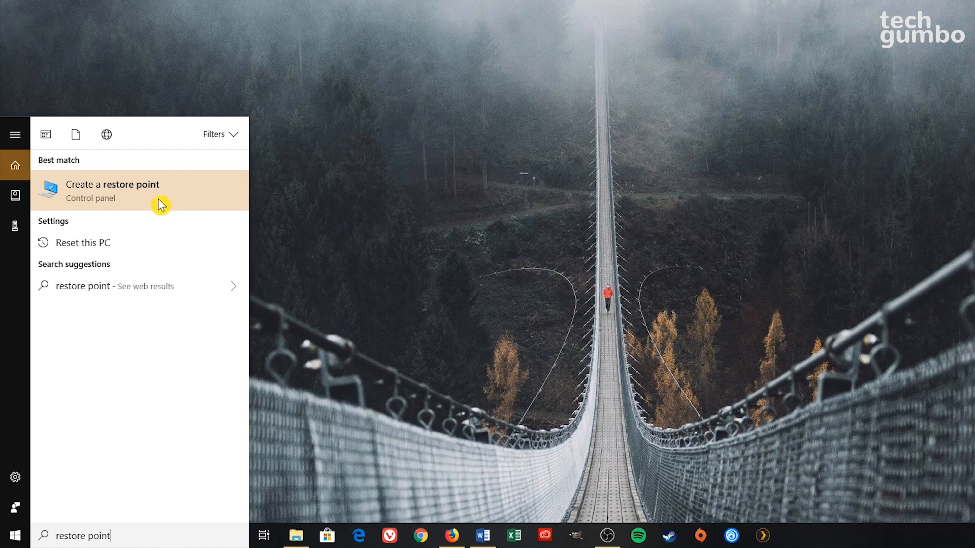
pyautogui.moveTo(169, 197)
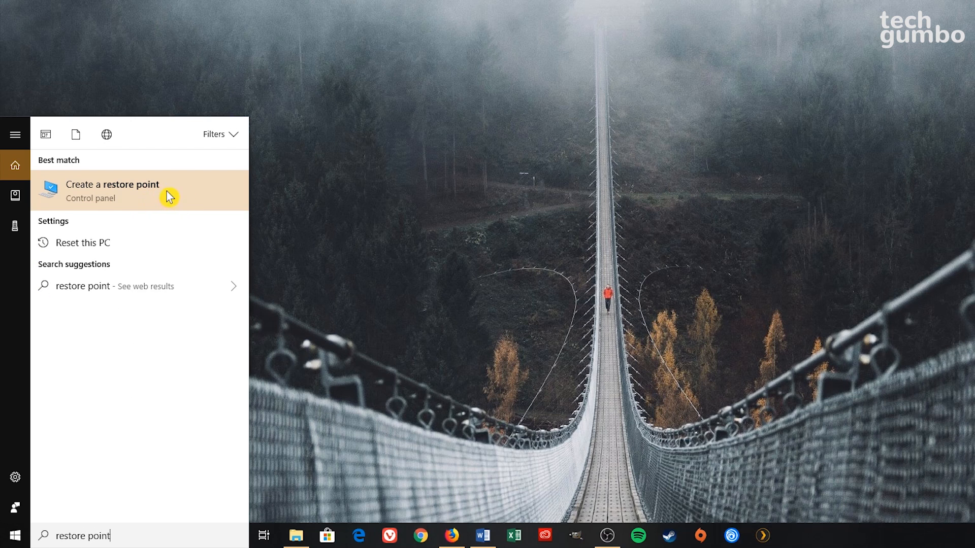
pyautogui.click(113, 191)
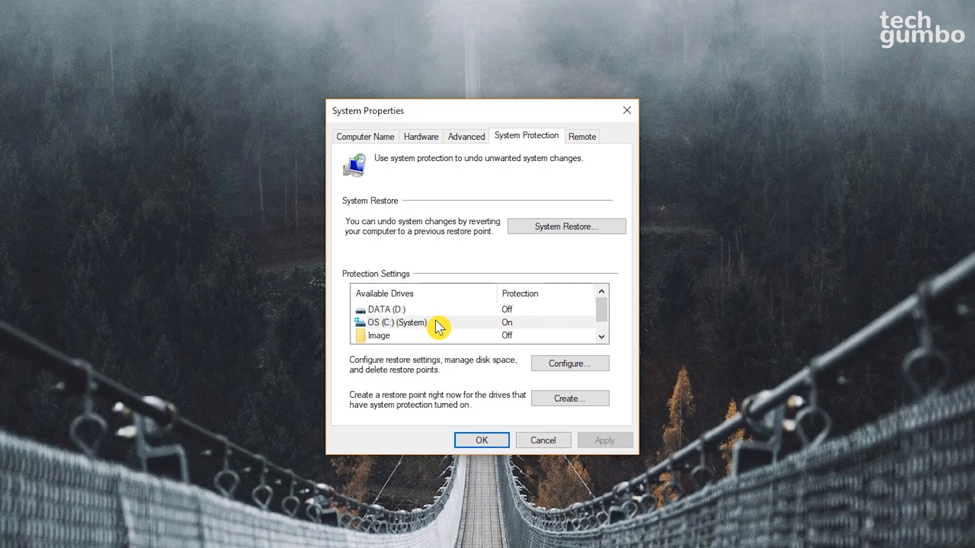
# Keep system protection on for OS (C:) at 3% max usage and close System Properties
pyautogui.click(395, 322)
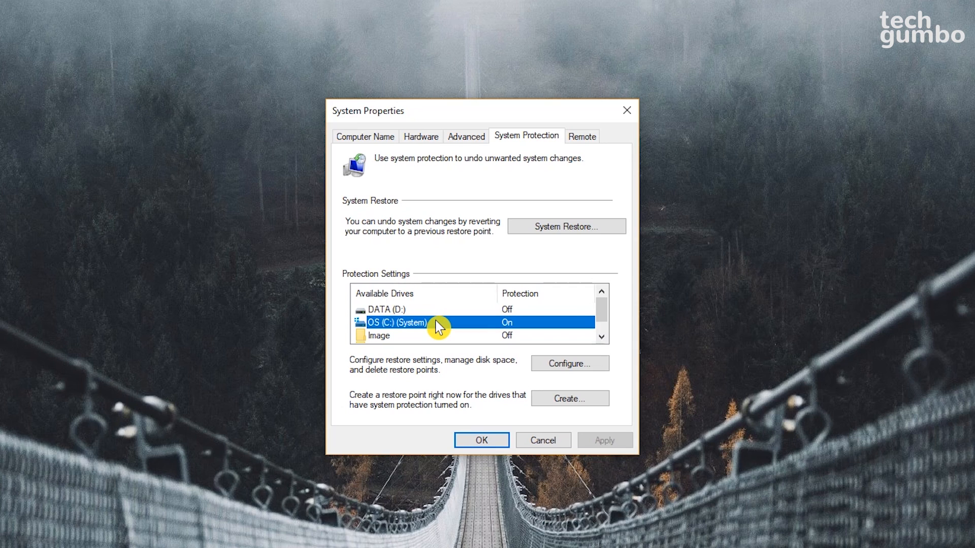
pyautogui.click(569, 363)
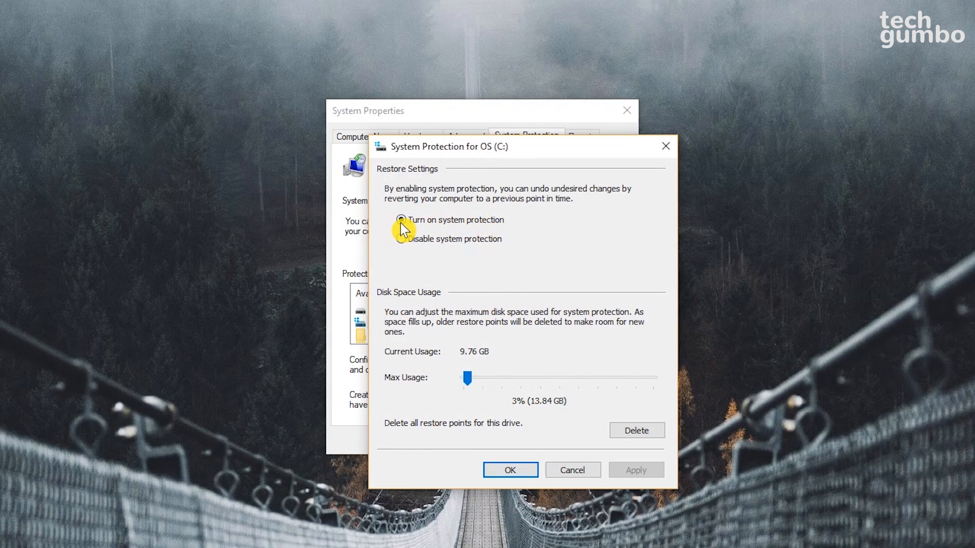
pyautogui.click(401, 219)
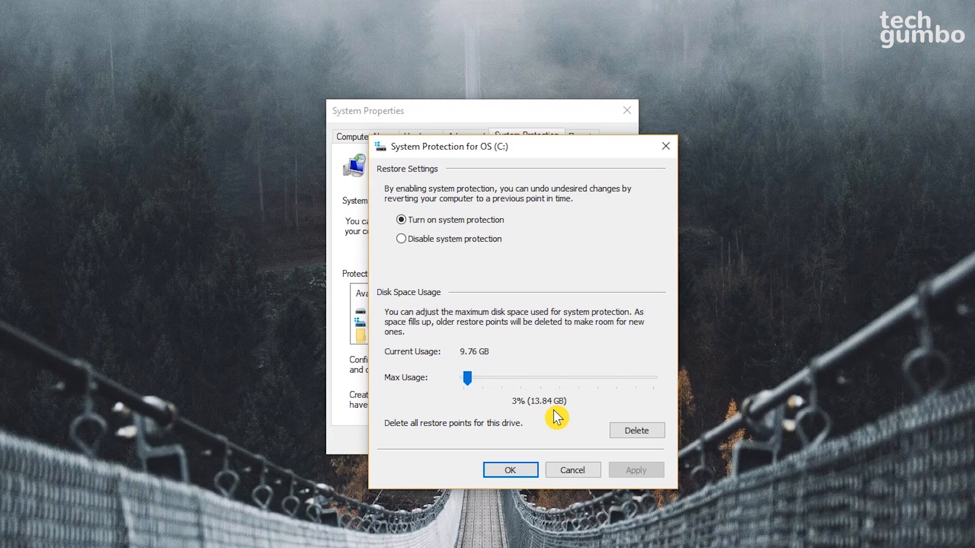
pyautogui.moveTo(527, 419)
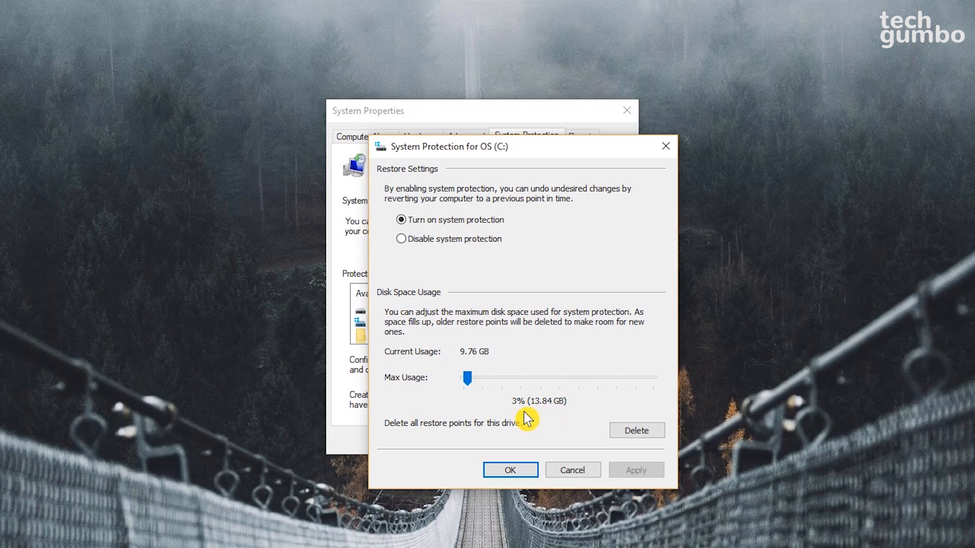
pyautogui.moveTo(513, 421)
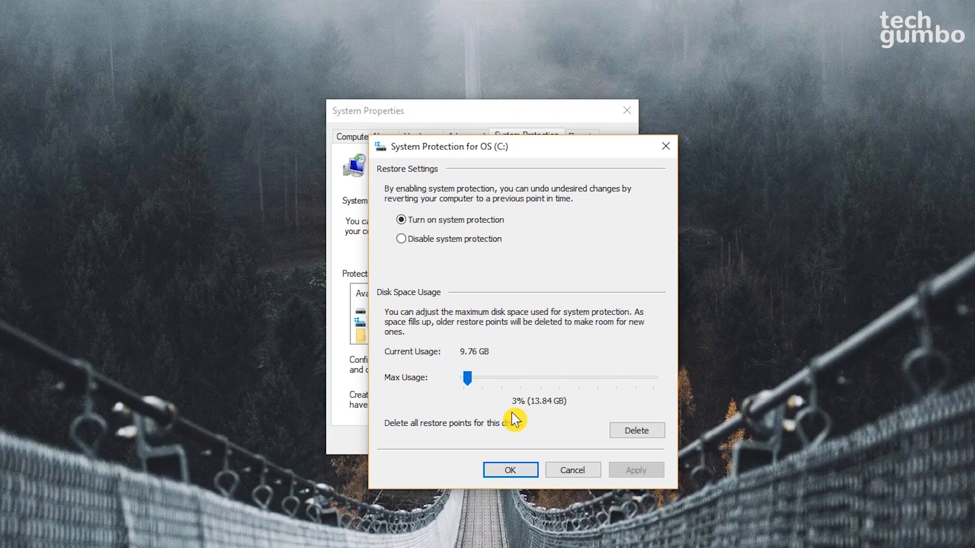
pyautogui.moveTo(532, 418)
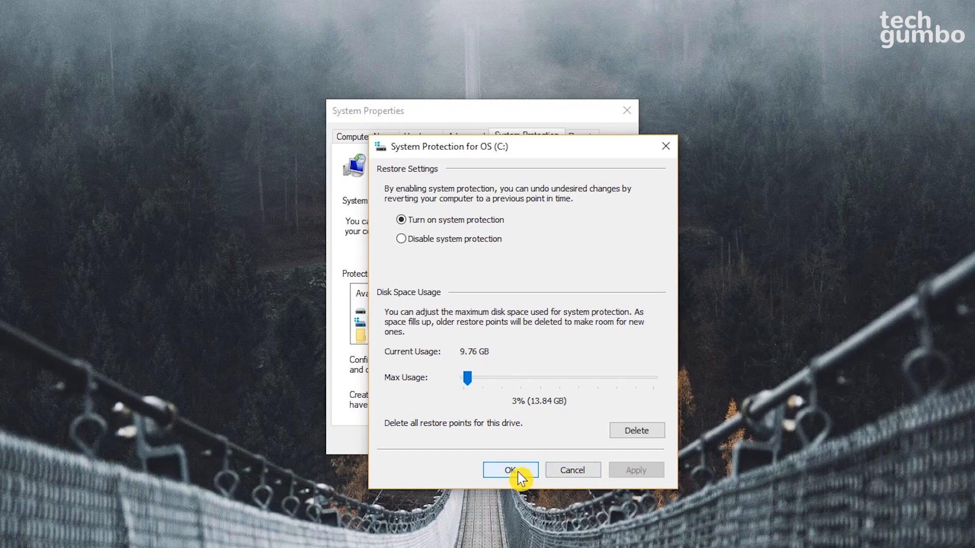
pyautogui.click(510, 469)
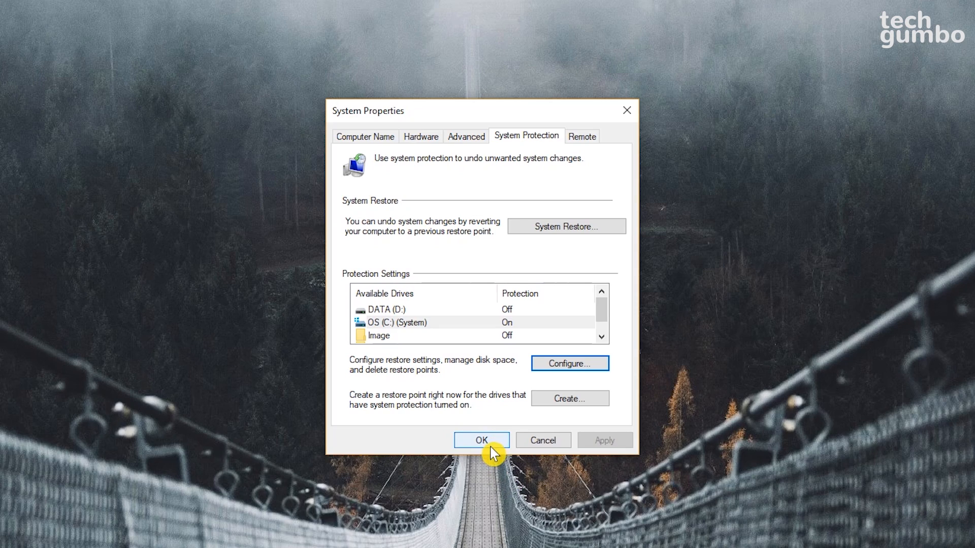
pyautogui.click(482, 440)
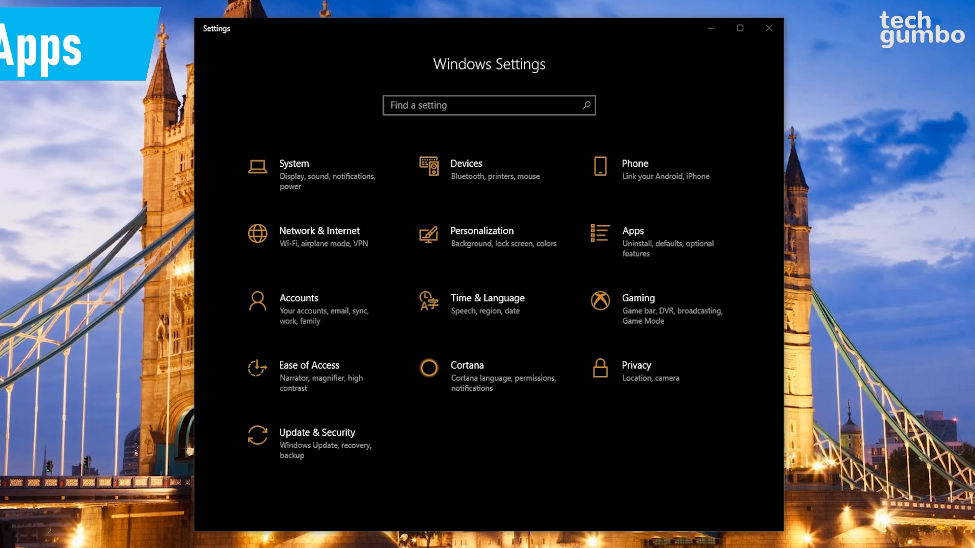
pyautogui.moveTo(530, 163)
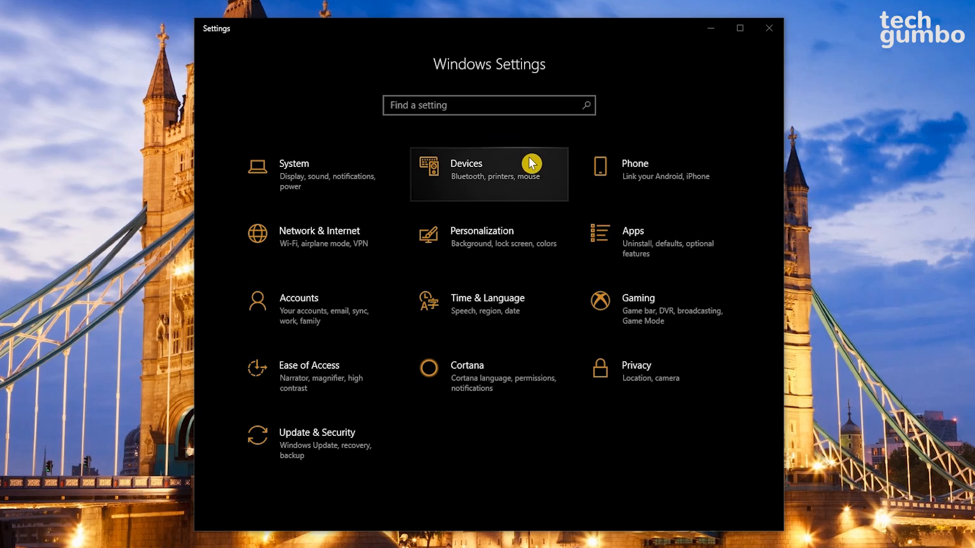
pyautogui.moveTo(646, 243)
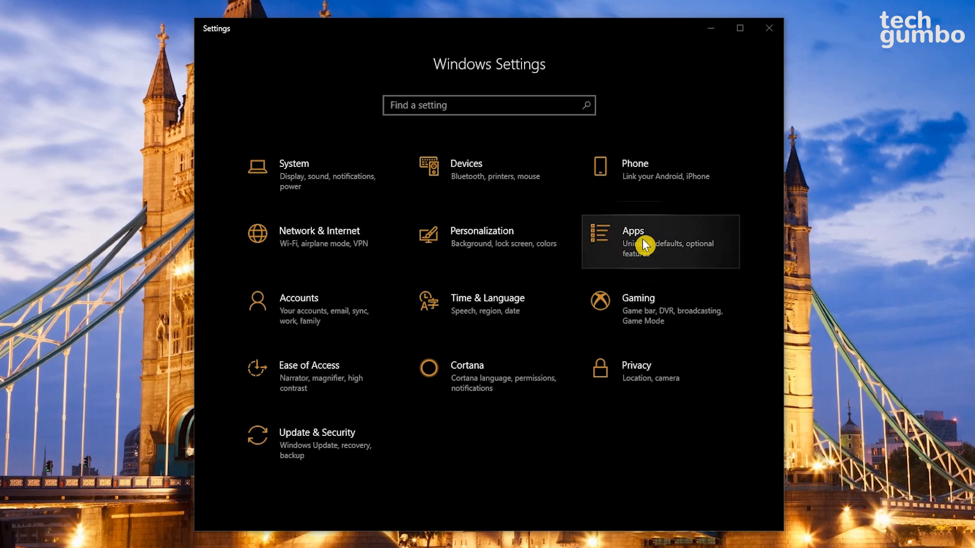
# Replace Microsoft Edge with Vivaldi as the default web browser under Apps > Default apps
pyautogui.click(632, 231)
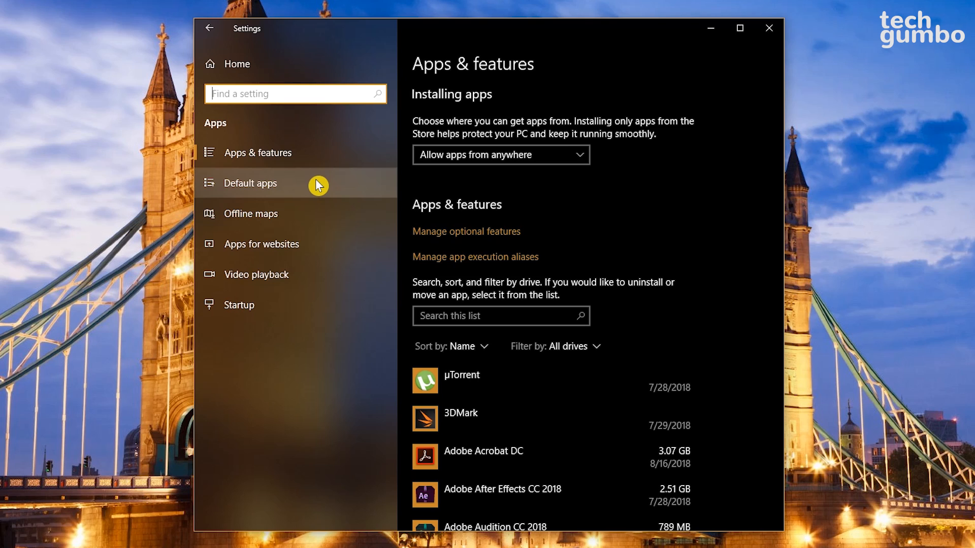
pyautogui.click(250, 183)
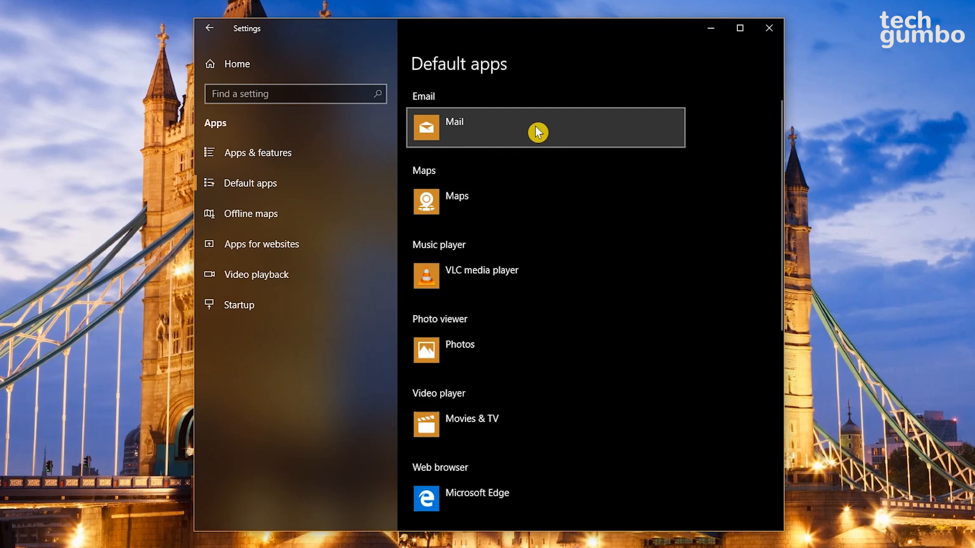
pyautogui.moveTo(549, 257)
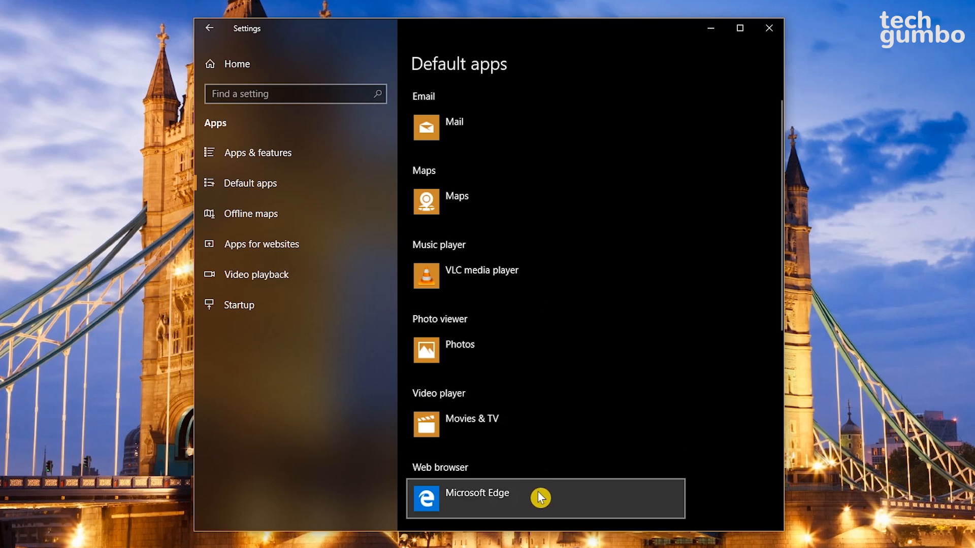
pyautogui.moveTo(540, 507)
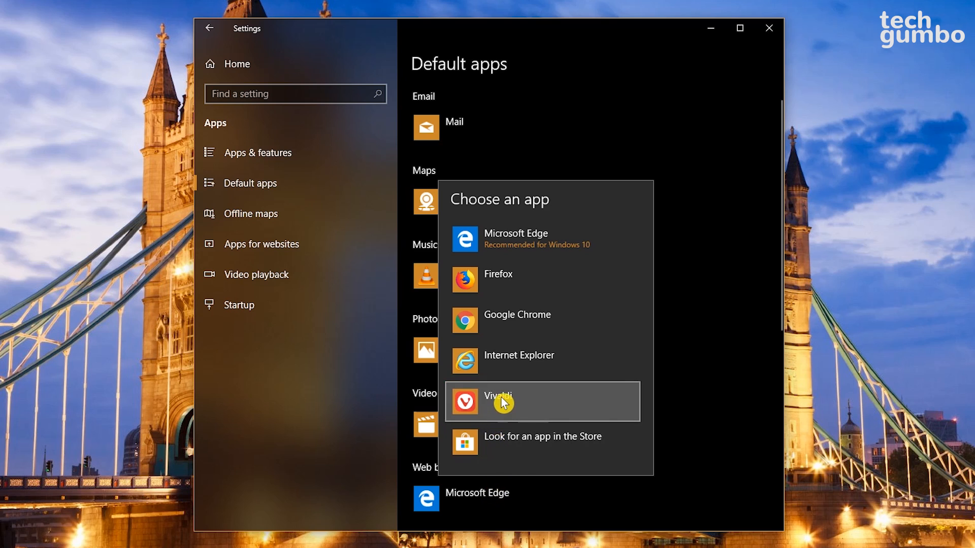
pyautogui.click(501, 401)
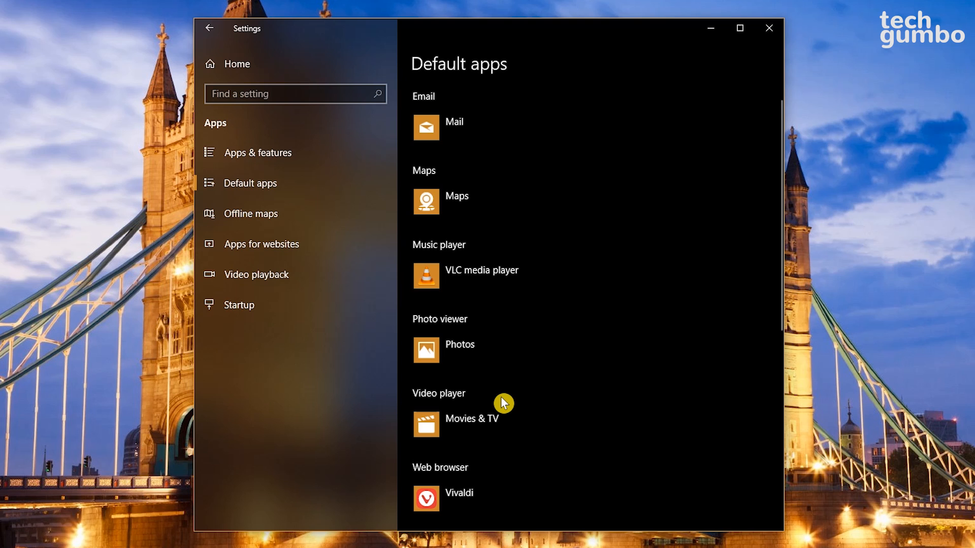
pyautogui.click(210, 29)
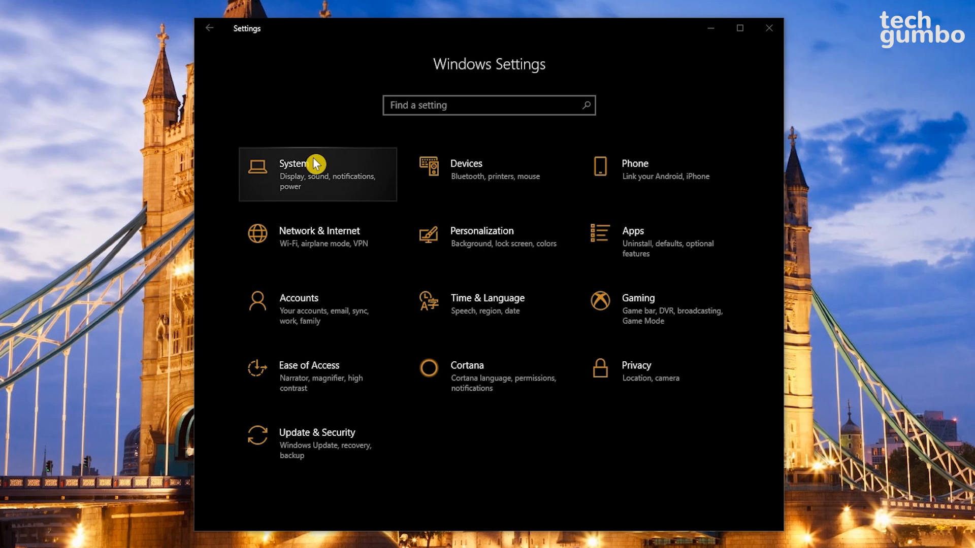
# Turn off lock-screen and tips notifications under System > Notifications & actions
pyautogui.click(296, 174)
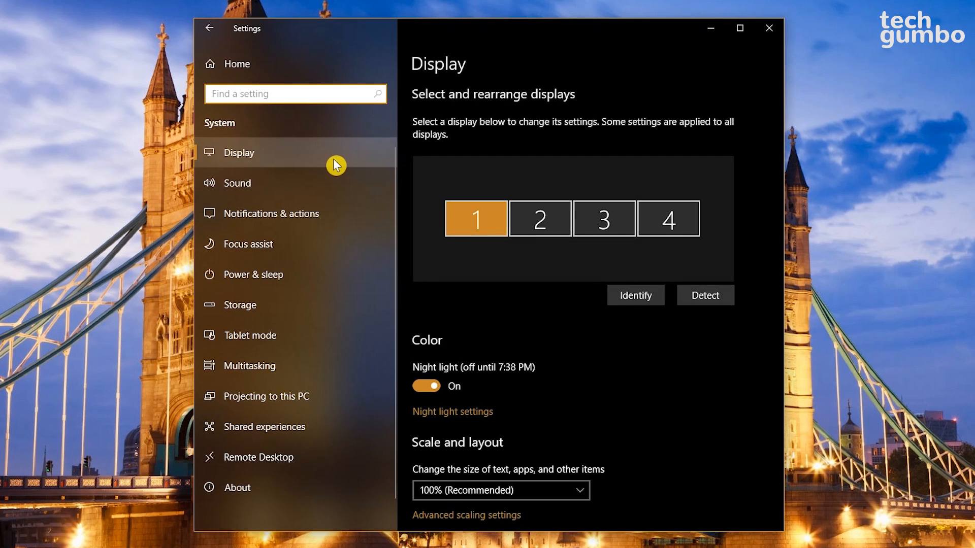
pyautogui.moveTo(349, 217)
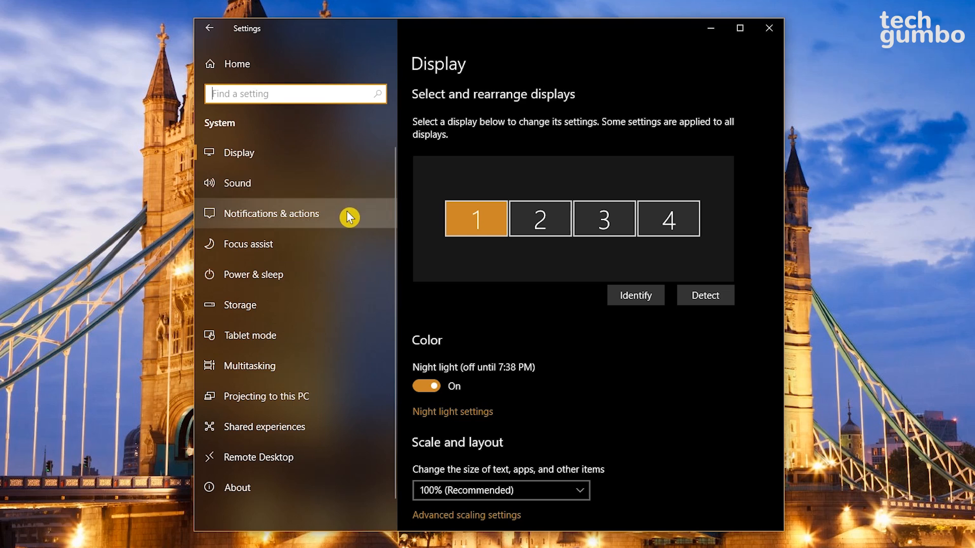
pyautogui.click(272, 214)
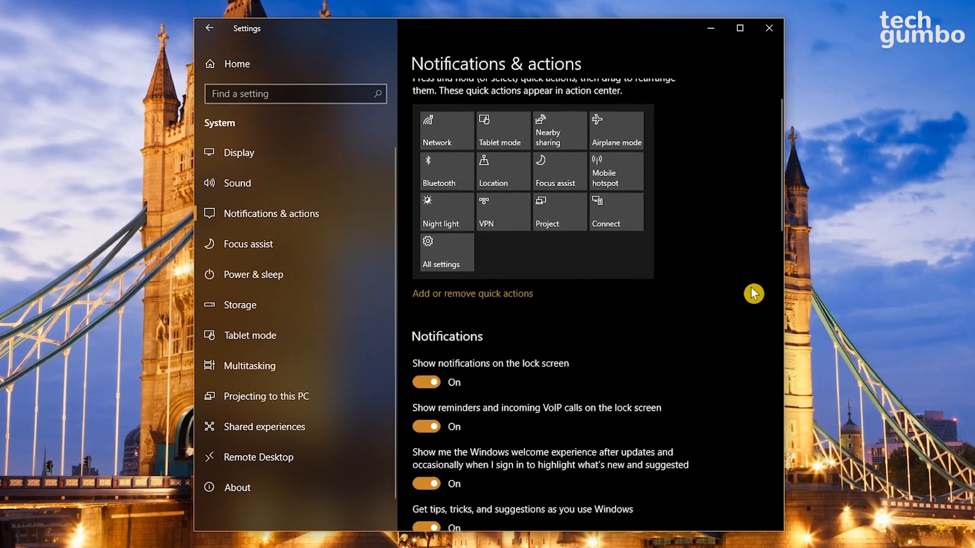
pyautogui.scroll(-3)
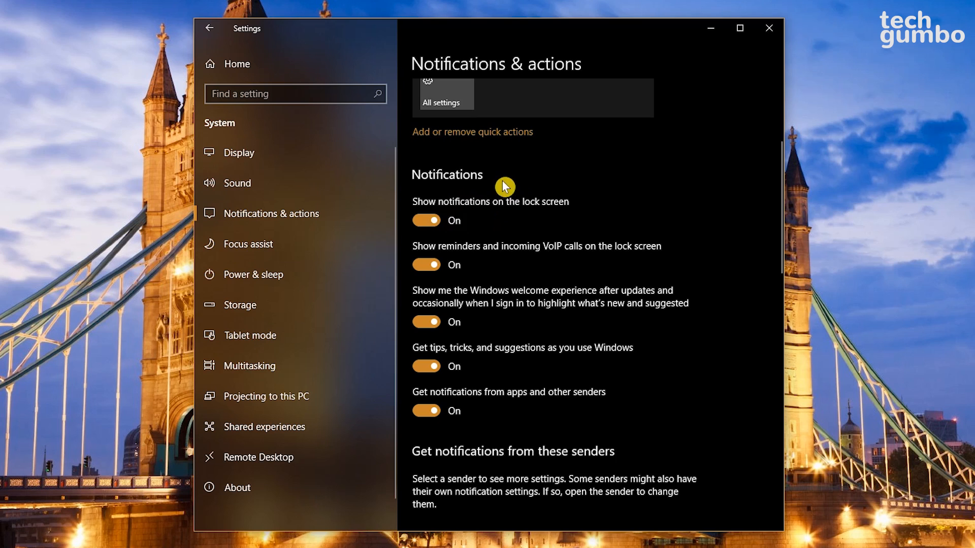
pyautogui.click(426, 220)
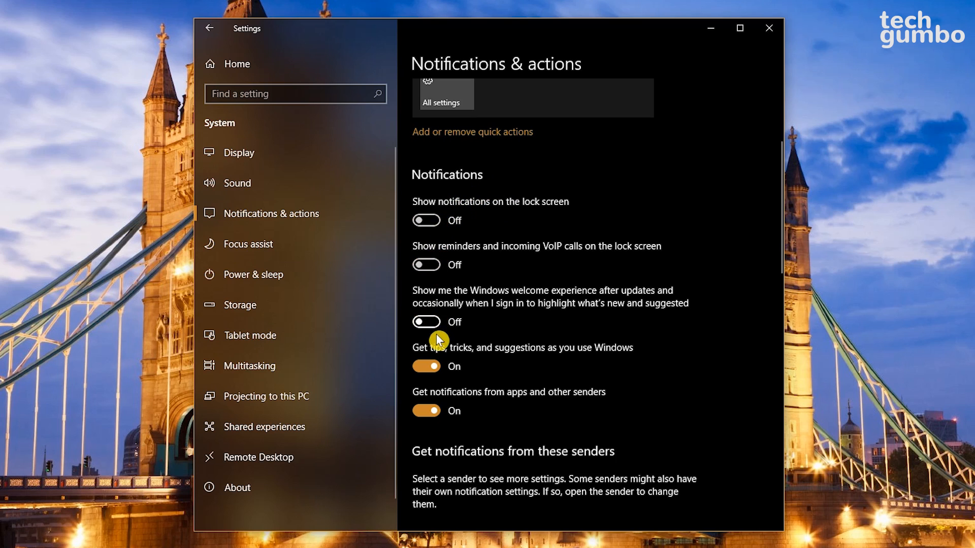
pyautogui.click(426, 365)
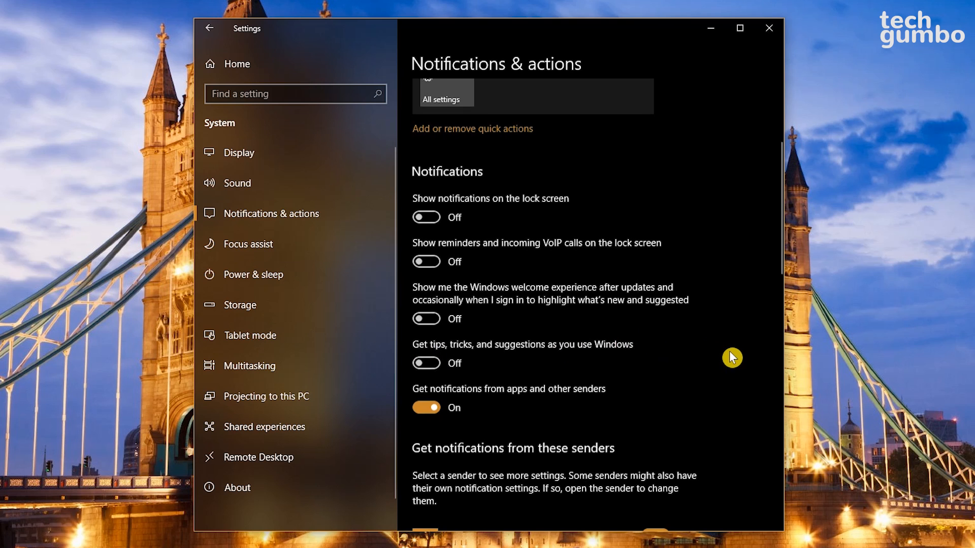
# Turn off Cortana notifications, mute Microsoft Store notification sounds, and close Settings
pyautogui.scroll(-3)
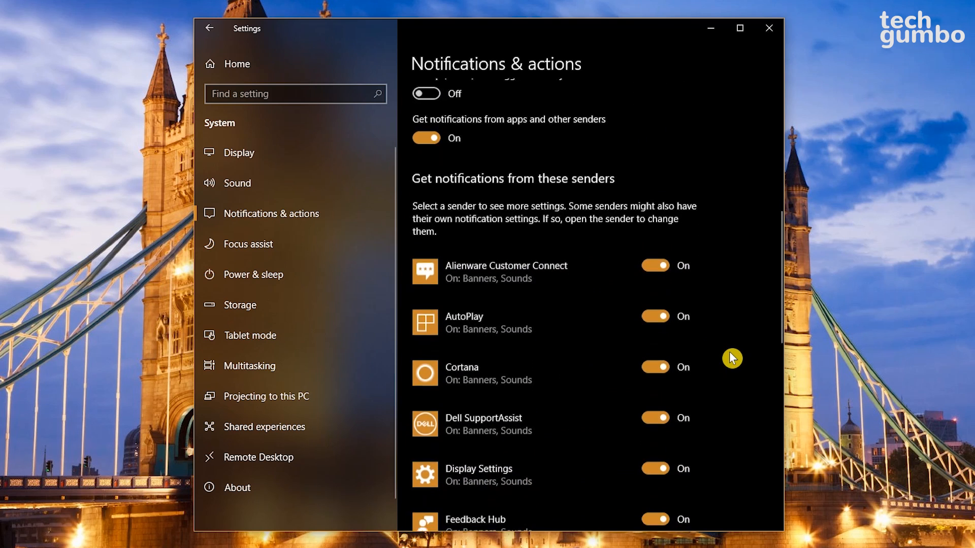
pyautogui.scroll(-3)
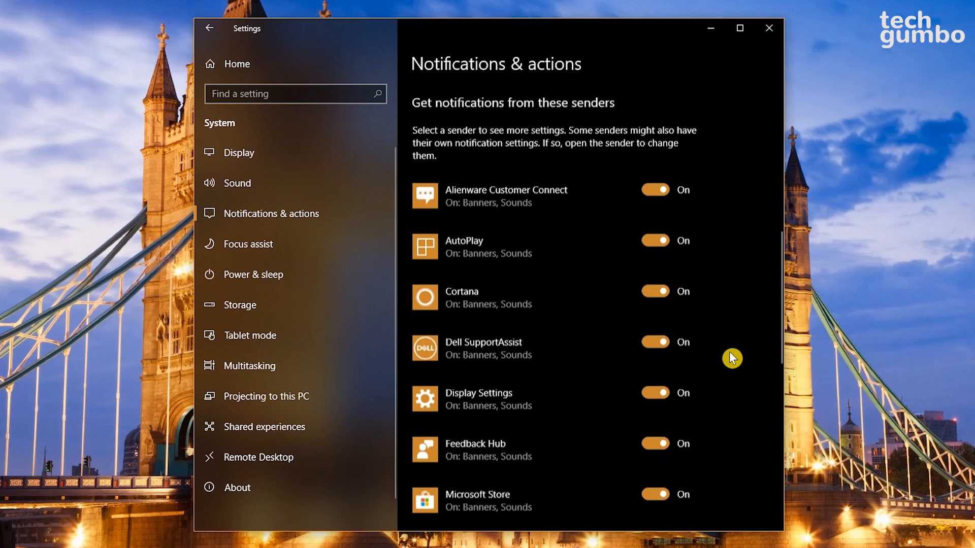
pyautogui.scroll(-3)
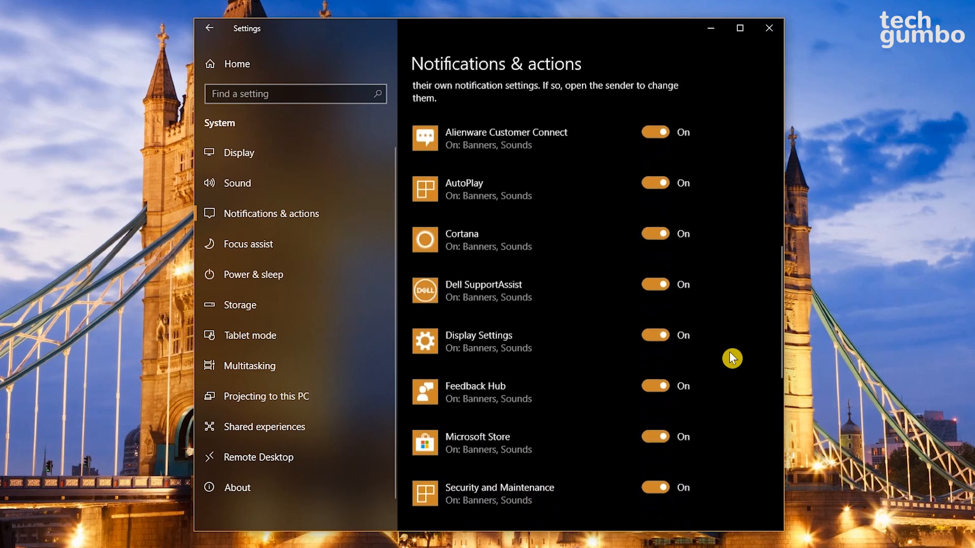
pyautogui.click(654, 206)
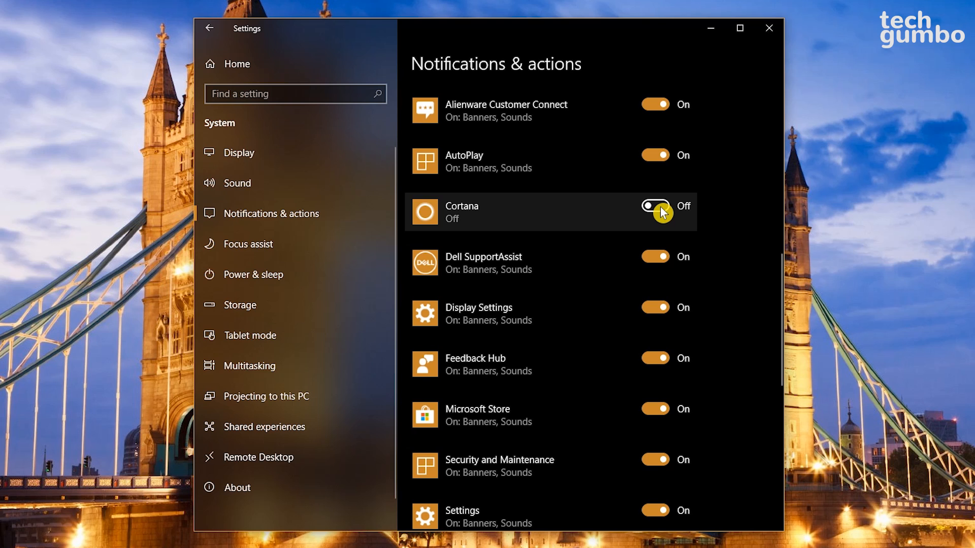
pyautogui.moveTo(559, 431)
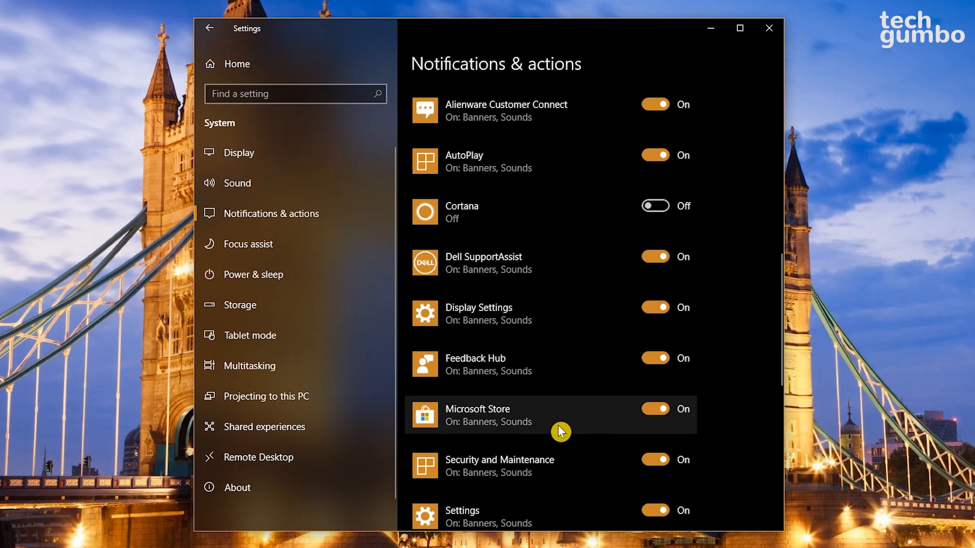
pyautogui.click(491, 416)
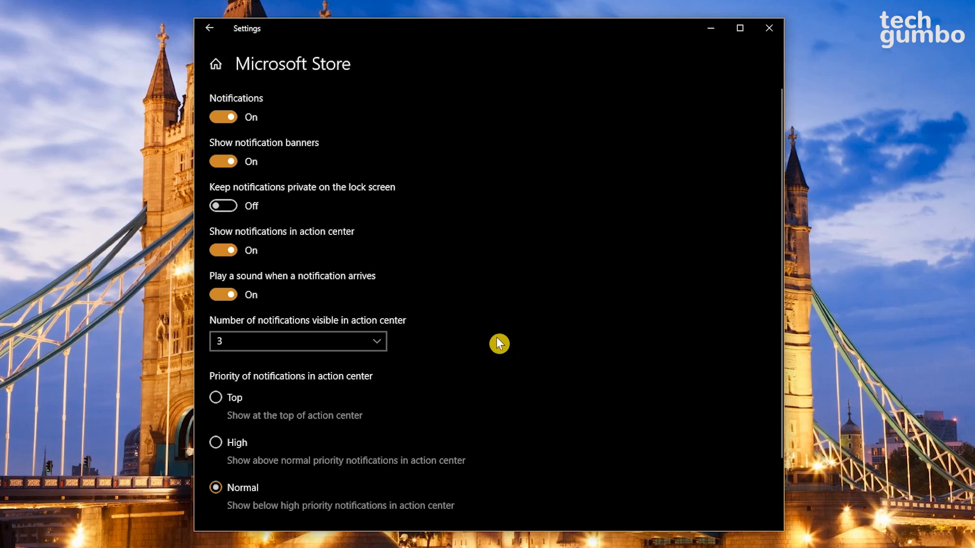
pyautogui.click(222, 294)
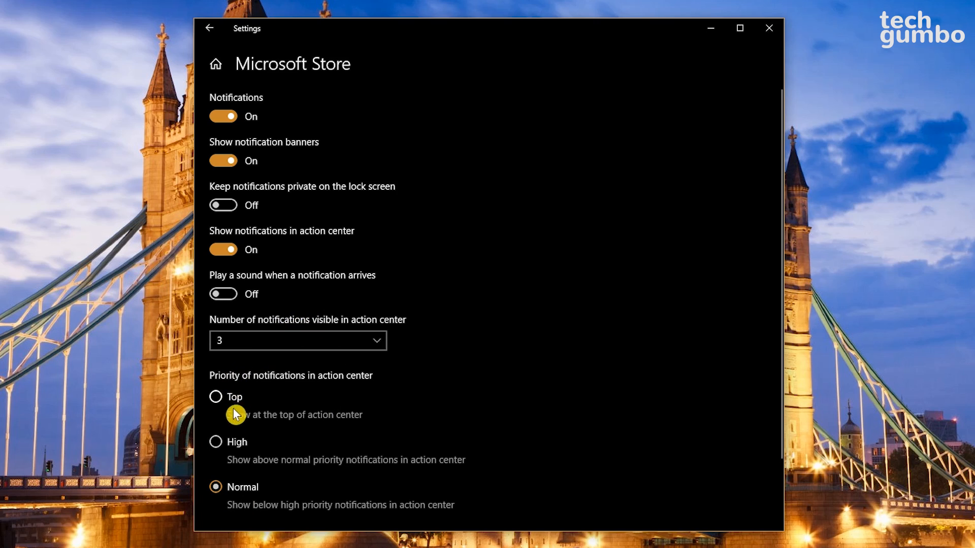
pyautogui.moveTo(305, 496)
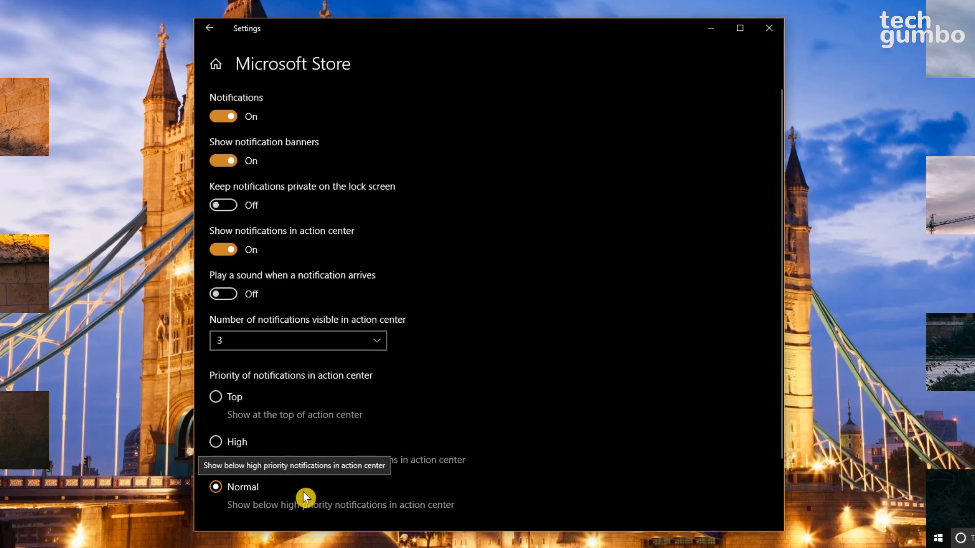
pyautogui.click(769, 28)
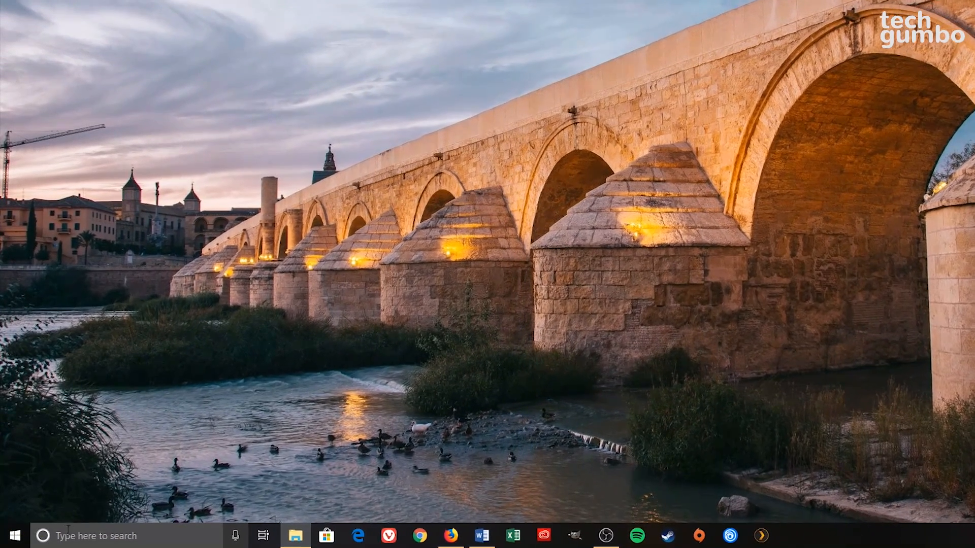
# Show hidden files and known file type extensions in File Explorer Options
pyautogui.write('hidden files')
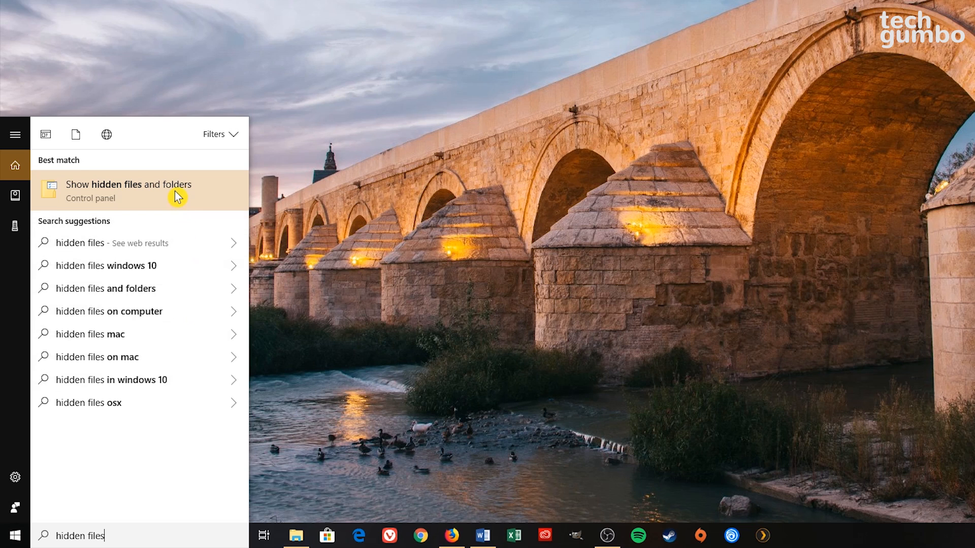
pyautogui.click(128, 191)
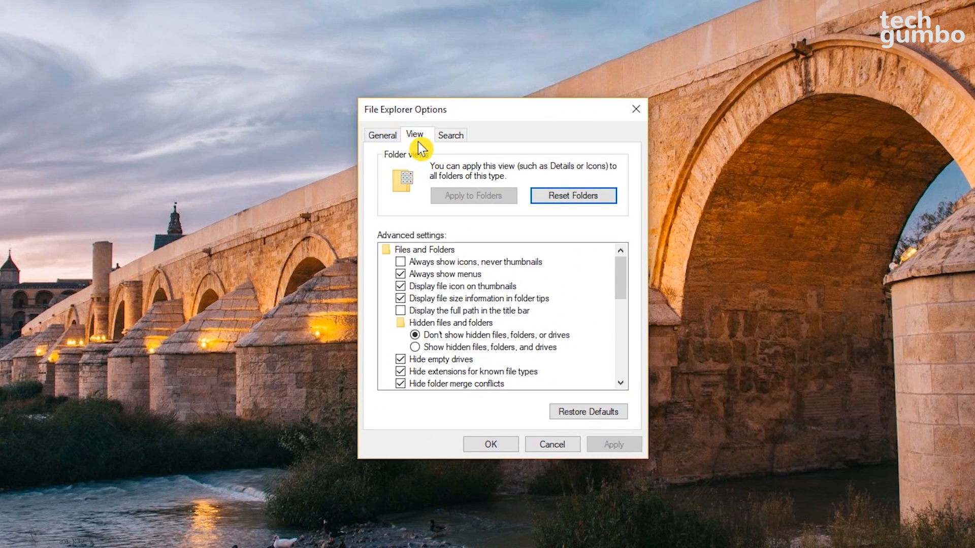
pyautogui.moveTo(435, 247)
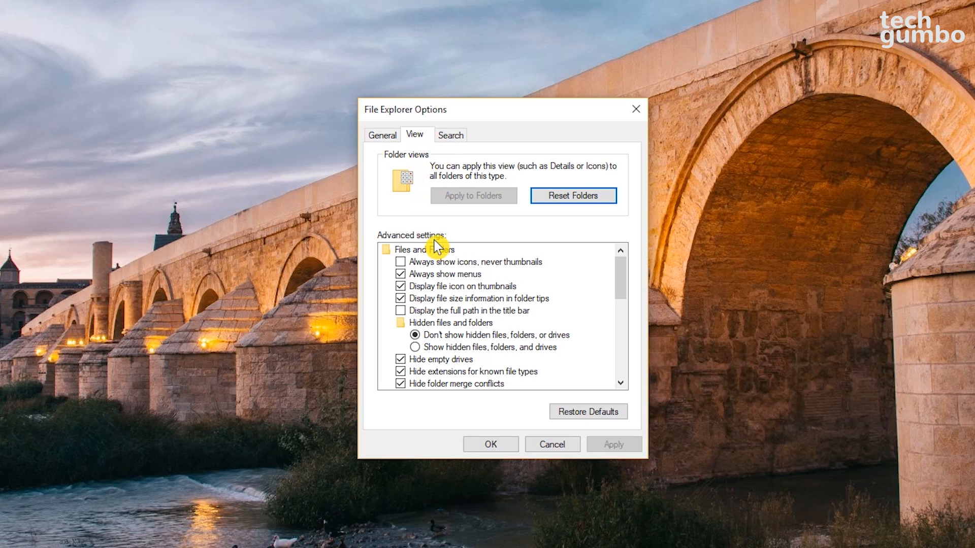
pyautogui.moveTo(420, 347)
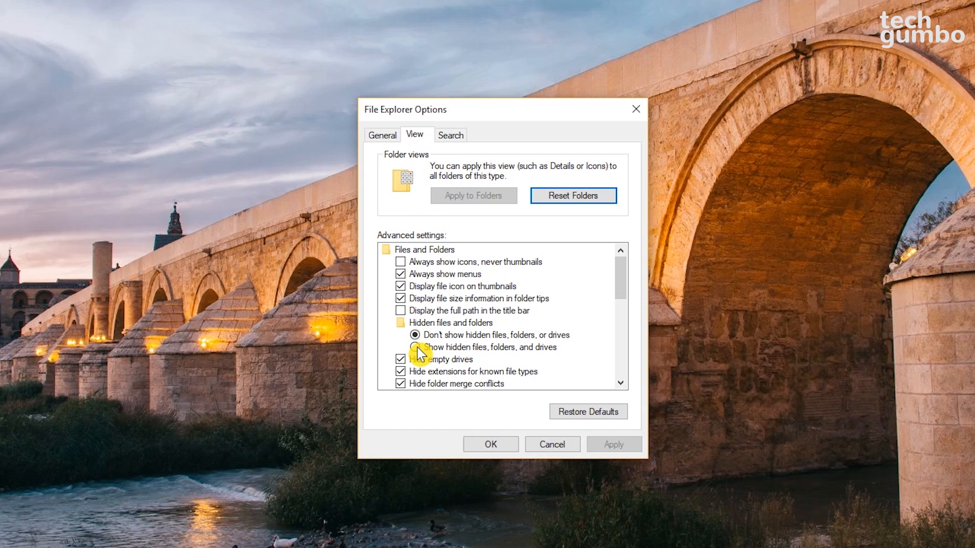
pyautogui.click(415, 346)
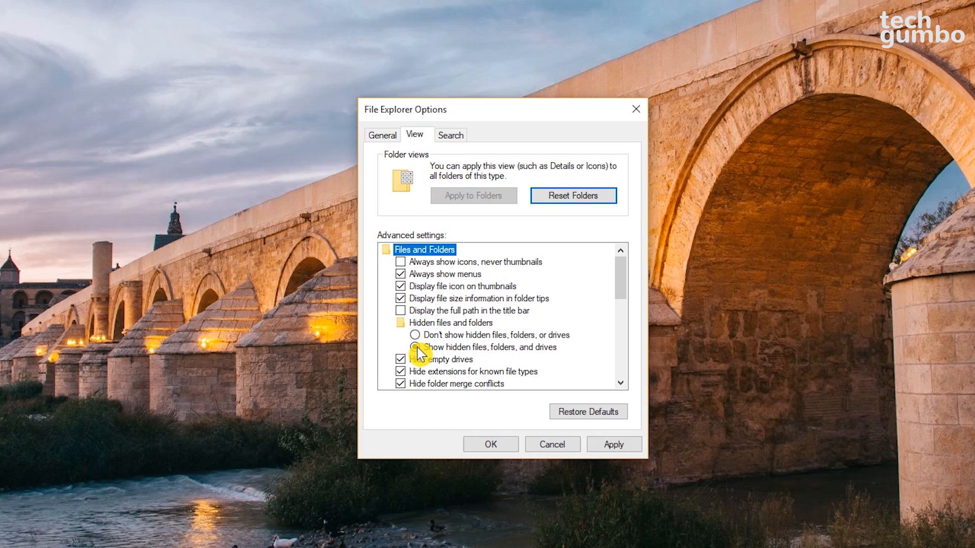
pyautogui.click(415, 347)
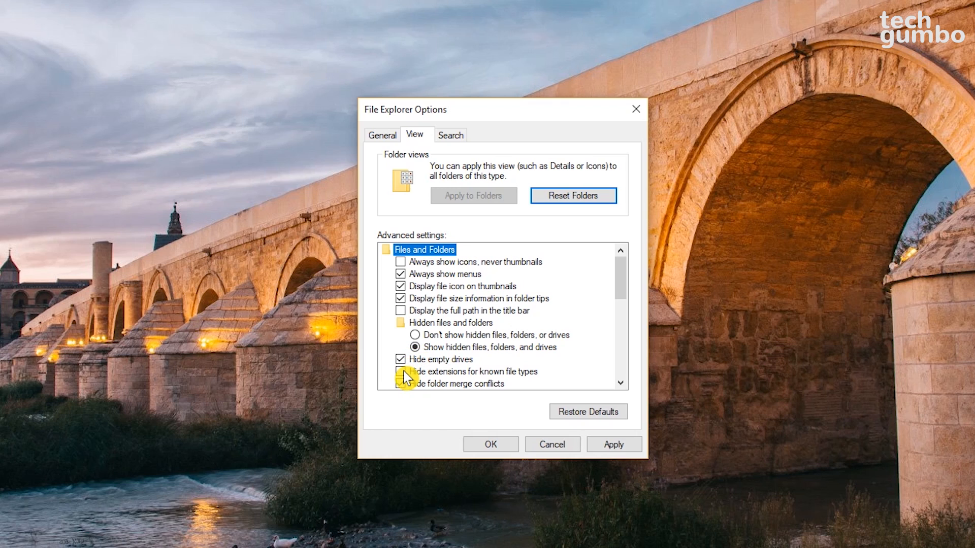
pyautogui.click(401, 372)
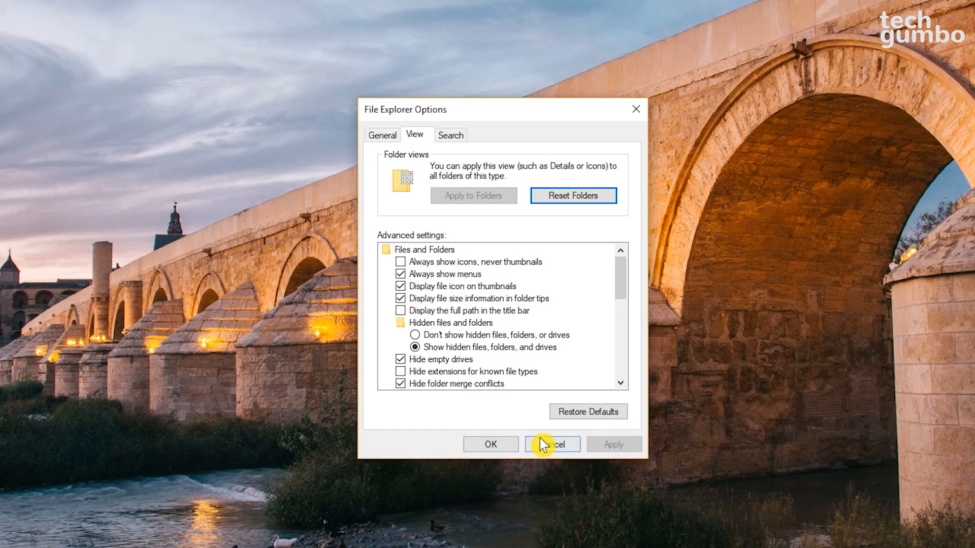
pyautogui.click(551, 444)
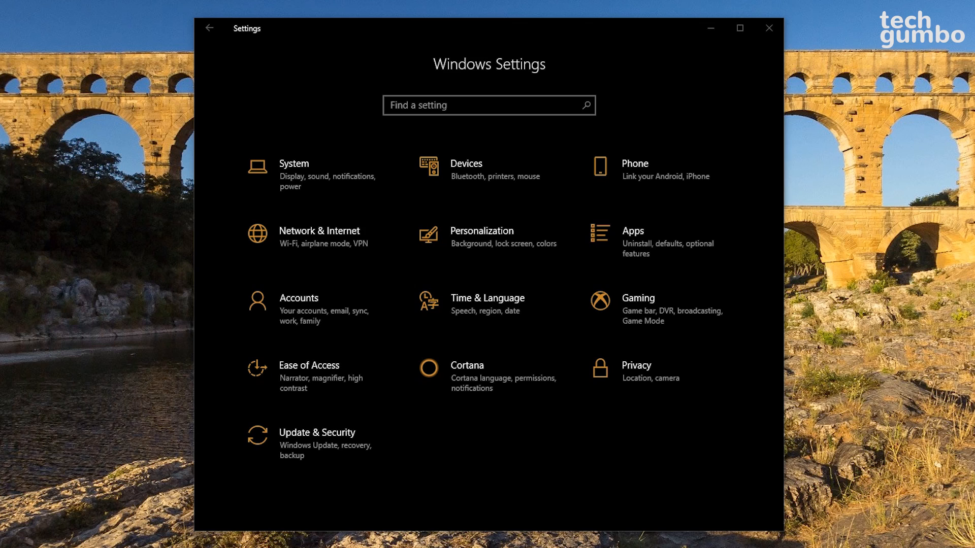
pyautogui.moveTo(284, 50)
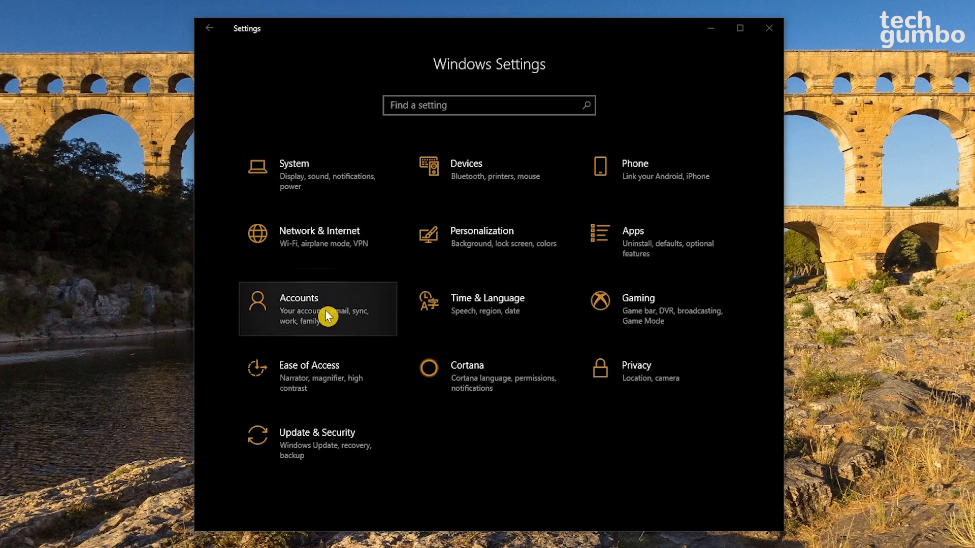
# Switch off reusing sign-in info after updates or restarts in Accounts > Sign-in options
pyautogui.click(317, 308)
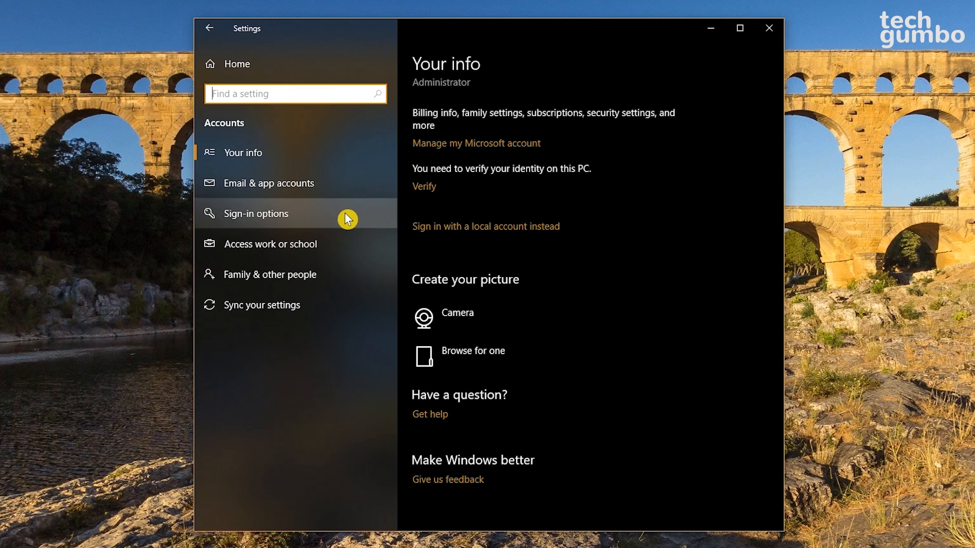
pyautogui.click(255, 213)
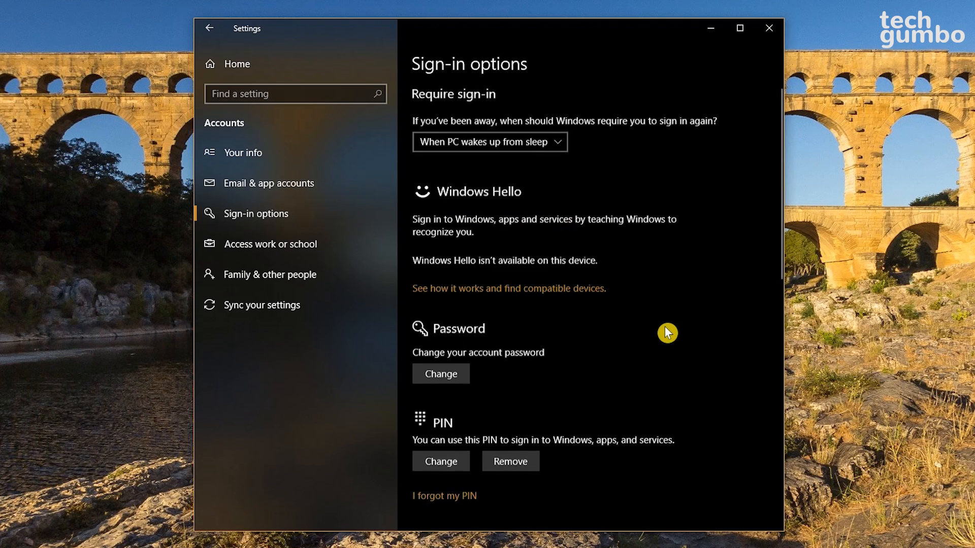
pyautogui.scroll(-3)
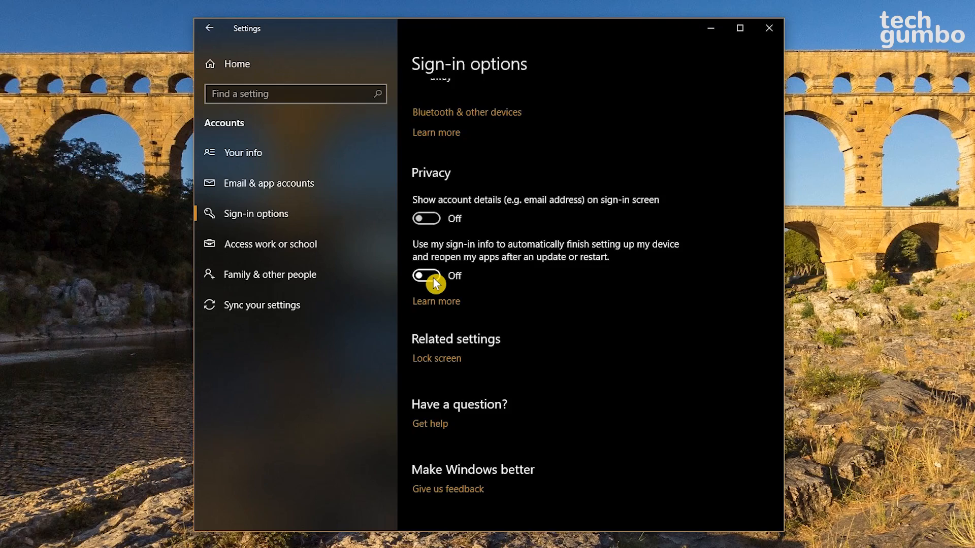
pyautogui.click(769, 28)
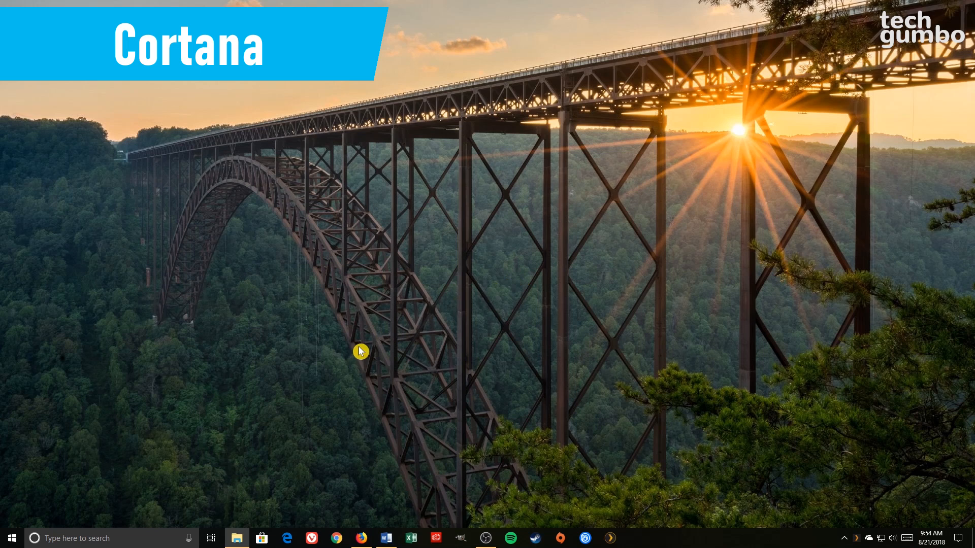
pyautogui.moveTo(233, 439)
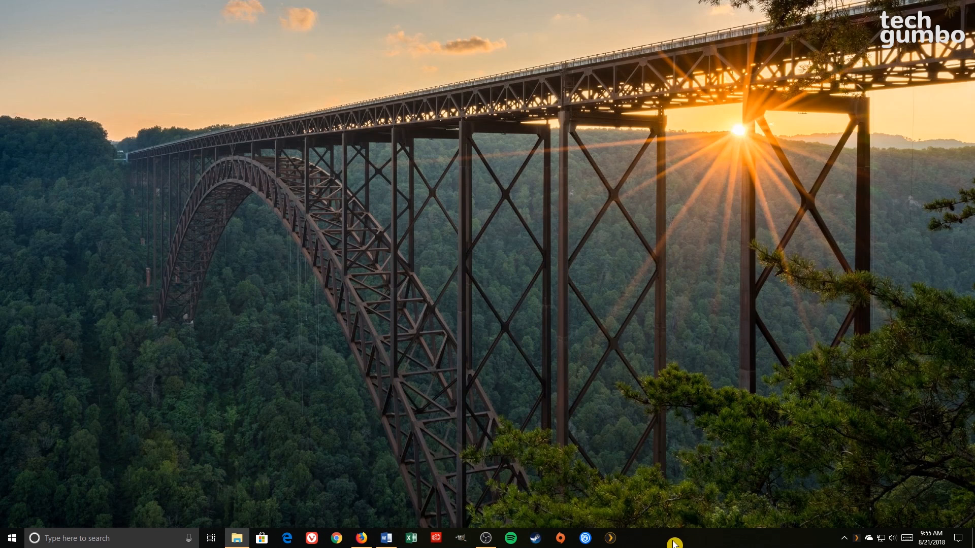
# Set Cortana to Hidden from the taskbar context menu, removing the search box
pyautogui.rightClick(675, 543)
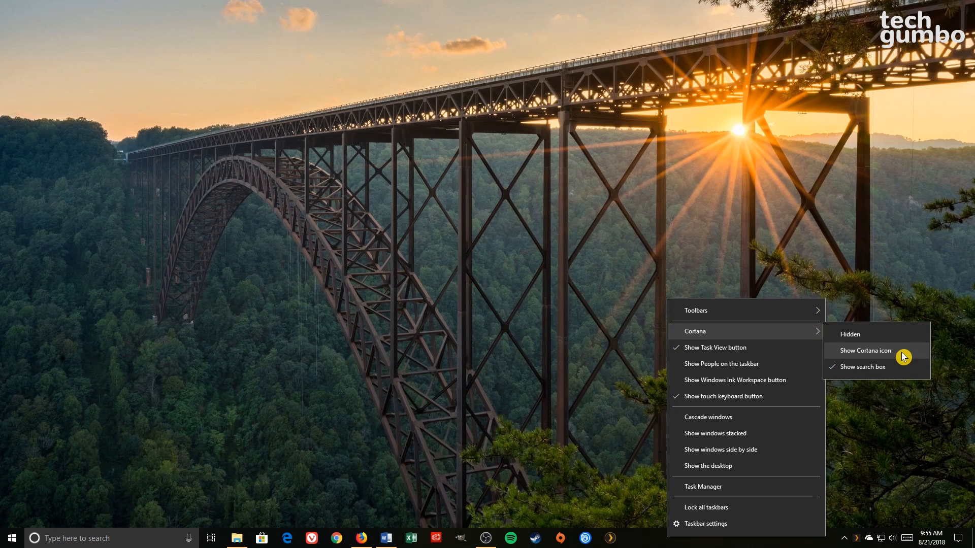
pyautogui.moveTo(894, 340)
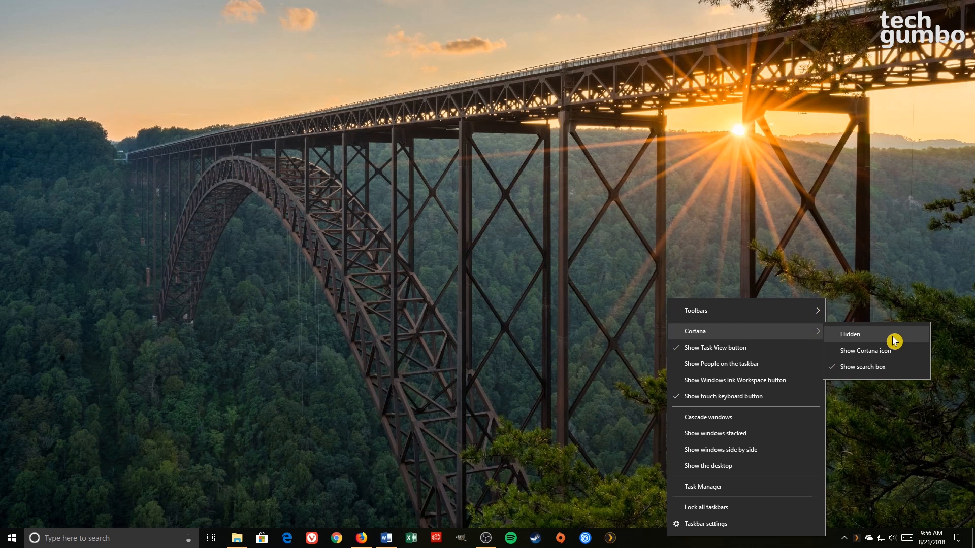
pyautogui.click(850, 335)
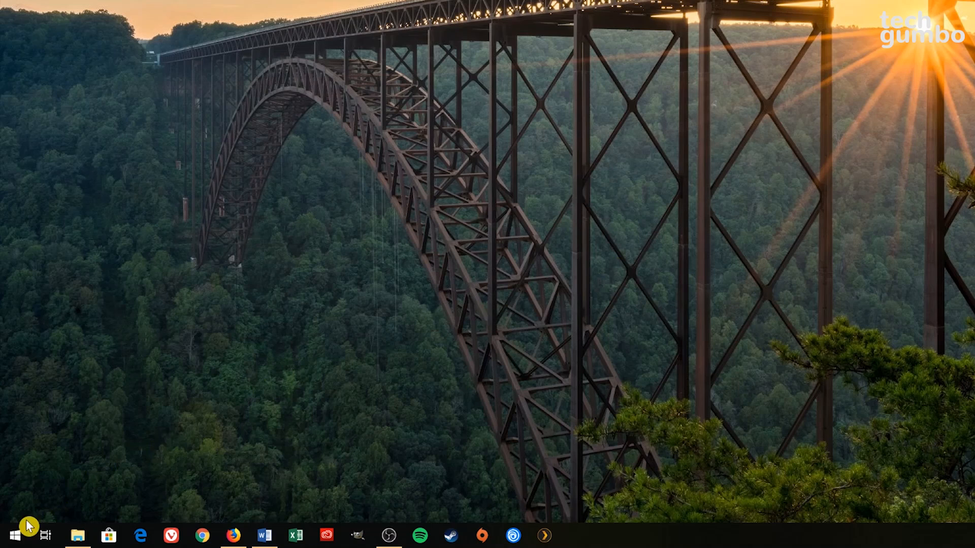
pyautogui.rightClick(12, 534)
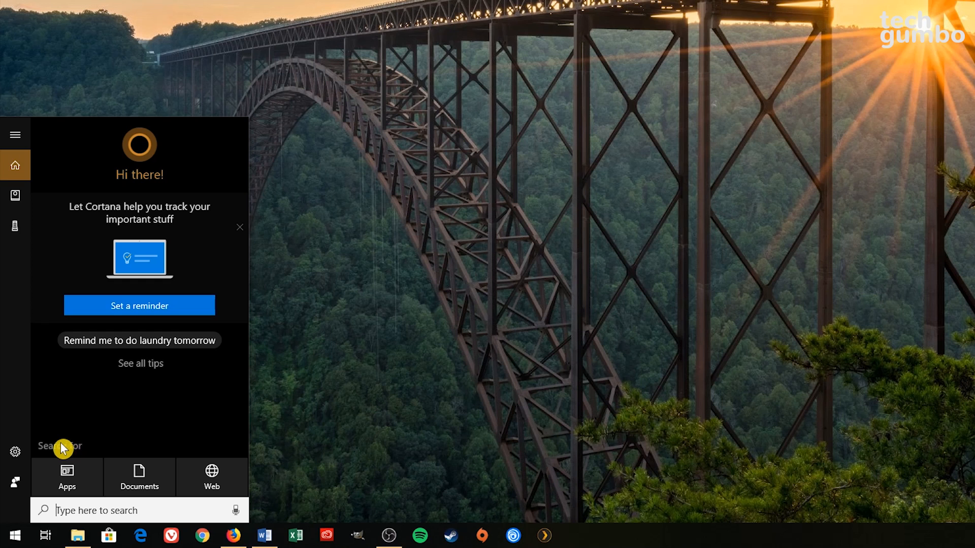
pyautogui.moveTo(16, 452)
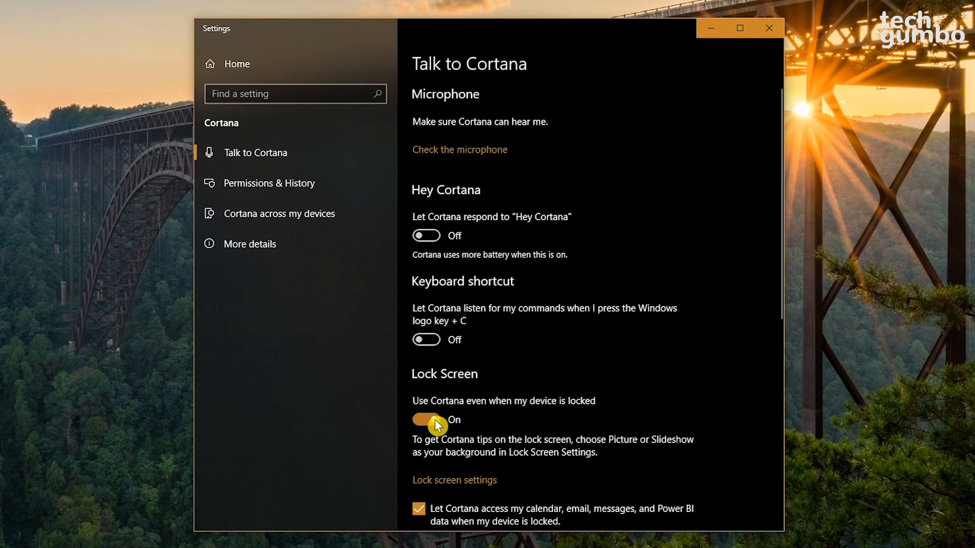
# Switch off 'Use Cortana even when my device is locked' and return to Settings home
pyautogui.click(426, 420)
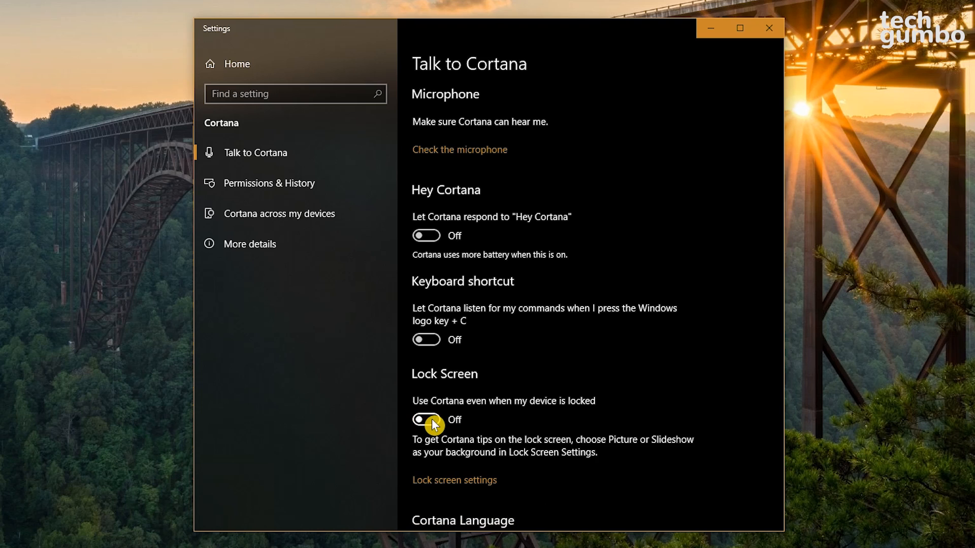
pyautogui.click(210, 28)
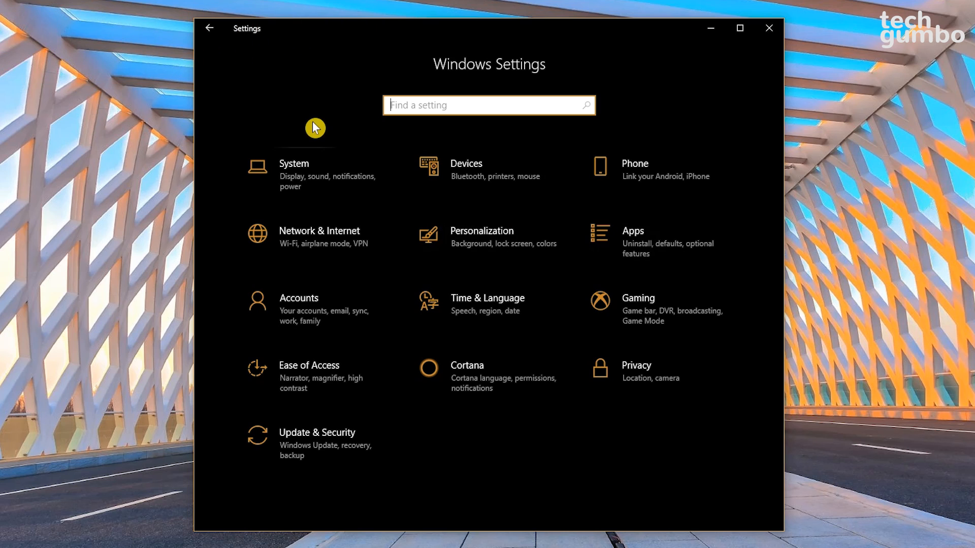
pyautogui.moveTo(630, 376)
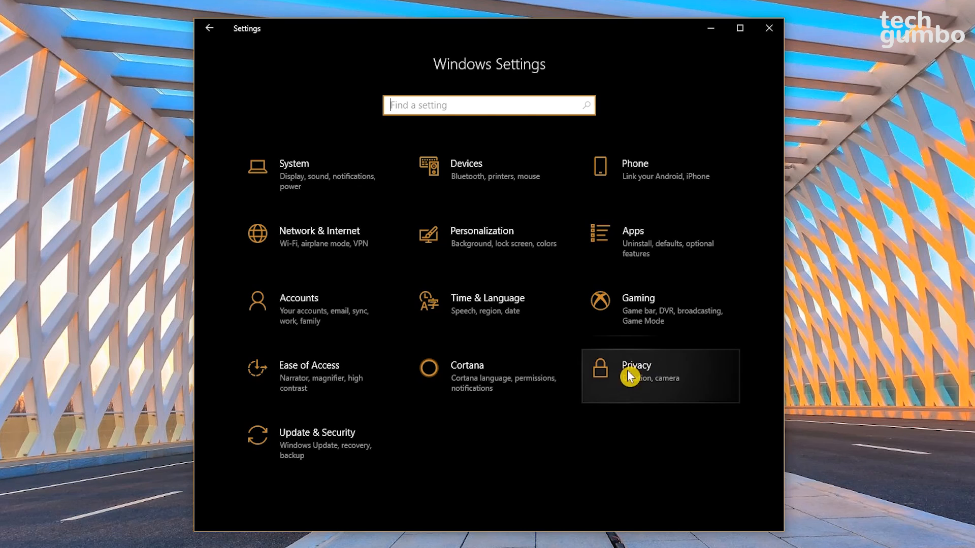
# Turn off the advertising ID, tracking and suggested-content toggles under Privacy > General
pyautogui.click(635, 365)
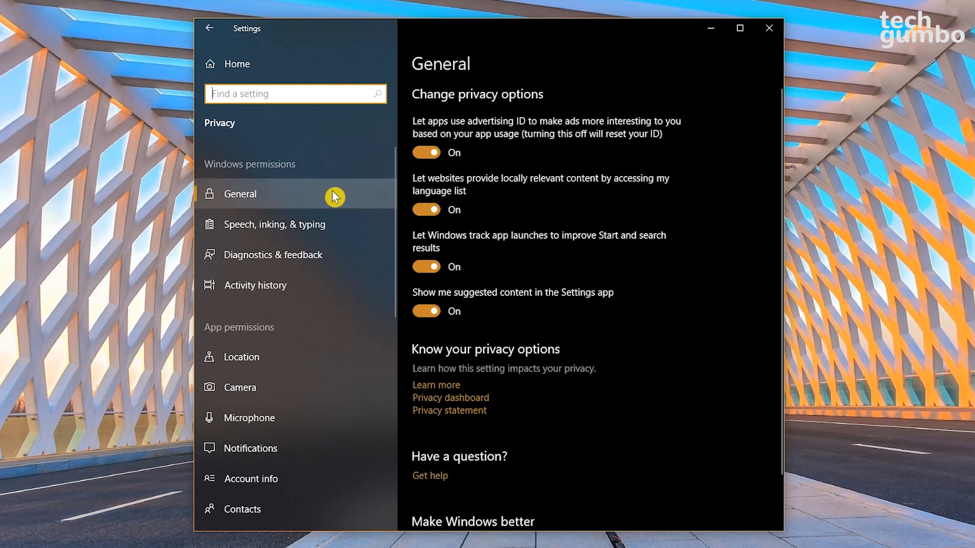
pyautogui.moveTo(461, 230)
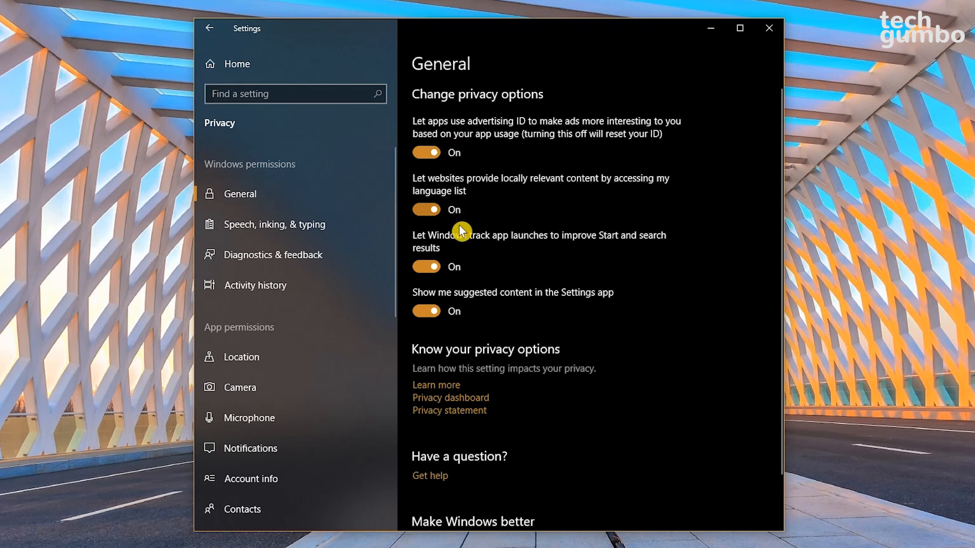
pyautogui.click(426, 152)
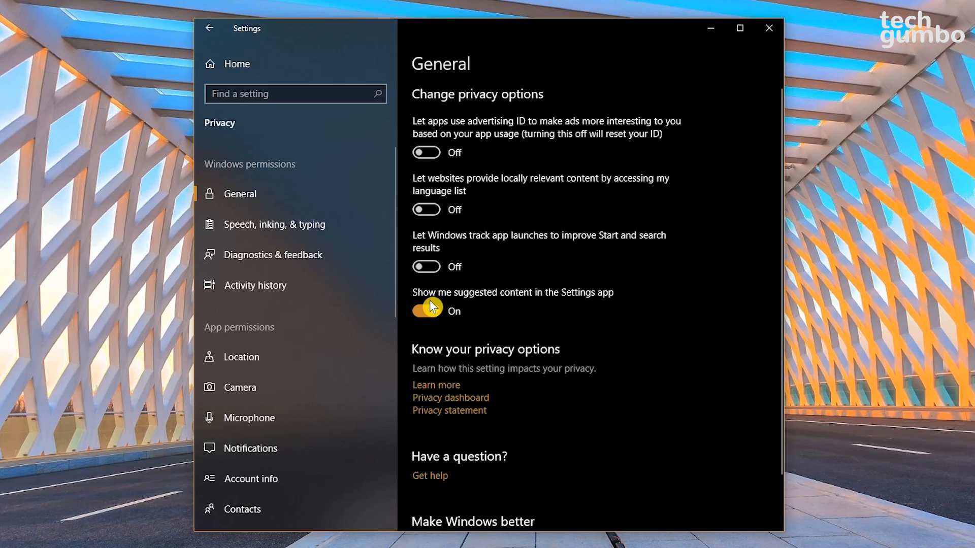
pyautogui.click(426, 311)
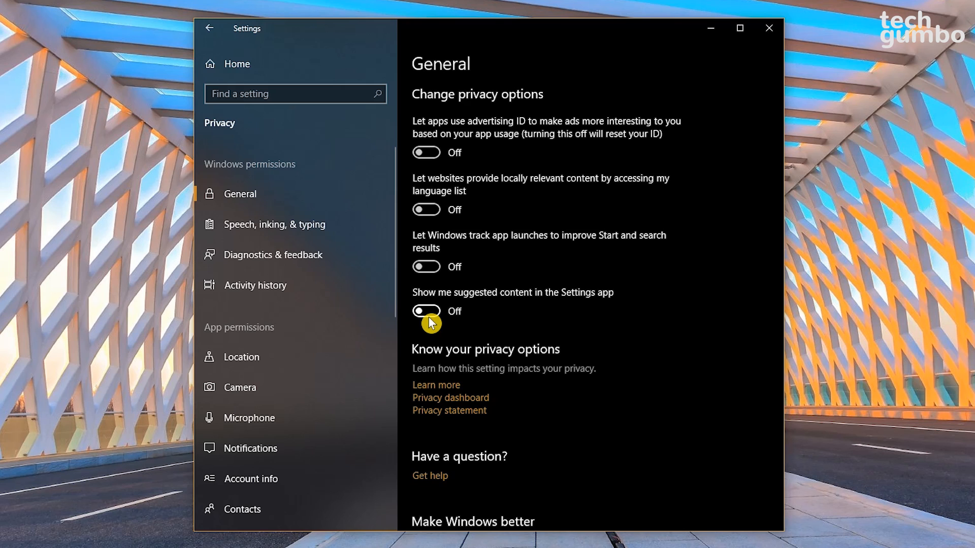
pyautogui.moveTo(280, 229)
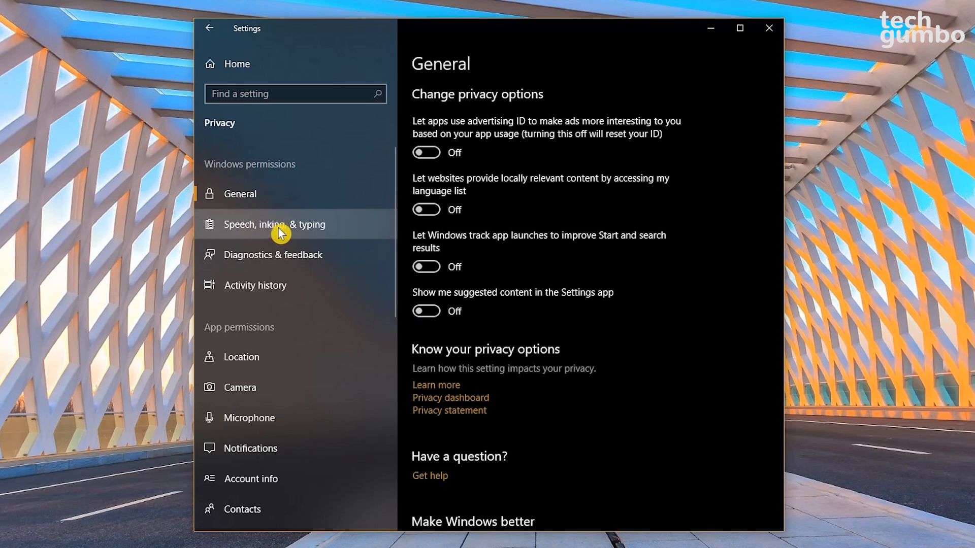
# Go to Privacy > Account info and switch Microsoft Edge's access Off
pyautogui.click(274, 225)
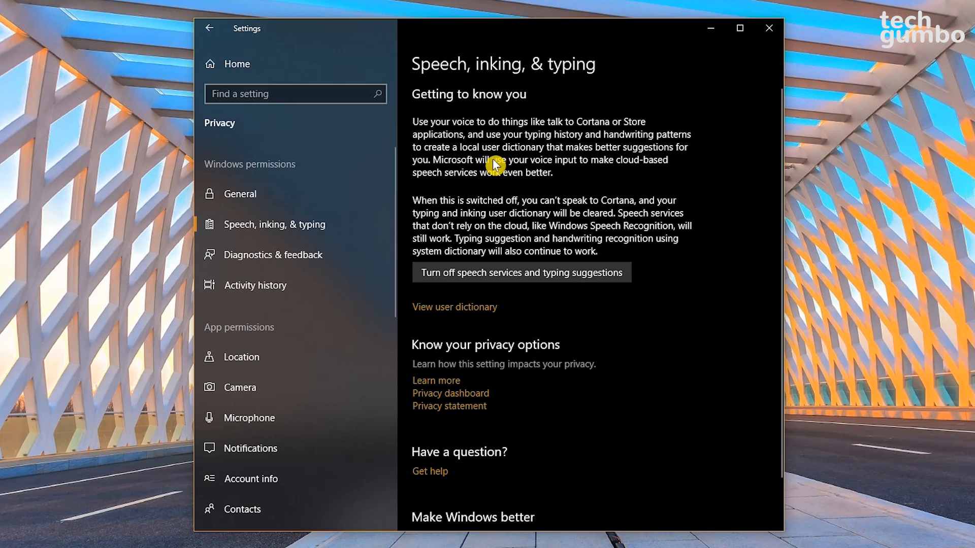
pyautogui.moveTo(538, 138)
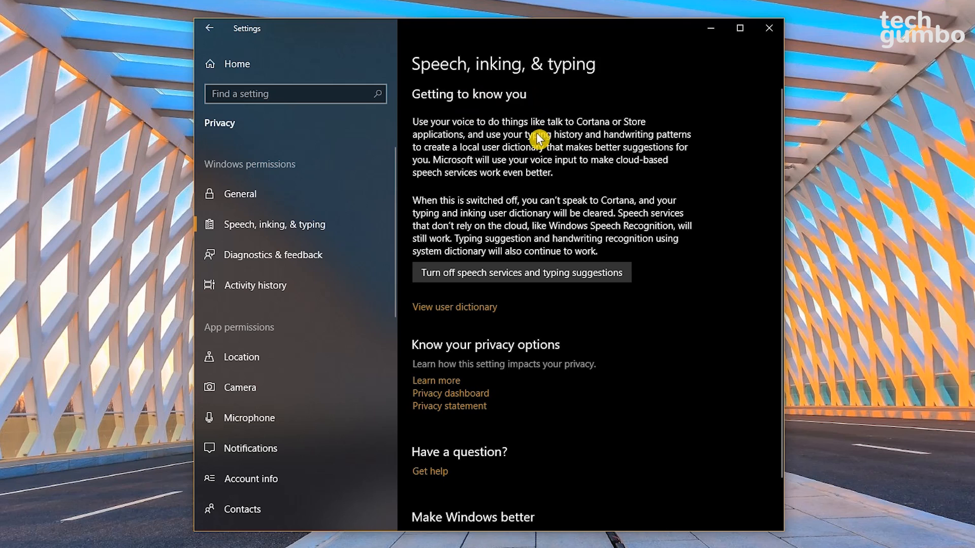
pyautogui.moveTo(531, 247)
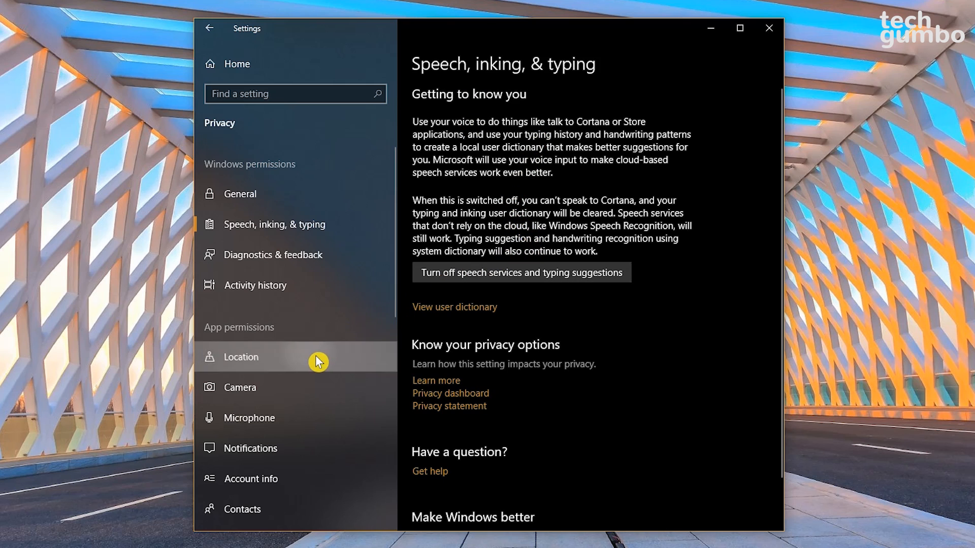
pyautogui.click(240, 357)
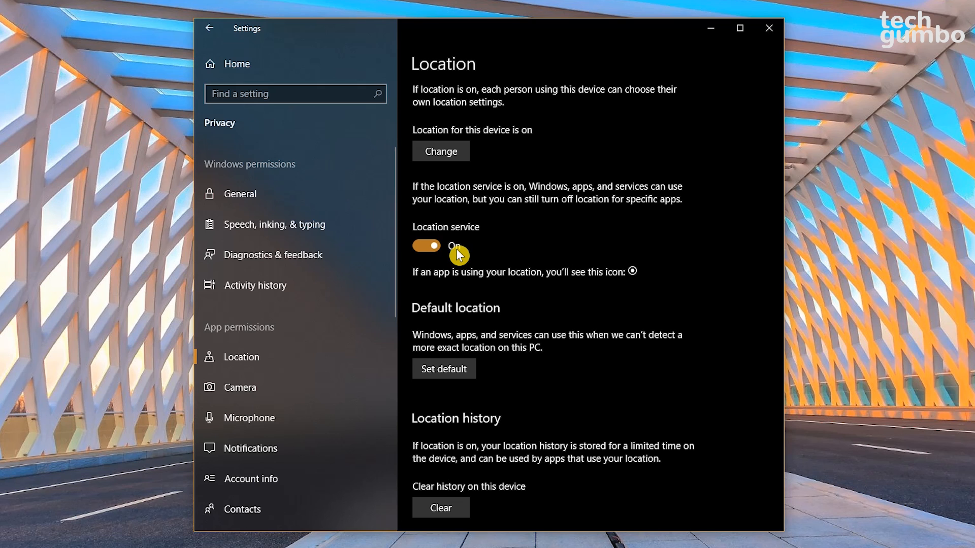
pyautogui.scroll(-3)
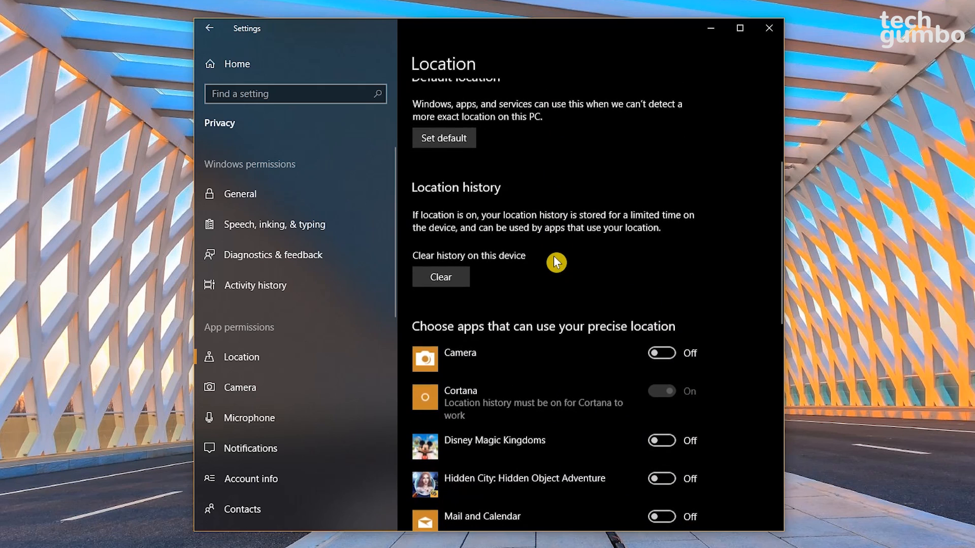
pyautogui.scroll(-3)
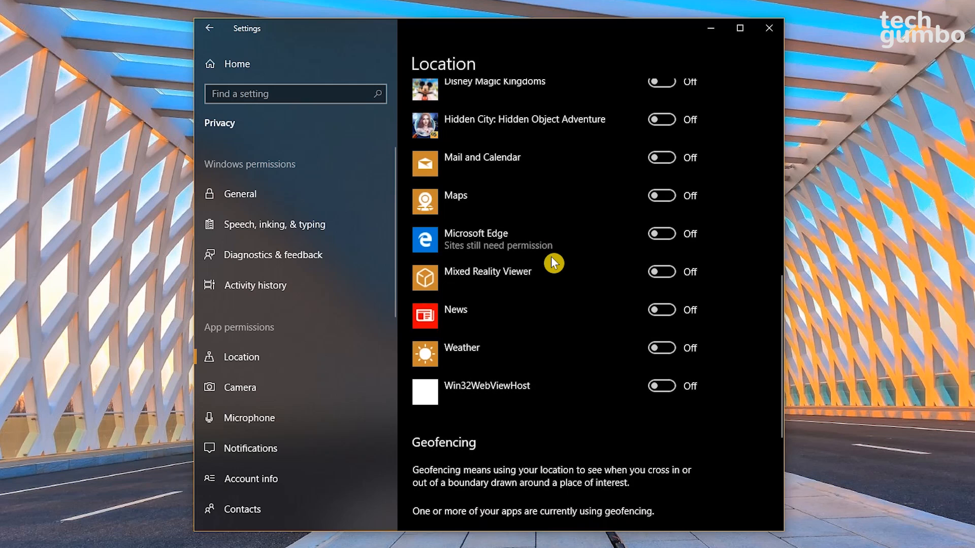
pyautogui.moveTo(550, 251)
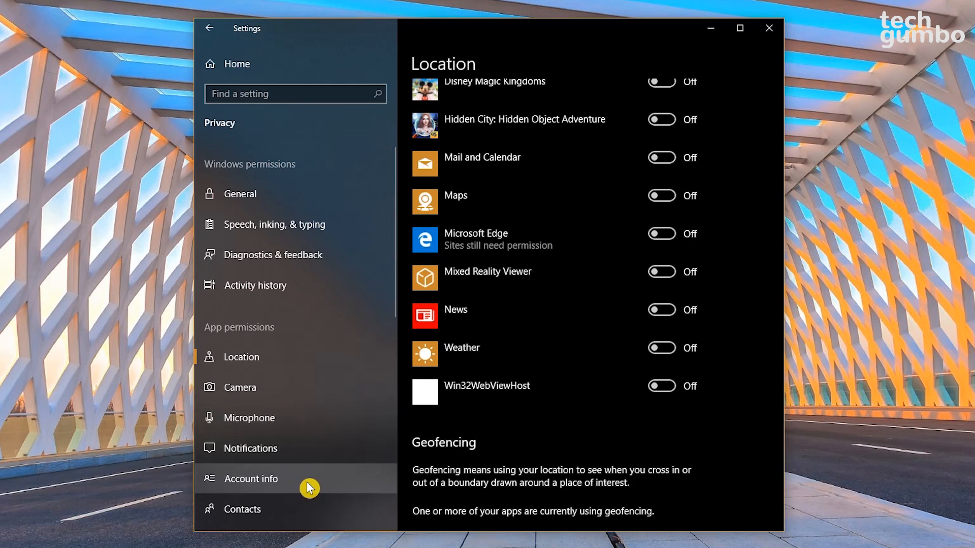
pyautogui.click(250, 479)
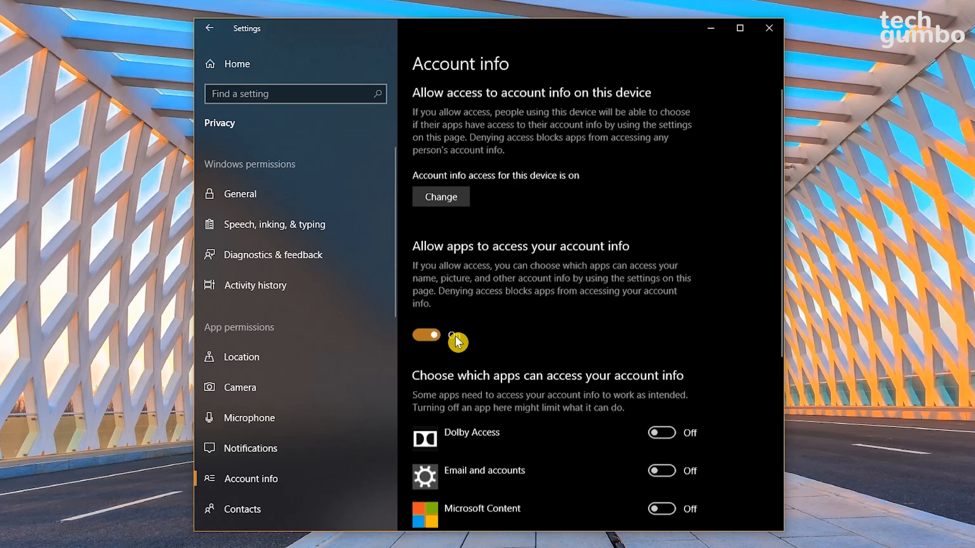
pyautogui.scroll(-3)
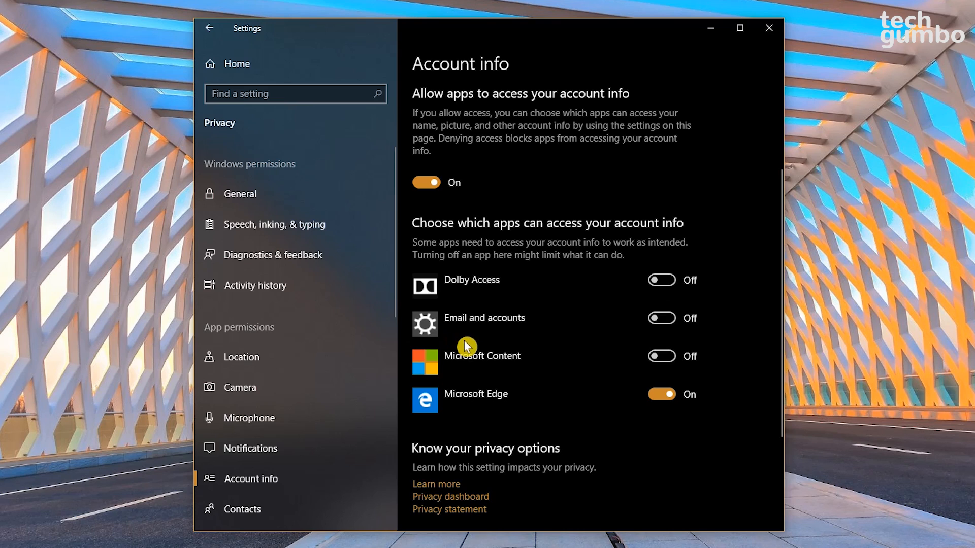
pyautogui.click(661, 394)
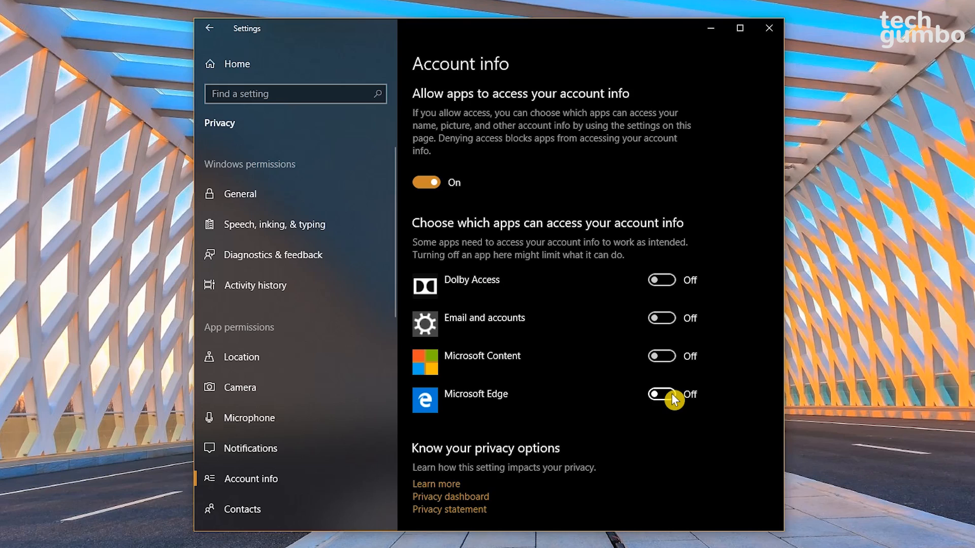
pyautogui.click(768, 28)
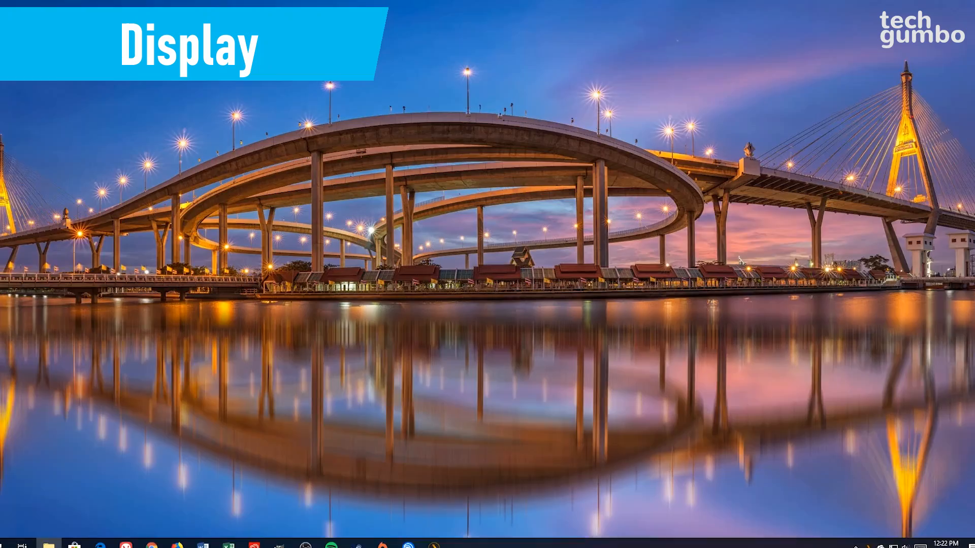
# Open Display settings, keep scaling at 100% (Recommended), and turn Night light on
pyautogui.rightClick(640, 297)
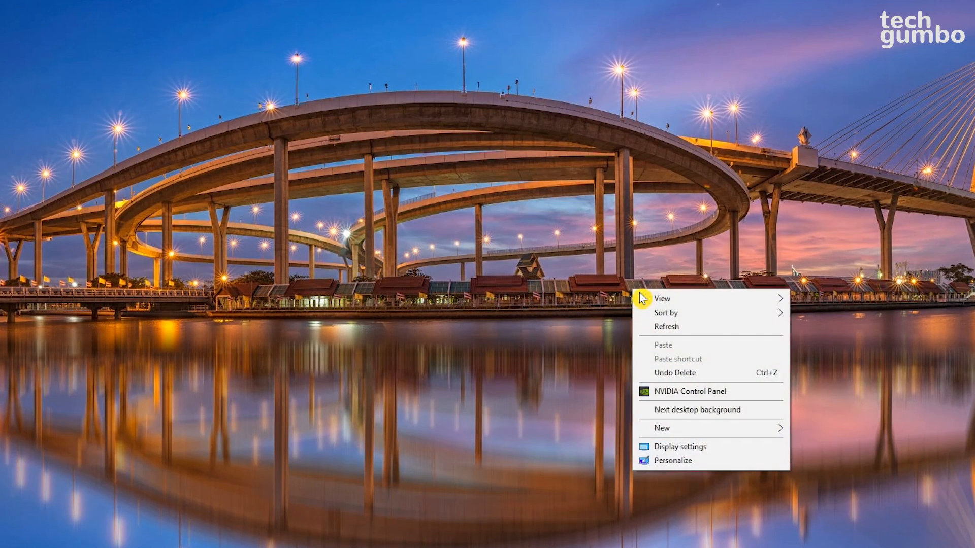
pyautogui.moveTo(679, 451)
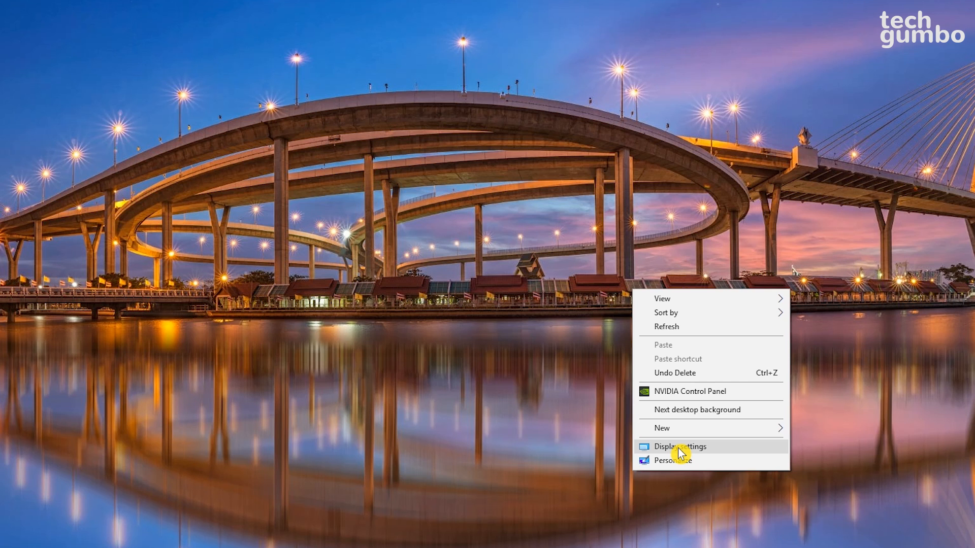
pyautogui.click(680, 447)
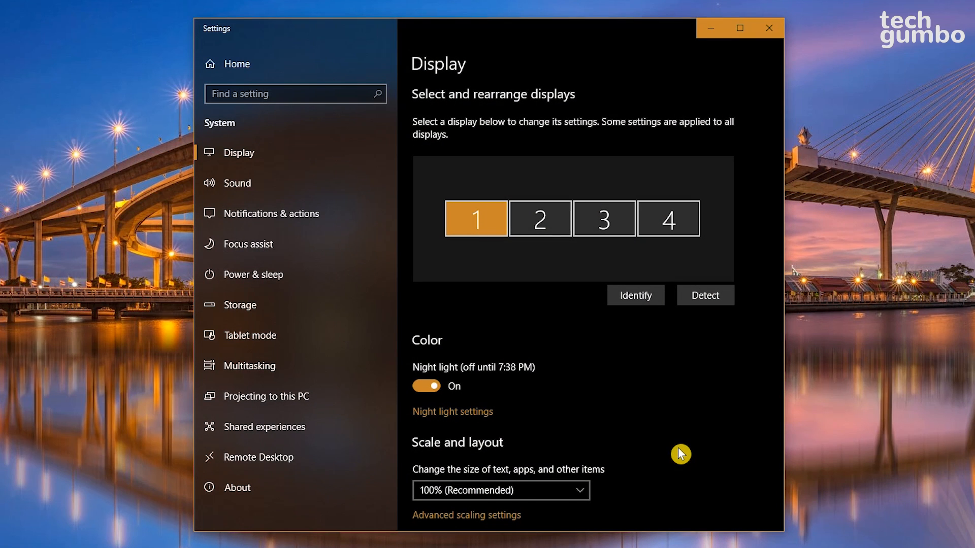
pyautogui.scroll(-3)
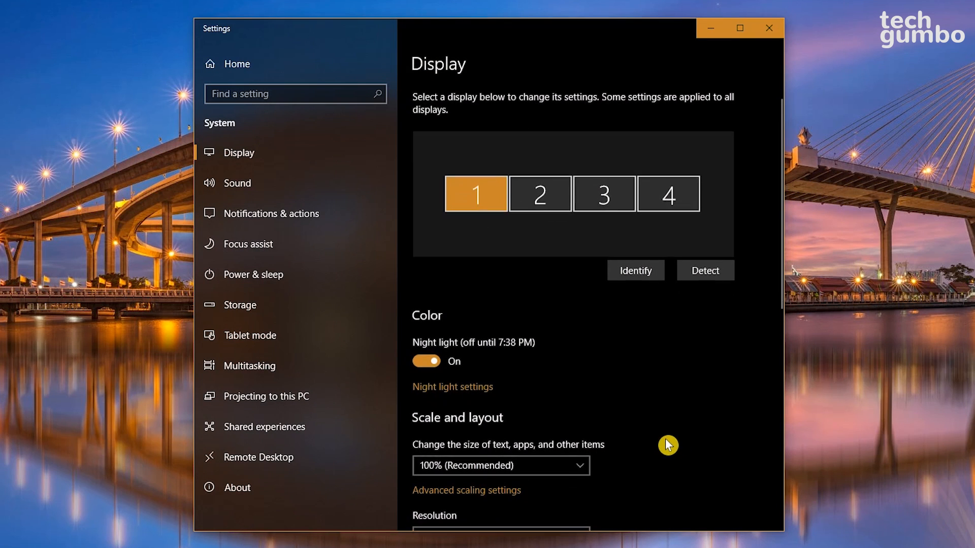
pyautogui.moveTo(523, 421)
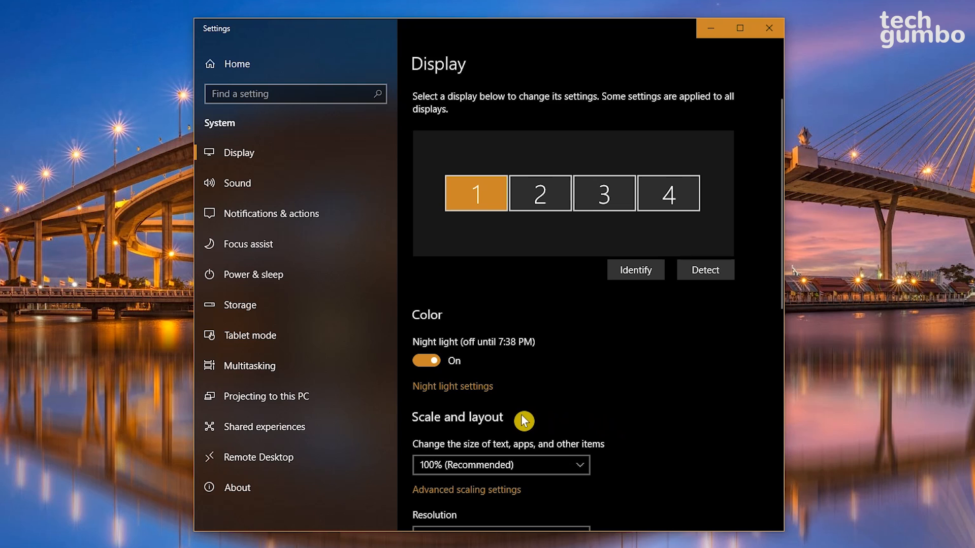
pyautogui.moveTo(509, 453)
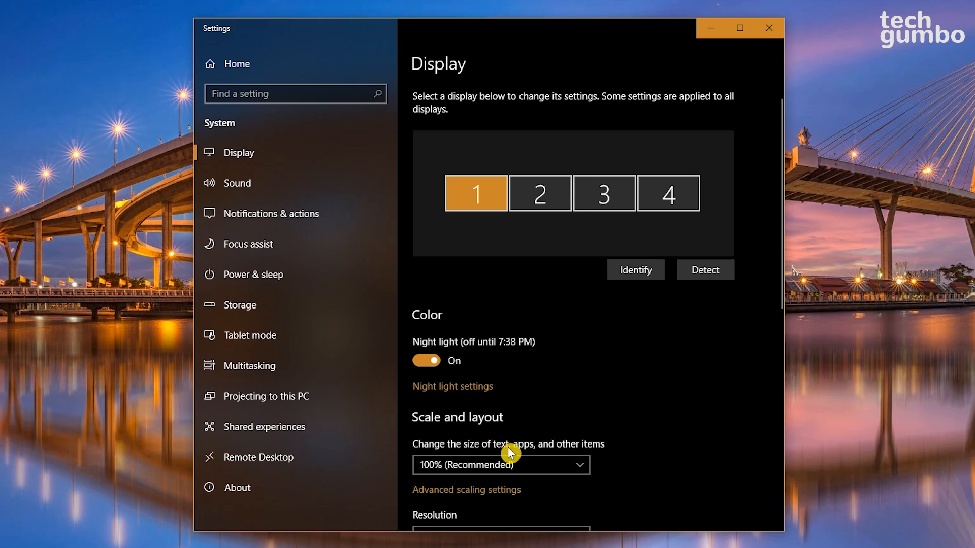
pyautogui.moveTo(608, 452)
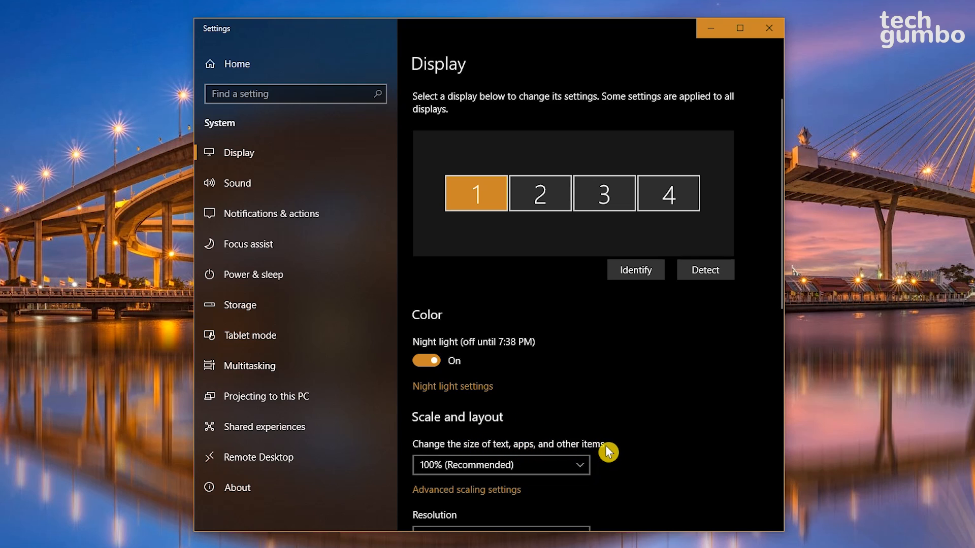
pyautogui.click(500, 464)
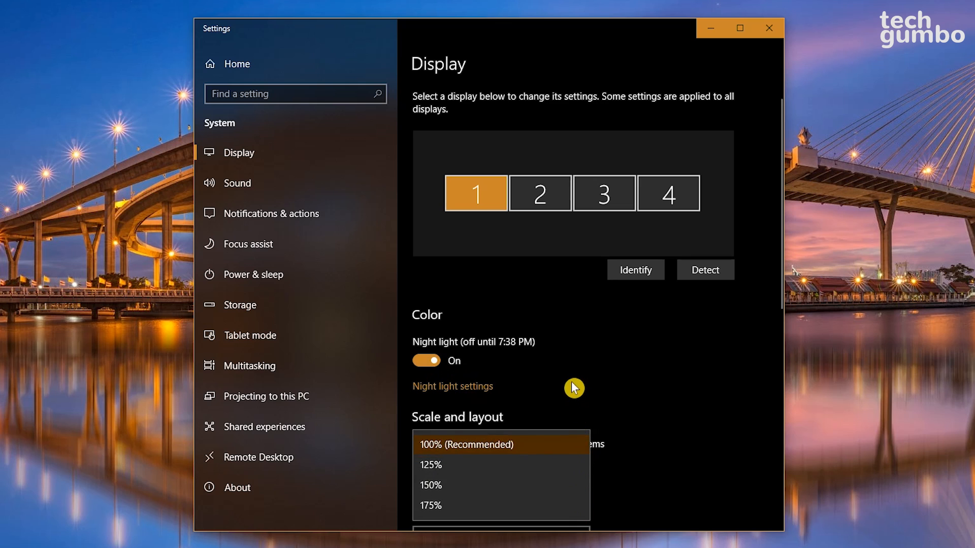
pyautogui.click(426, 360)
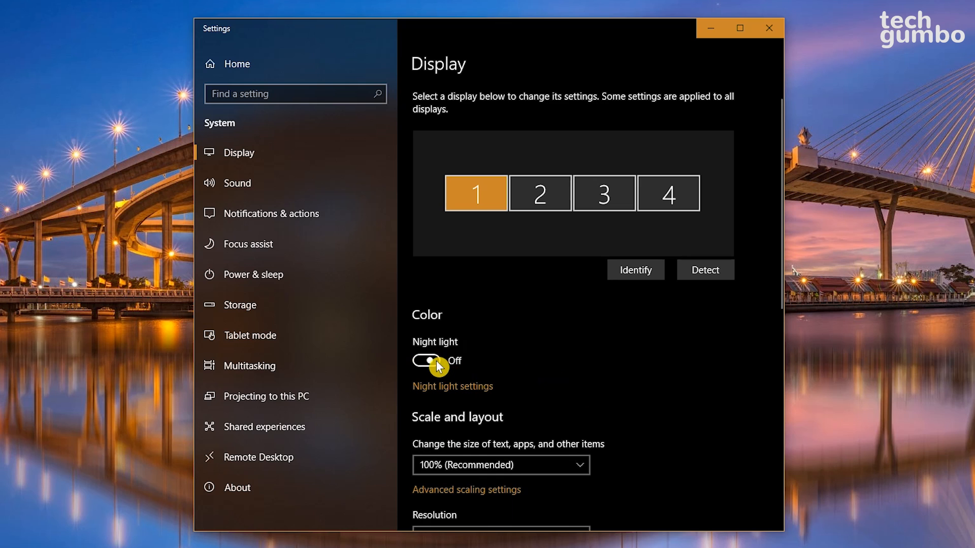
pyautogui.click(426, 360)
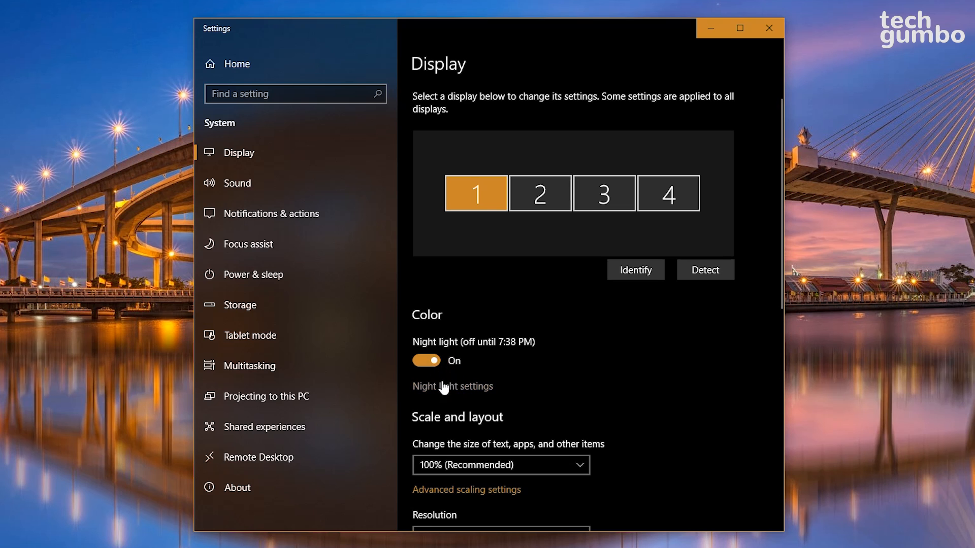
pyautogui.click(452, 386)
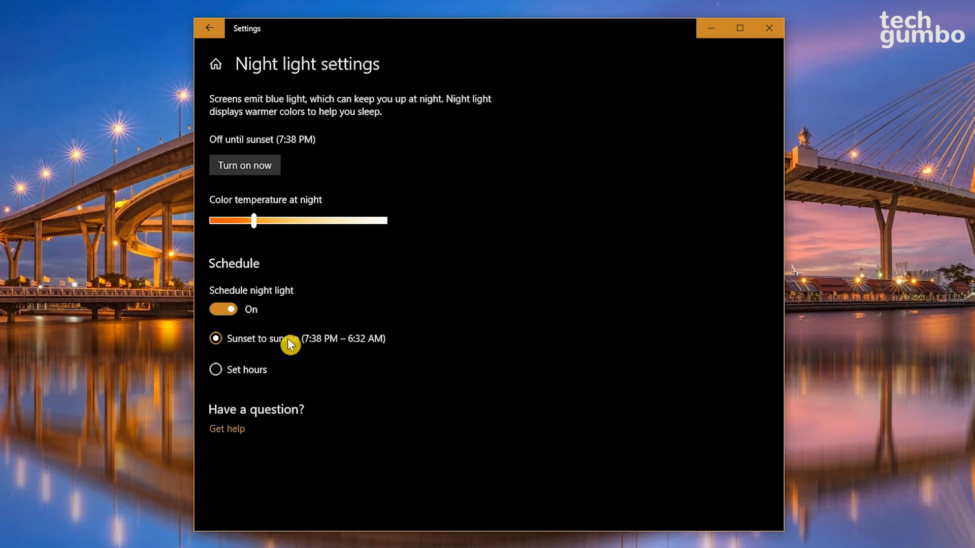
pyautogui.moveTo(294, 379)
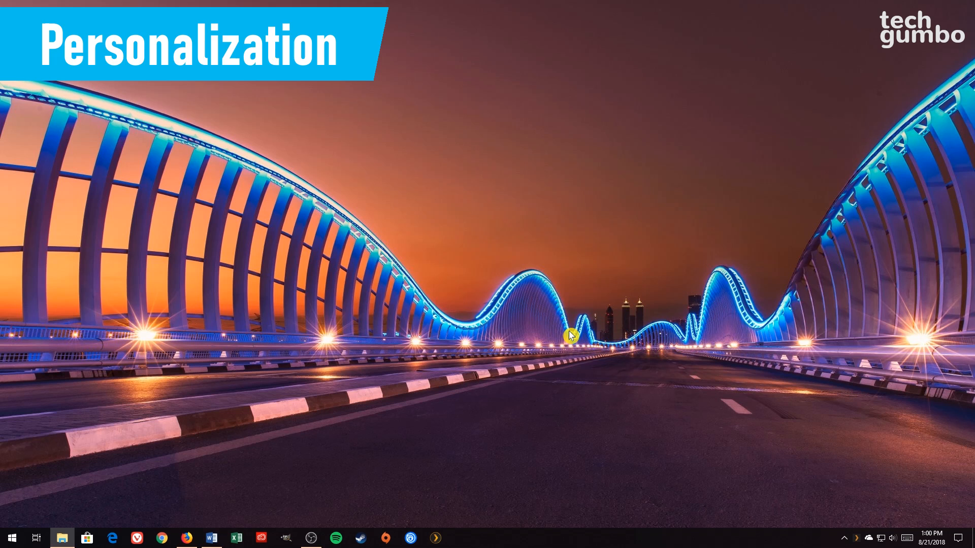
# Stop automatic accent color; show accent color on Start, taskbar, action center and title bars
pyautogui.rightClick(567, 335)
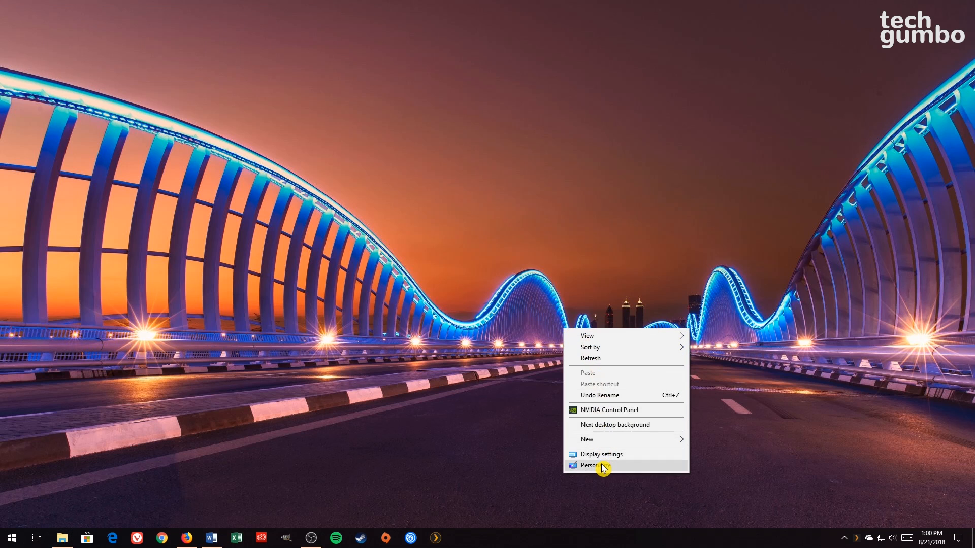
pyautogui.click(595, 466)
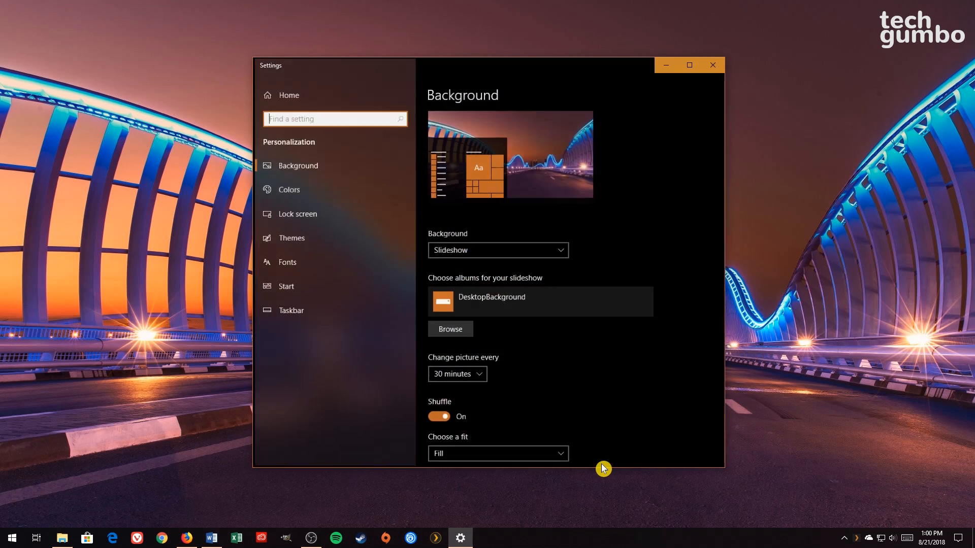
pyautogui.moveTo(355, 193)
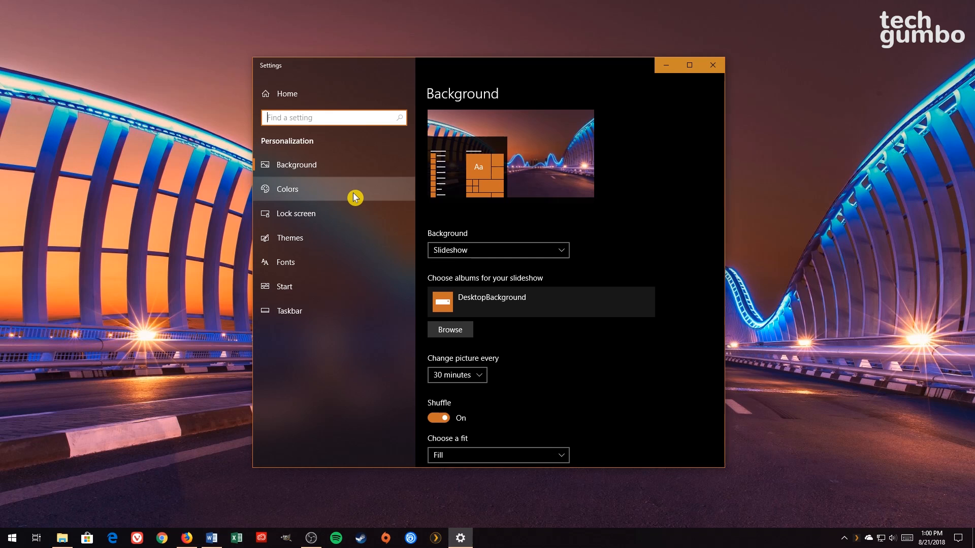
pyautogui.click(286, 189)
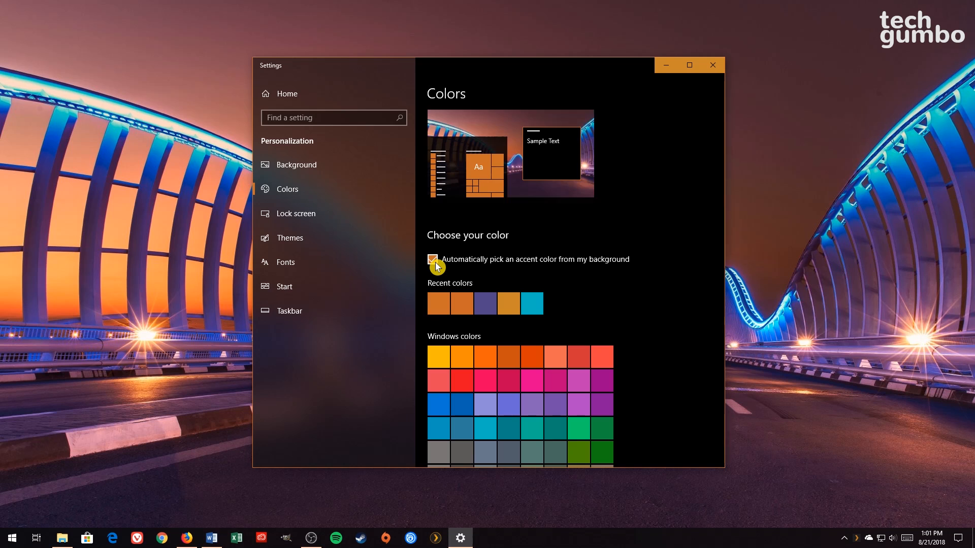
pyautogui.click(433, 259)
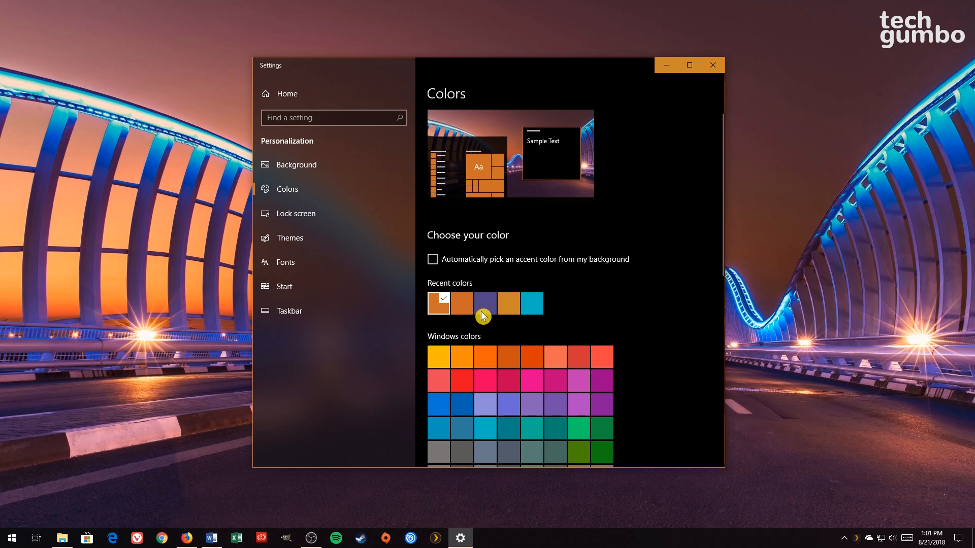
pyautogui.scroll(-3)
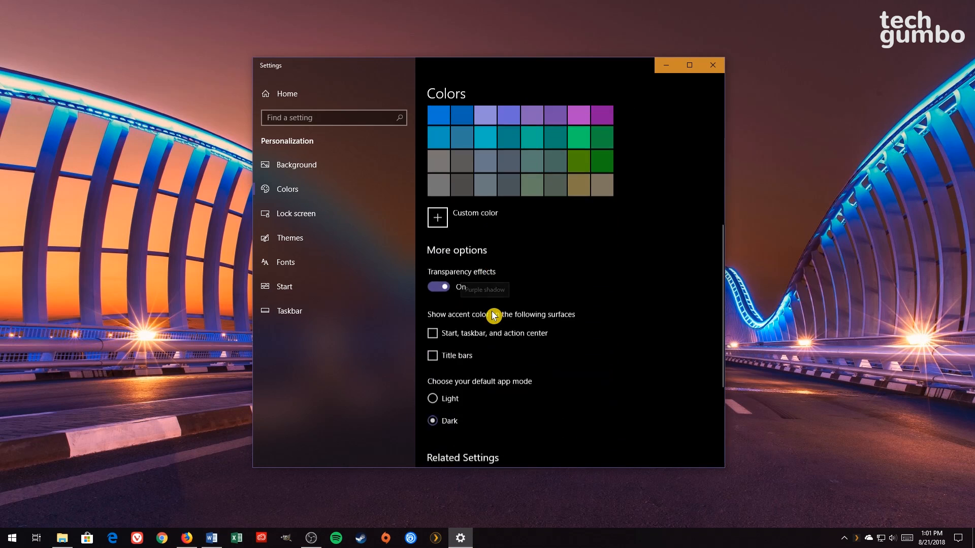
pyautogui.scroll(-3)
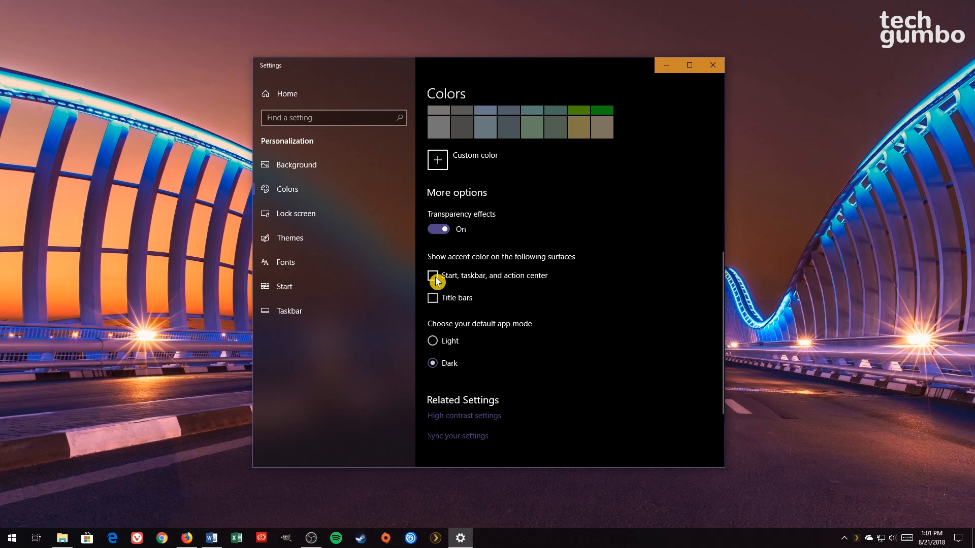
pyautogui.click(432, 276)
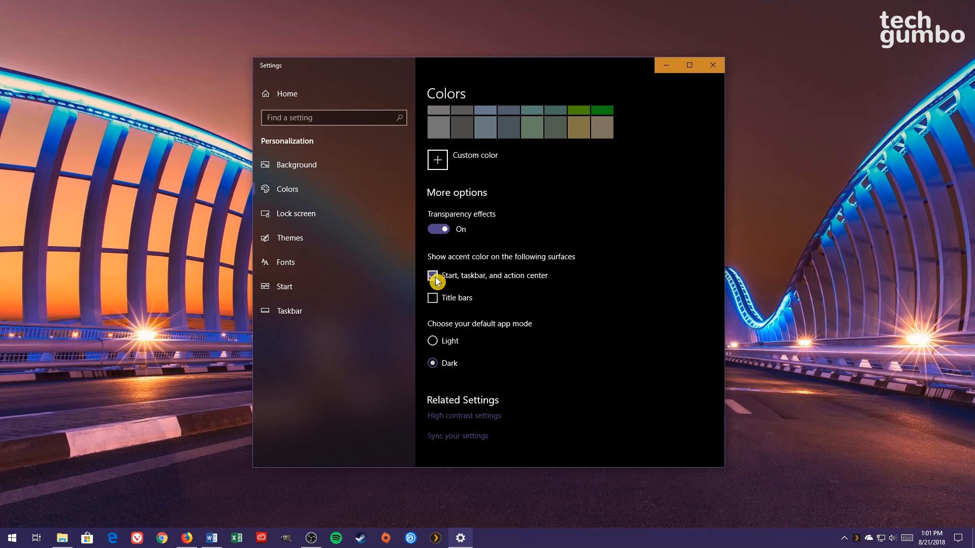
pyautogui.click(433, 275)
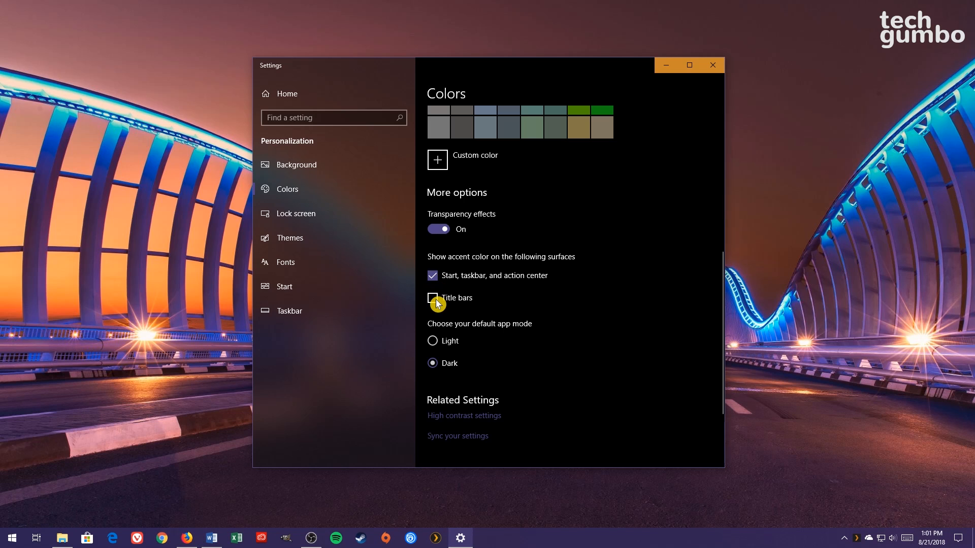
pyautogui.click(432, 299)
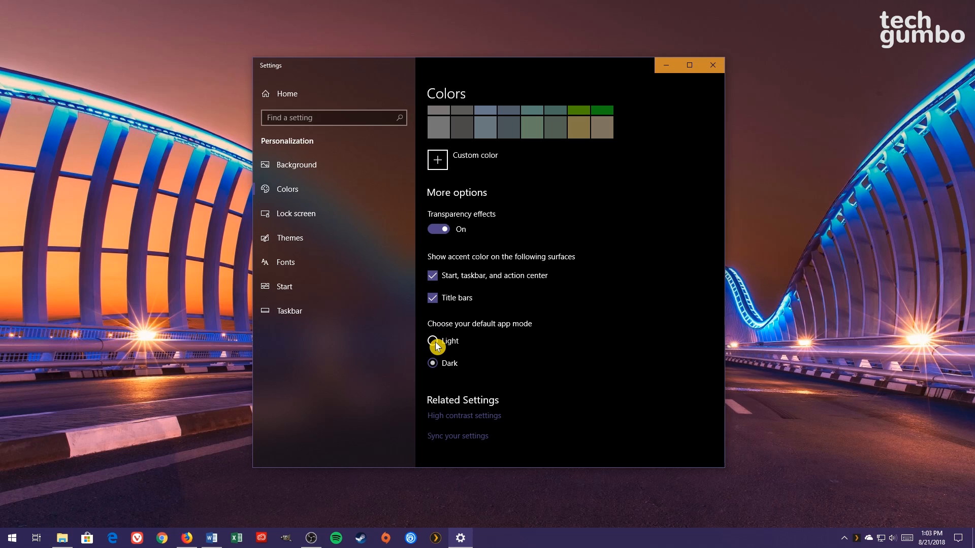
# Select Dark as the default app mode
pyautogui.click(433, 341)
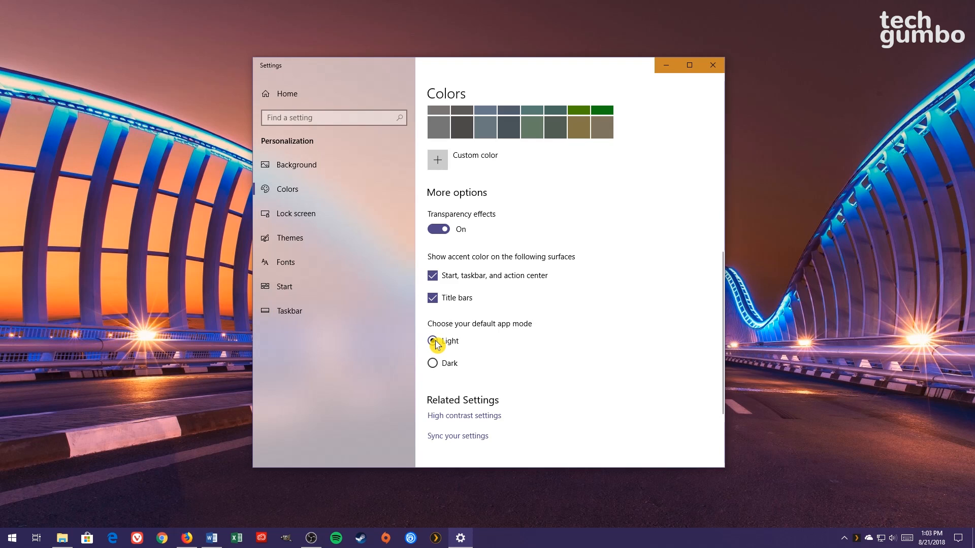
pyautogui.click(432, 341)
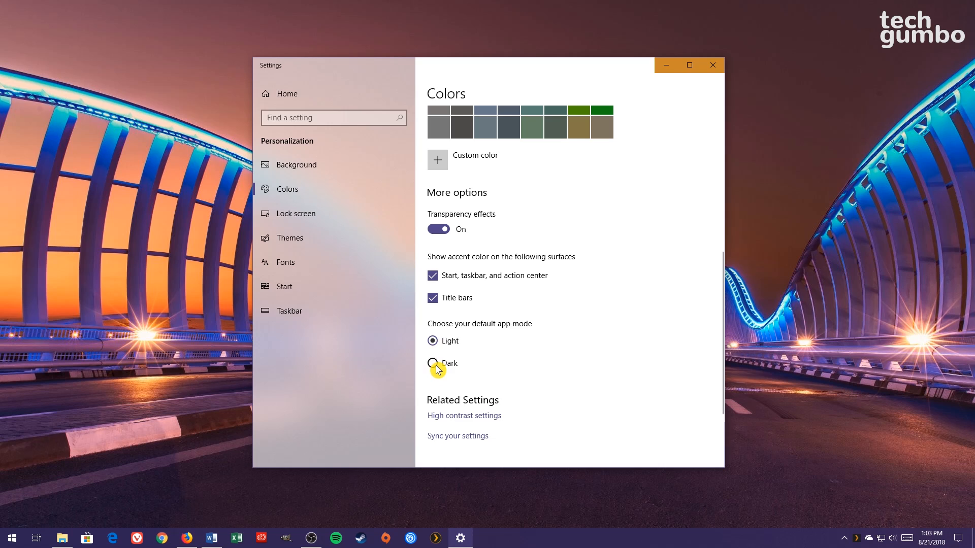
pyautogui.click(433, 363)
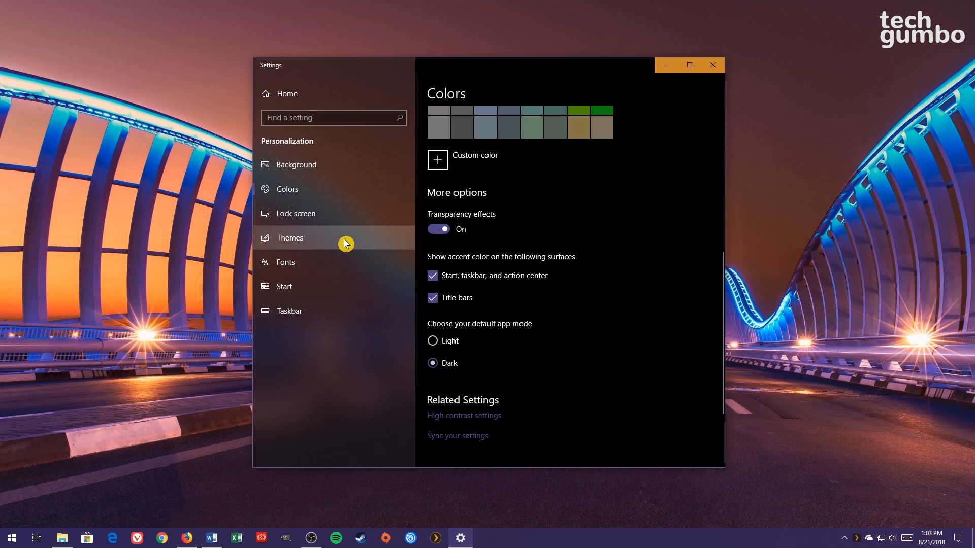
# Open Personalization > Themes and scroll down to the Apply a theme list
pyautogui.click(290, 237)
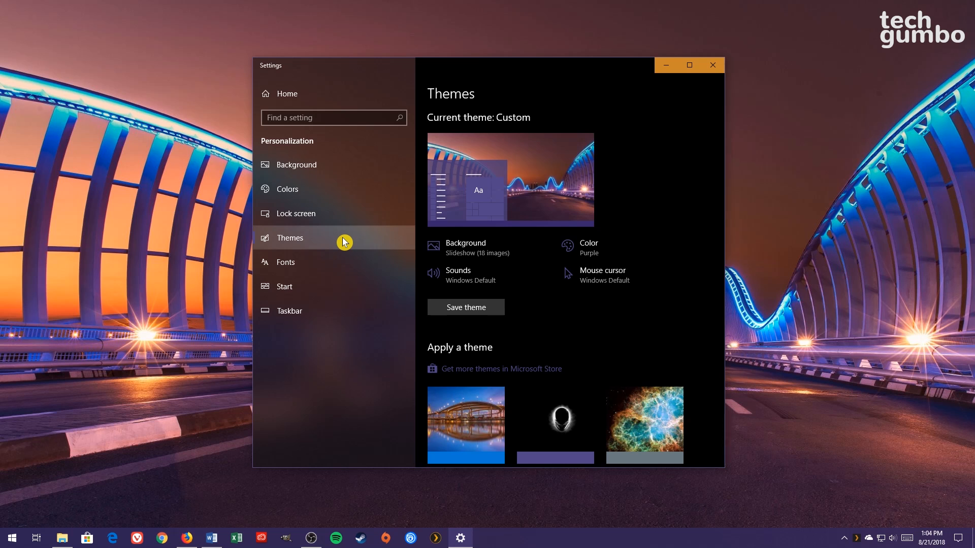
pyautogui.scroll(-3)
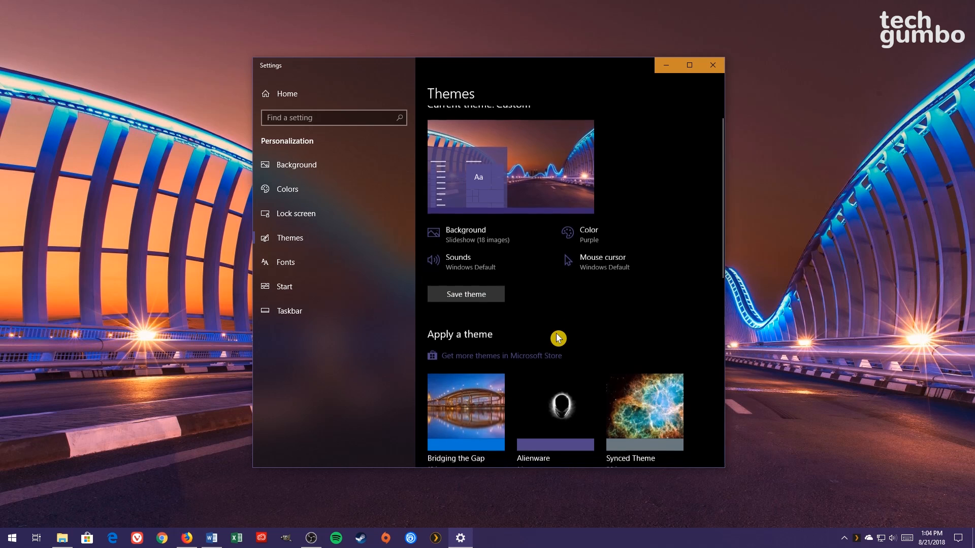
pyautogui.scroll(-3)
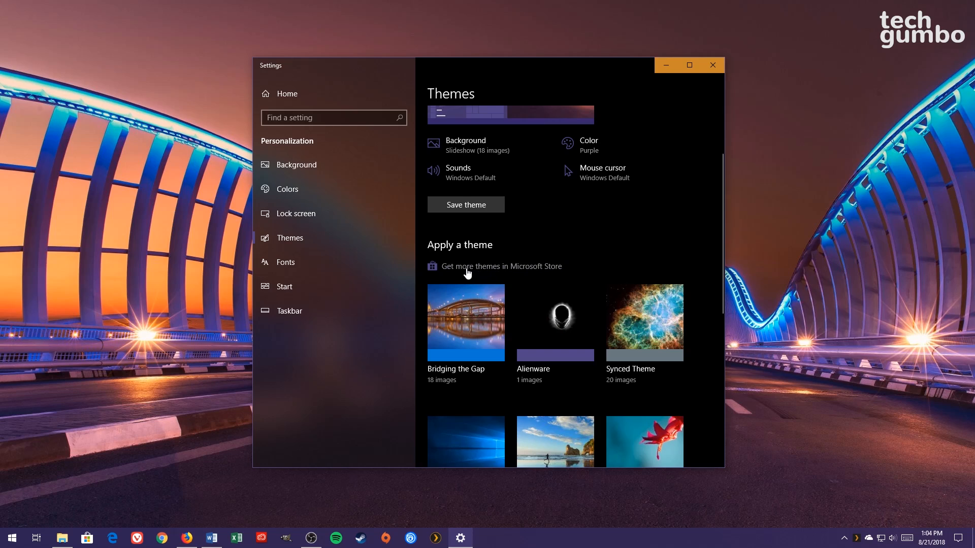
pyautogui.moveTo(526, 272)
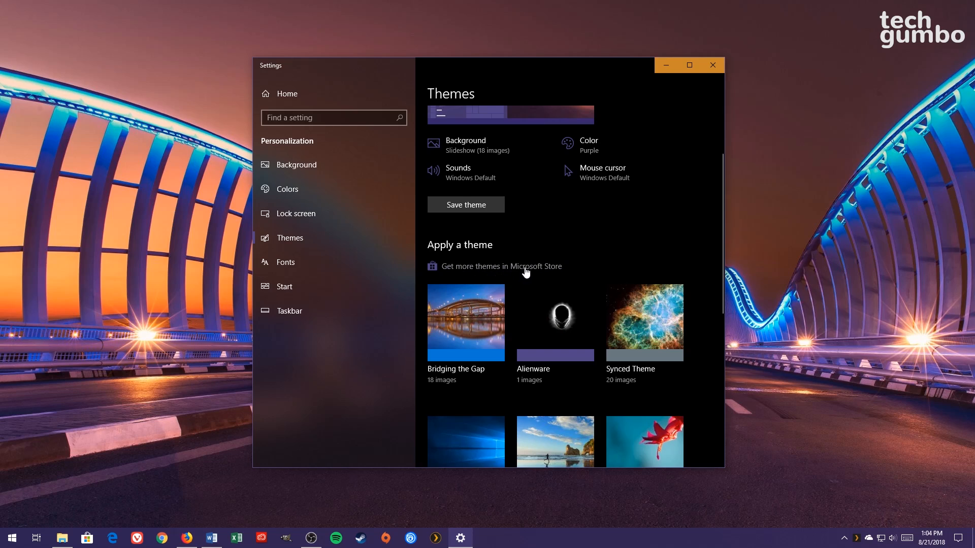
pyautogui.click(501, 266)
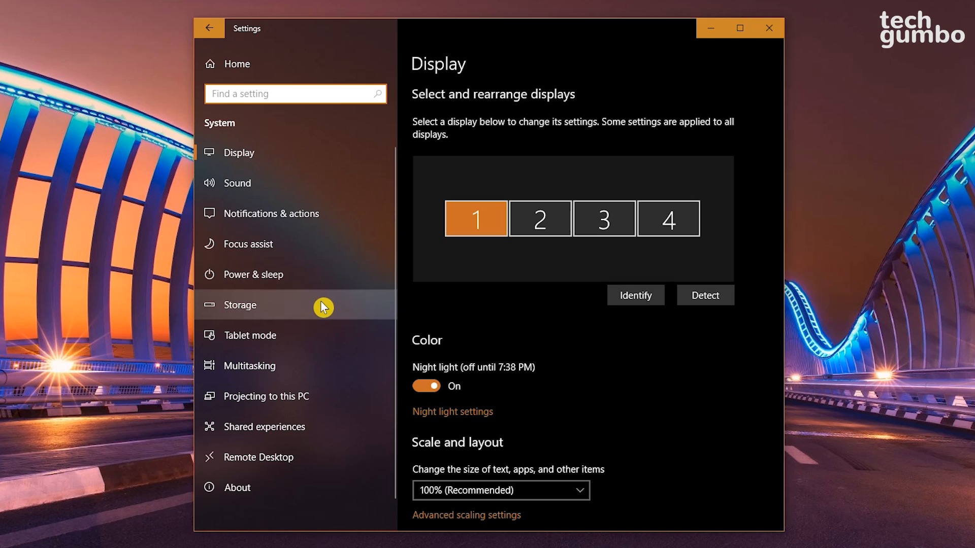
# Select Storage in the System sidebar to view drive usage and Storage sense
pyautogui.click(239, 305)
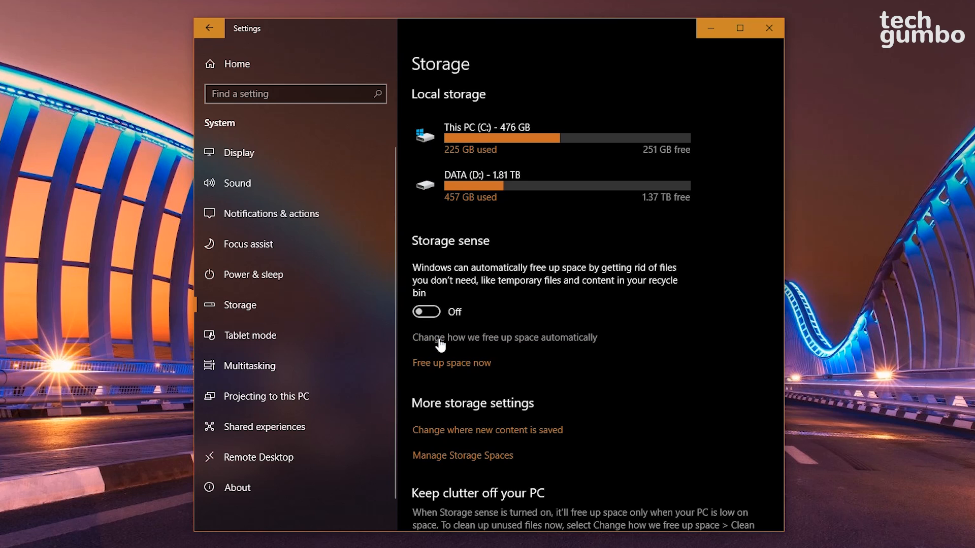
# Turn Storage sense on, running every month and deleting recycle bin files after 14 days
pyautogui.click(505, 337)
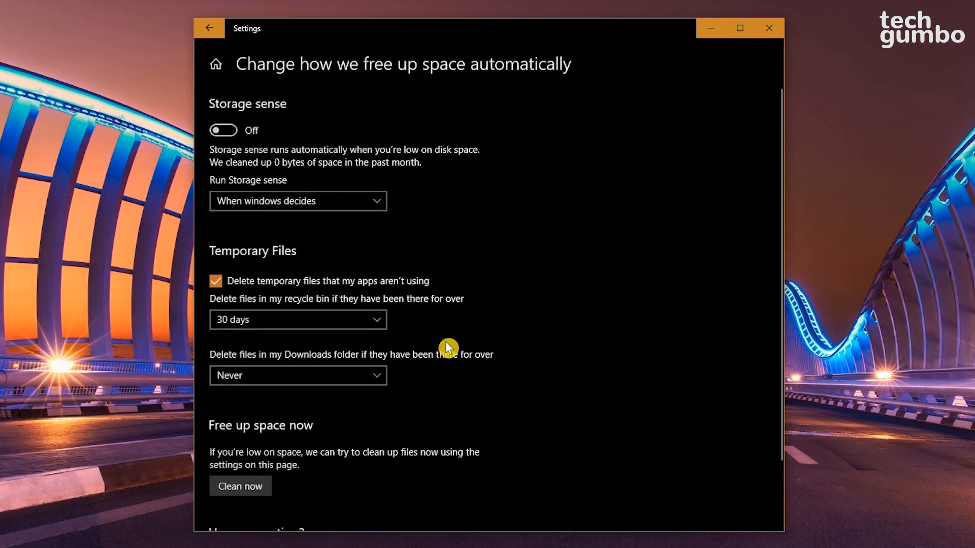
pyautogui.click(223, 130)
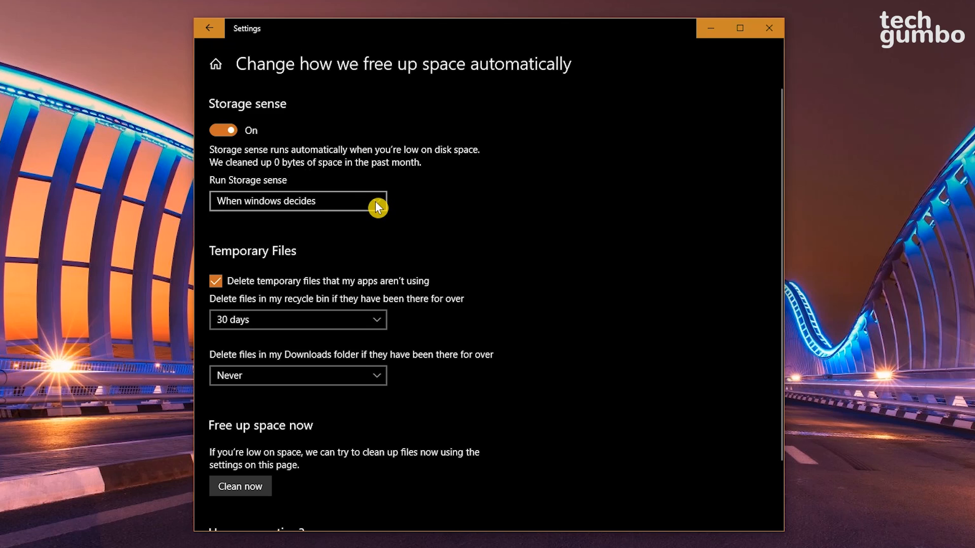
pyautogui.click(297, 200)
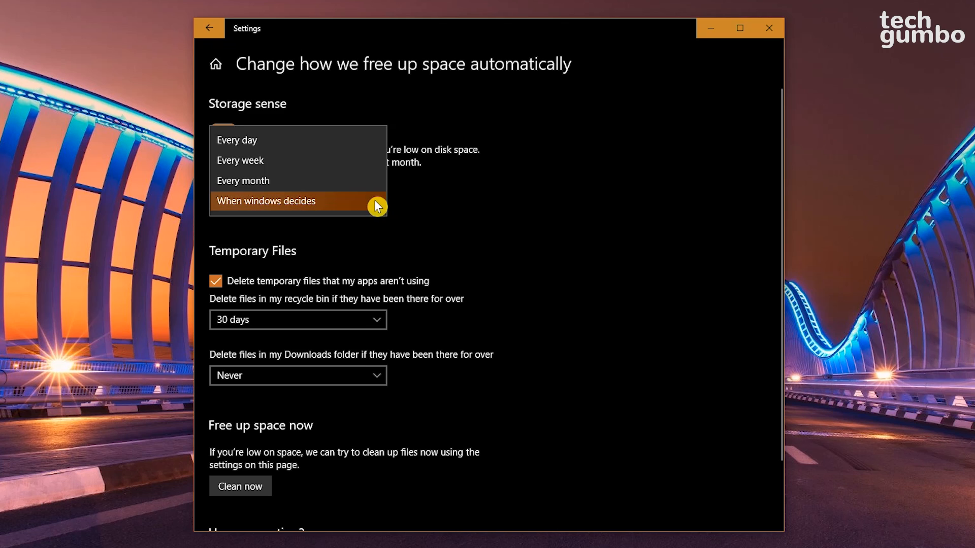
pyautogui.moveTo(286, 180)
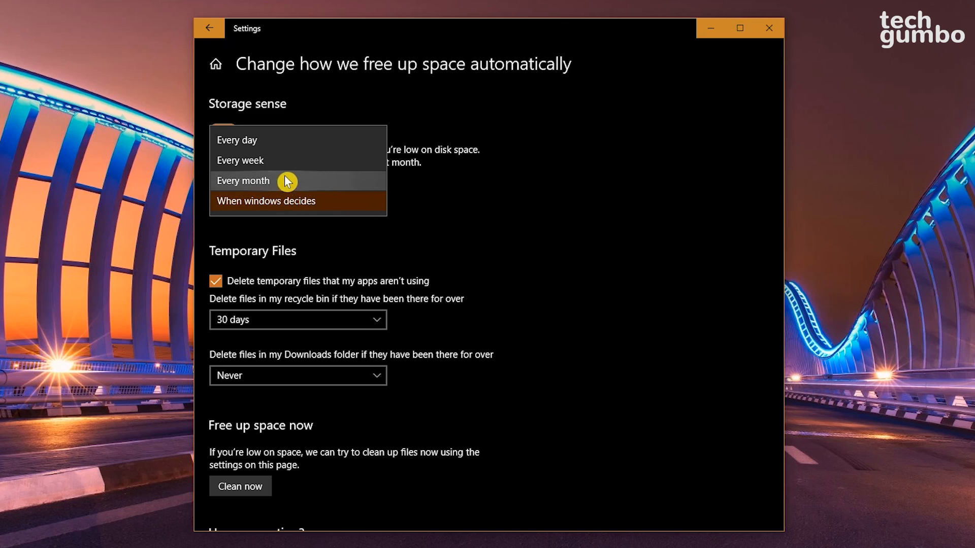
pyautogui.click(243, 181)
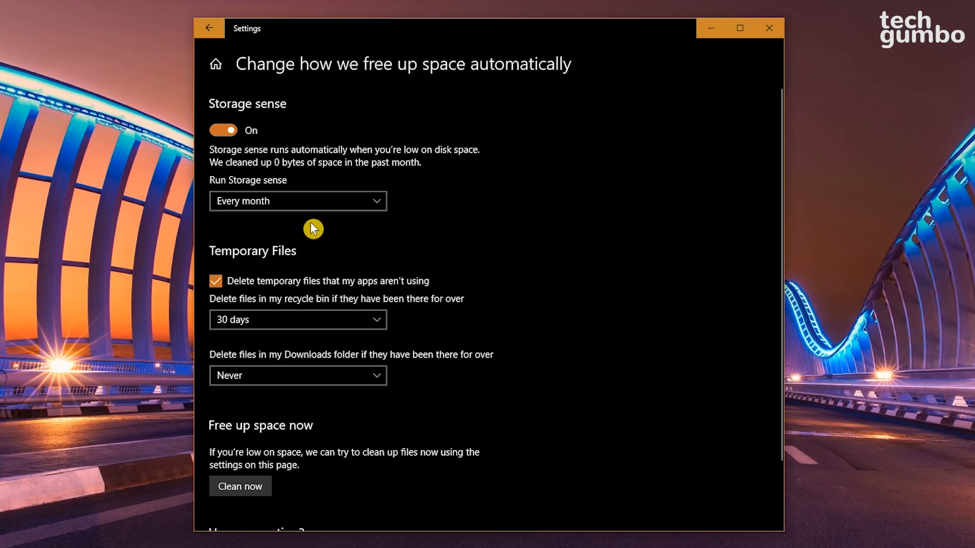
pyautogui.moveTo(316, 255)
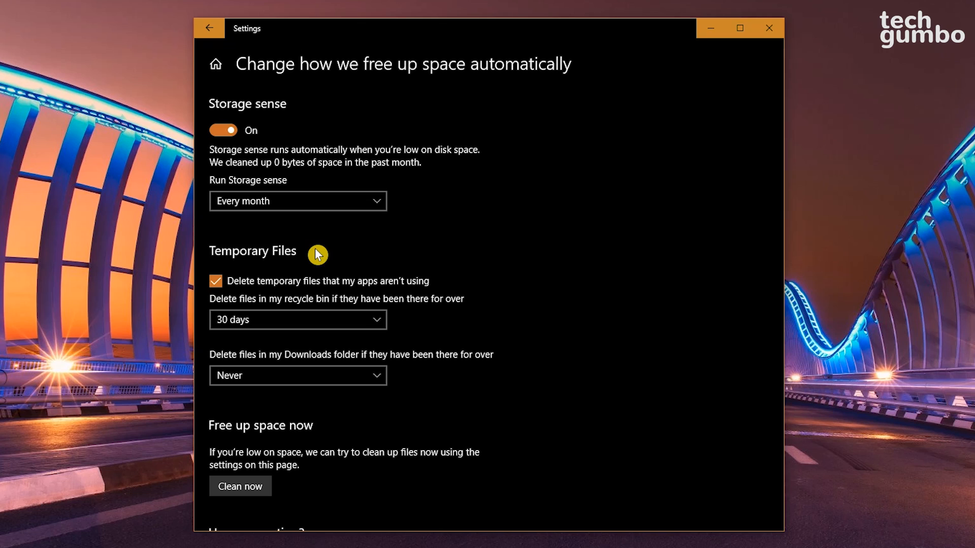
pyautogui.click(297, 319)
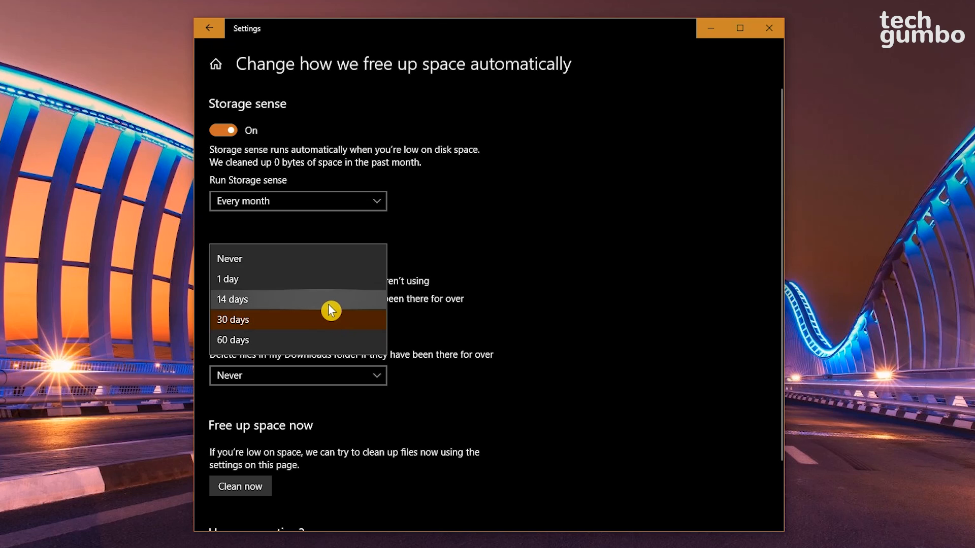
pyautogui.click(232, 299)
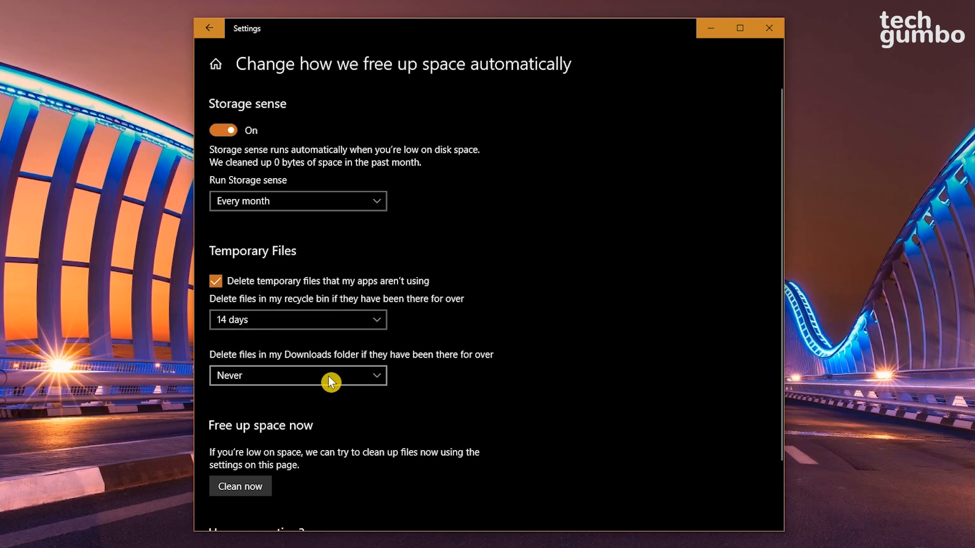
pyautogui.click(297, 375)
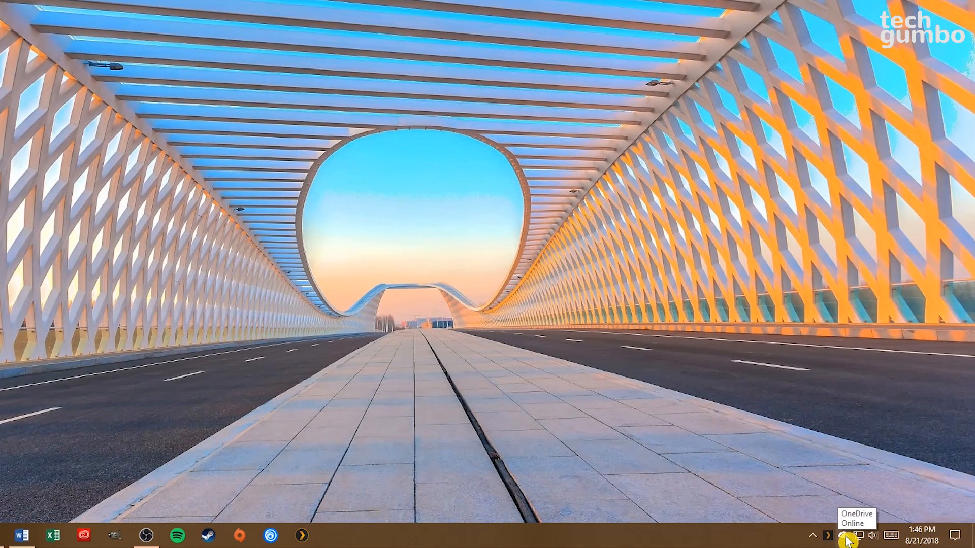
# Uncheck 'Start OneDrive automatically when I sign in to Windows' in OneDrive settings
pyautogui.click(844, 535)
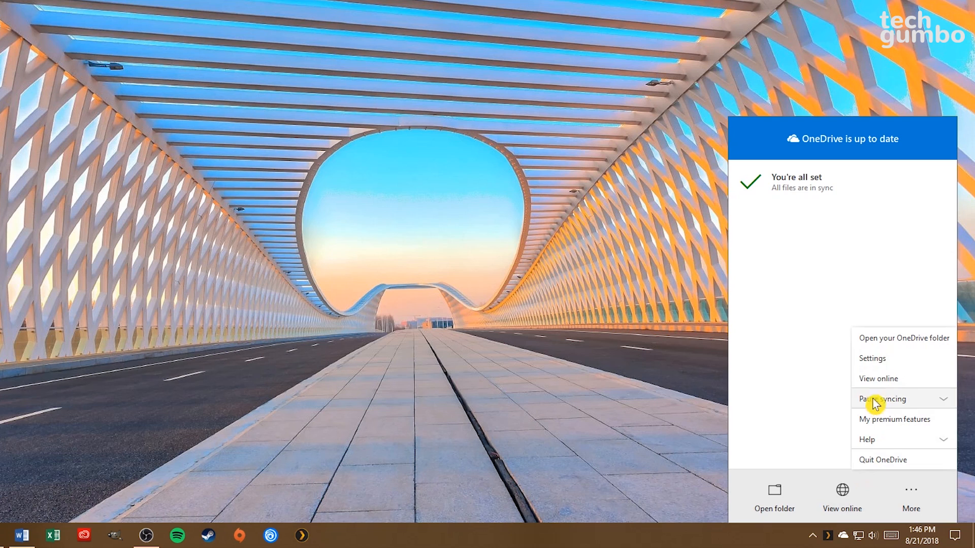
pyautogui.click(872, 358)
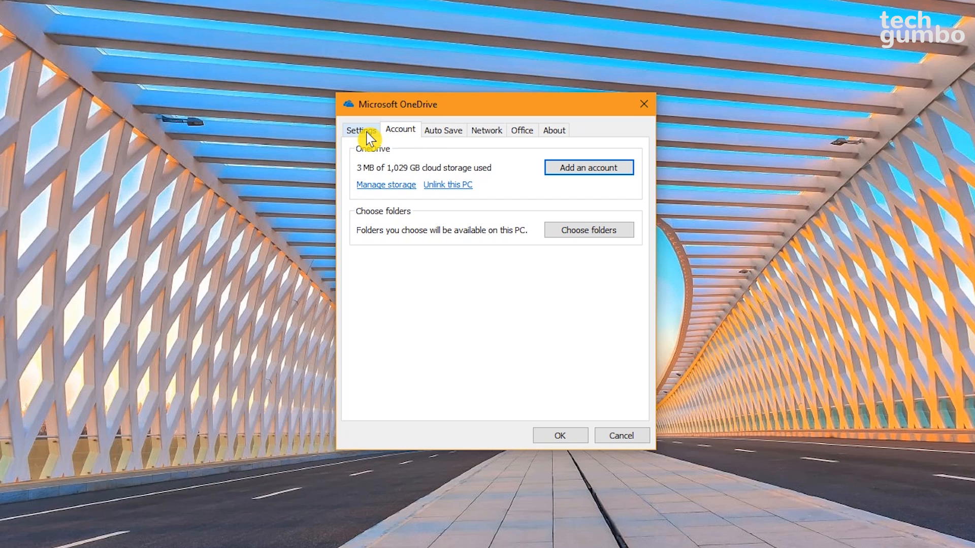
pyautogui.click(360, 130)
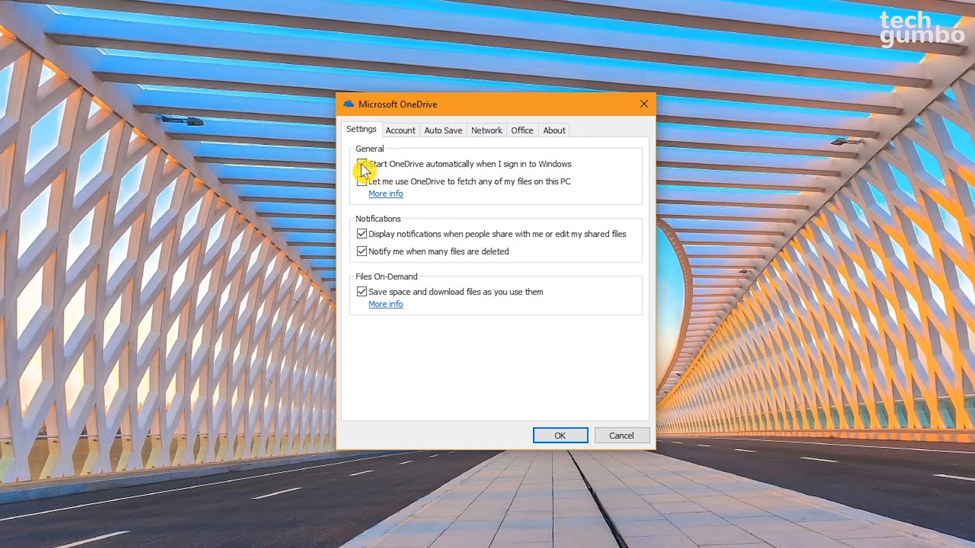
pyautogui.click(361, 164)
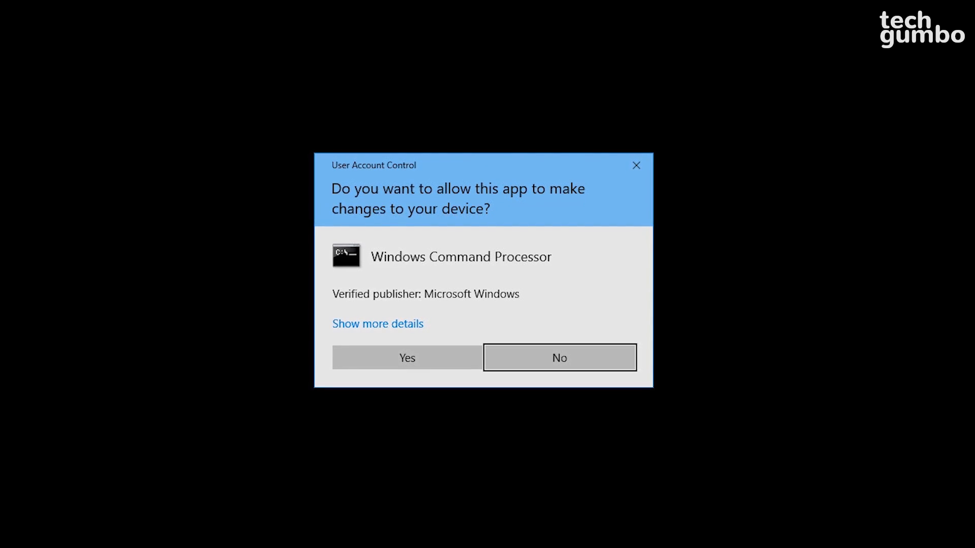
# Answer the User Account Control prompt for Windows Command Processor
pyautogui.click(557, 357)
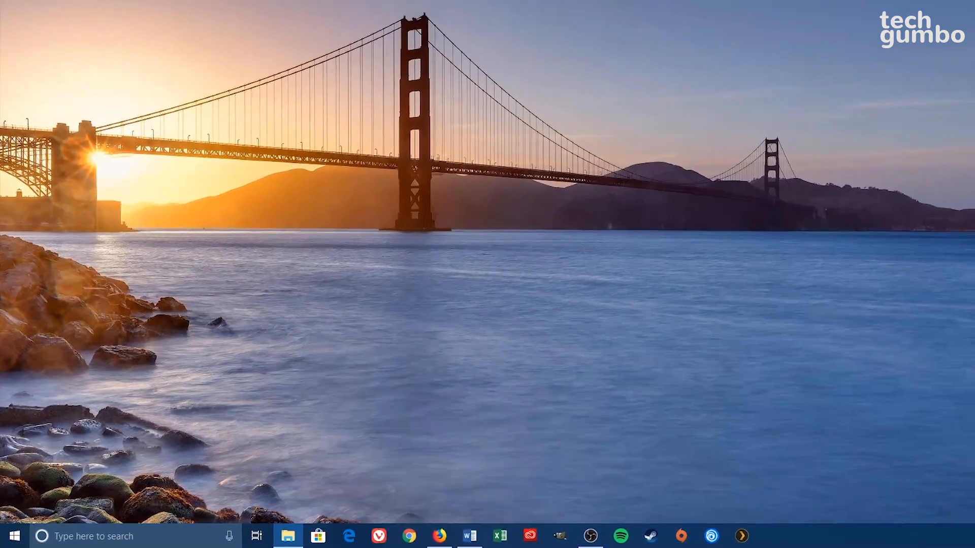
# Search 'uac' and slide the UAC notification level from Never notify to Always notify
pyautogui.write('uac')
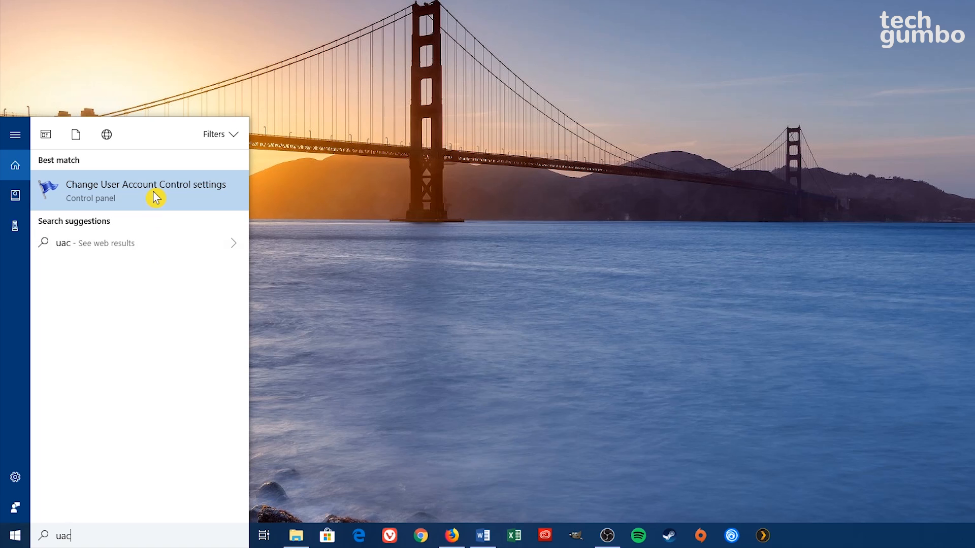
pyautogui.click(145, 184)
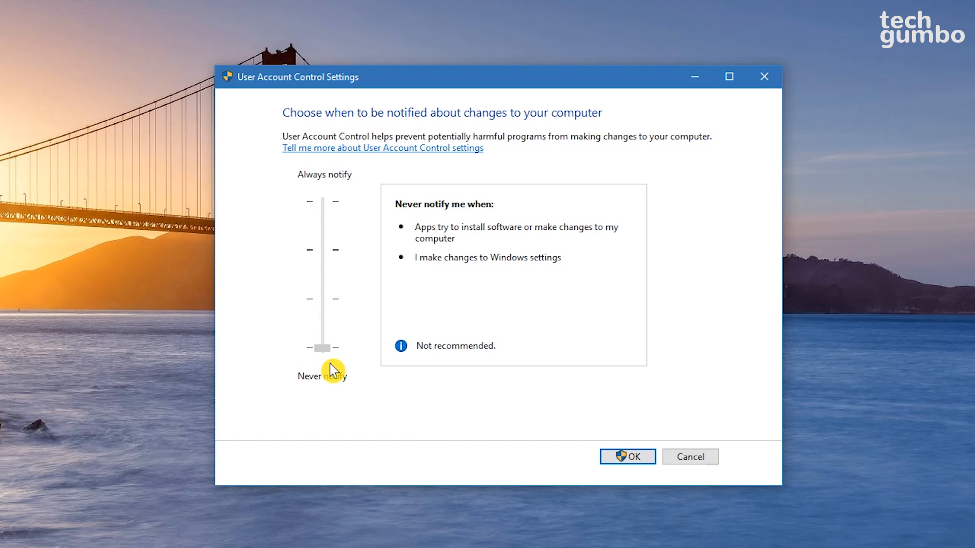
pyautogui.moveTo(332, 346); pyautogui.dragTo(330, 250)
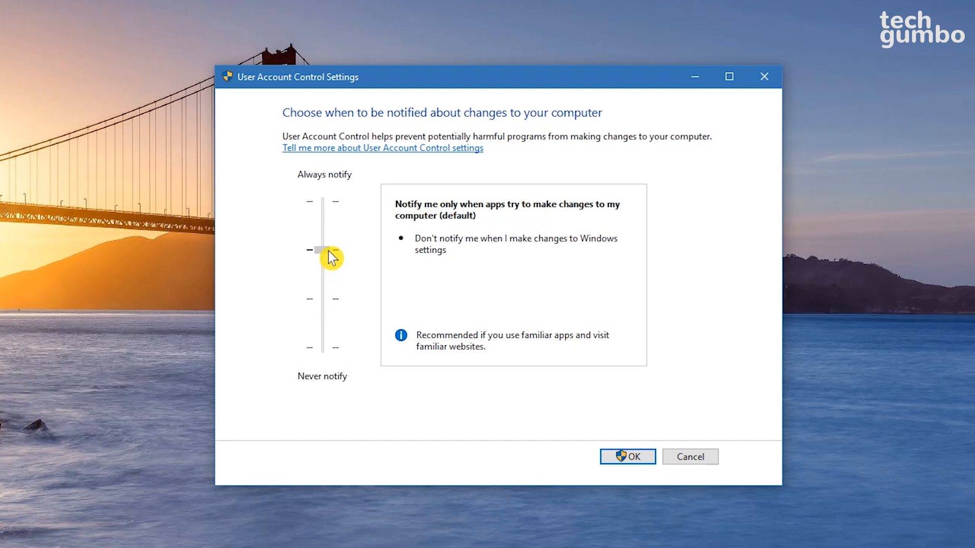
pyautogui.click(321, 250)
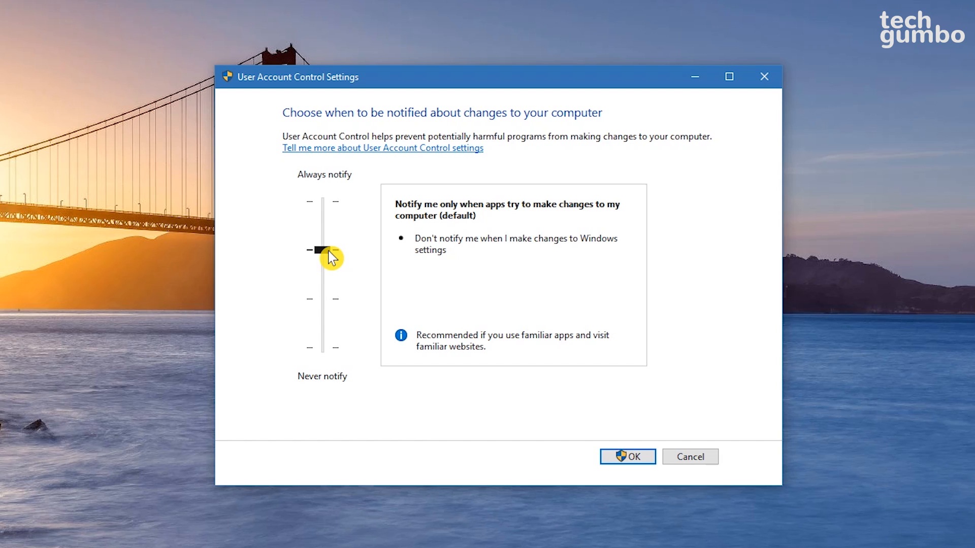
pyautogui.moveTo(324, 250); pyautogui.dragTo(324, 200)
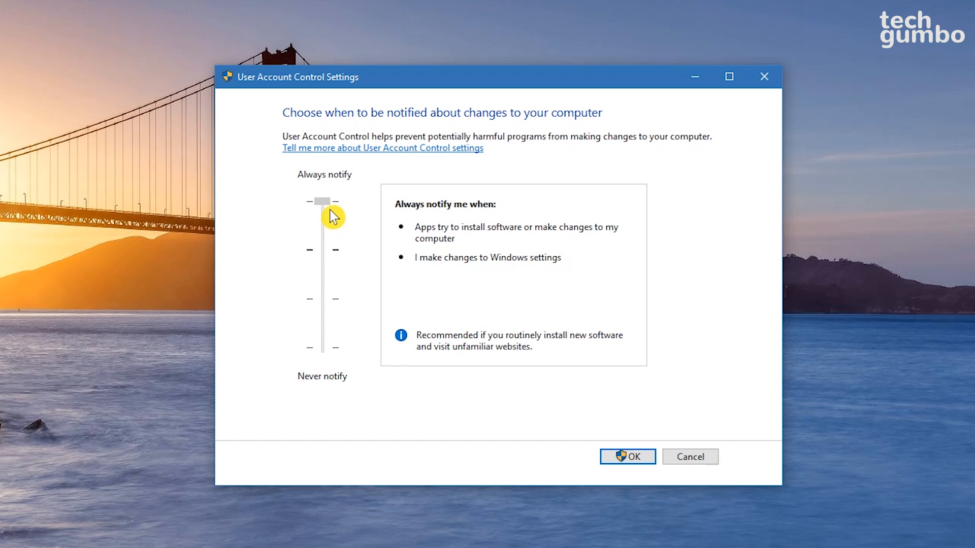